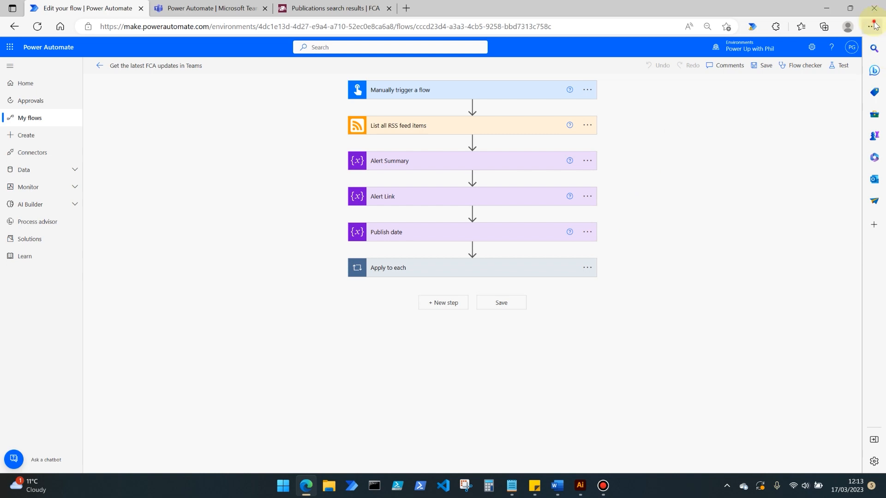
# Search the FCA site for 'rss' and scroll 'What we publish' to the RSS feed section
pyautogui.click(871, 27)
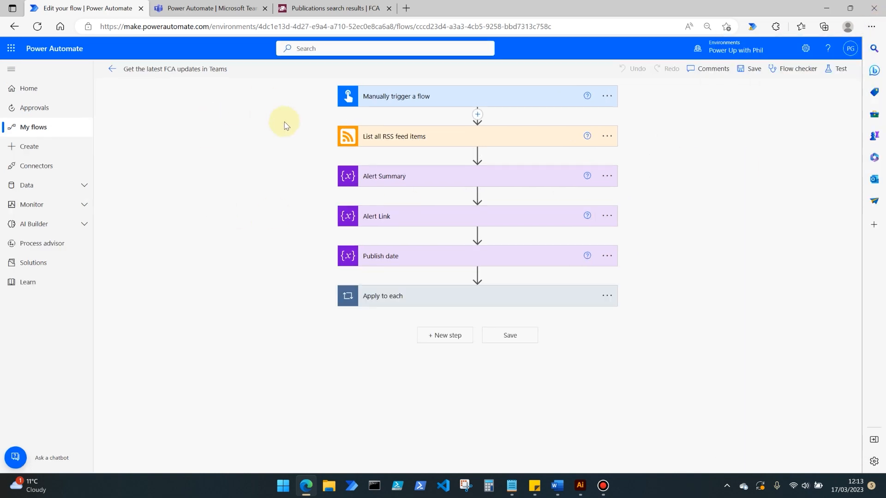
pyautogui.moveTo(300, 110)
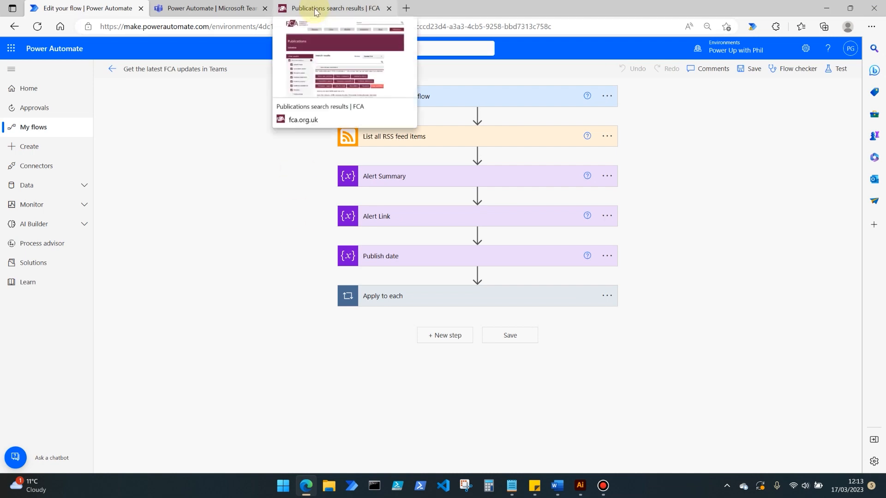
pyautogui.click(332, 8)
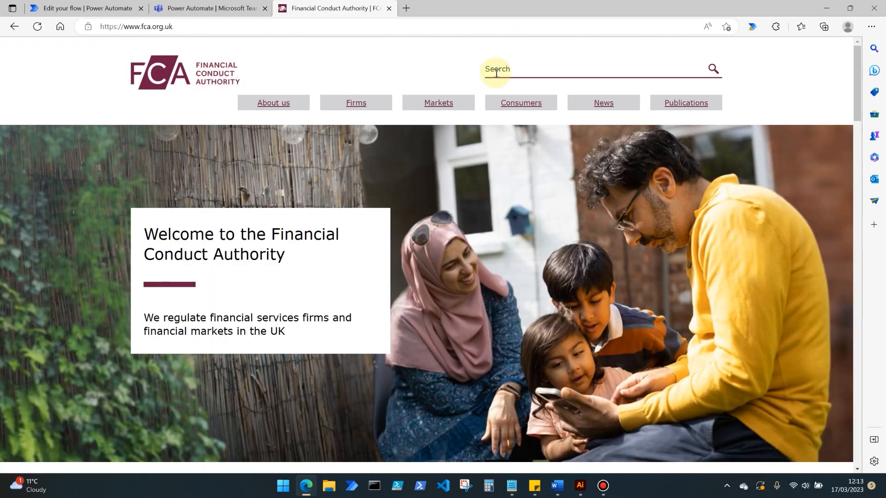
pyautogui.write('rss feed for news and warnings')
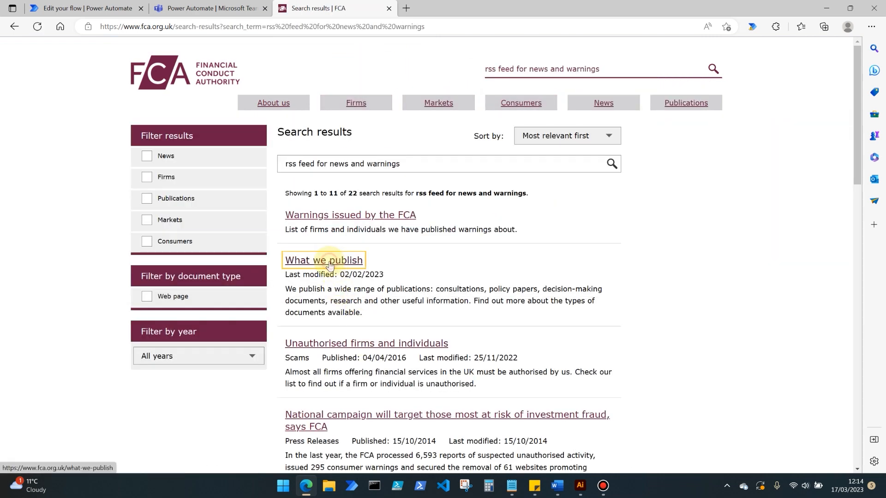
pyautogui.click(324, 260)
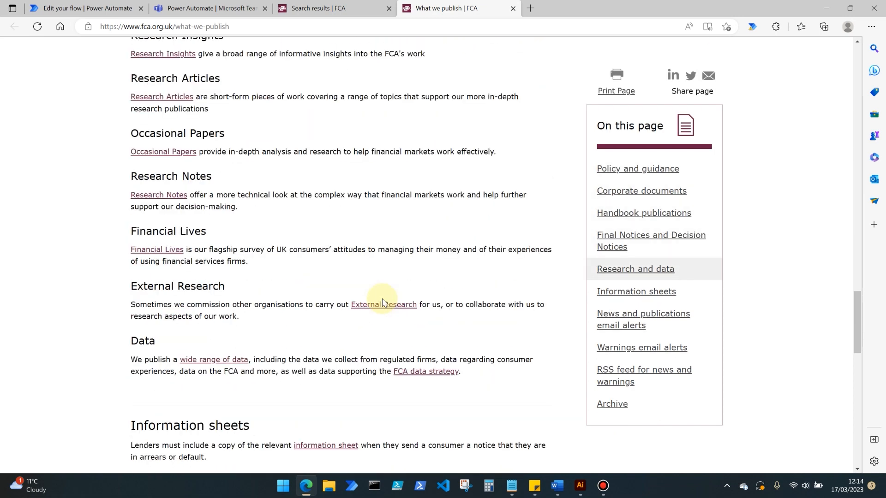
pyautogui.scroll(-3)
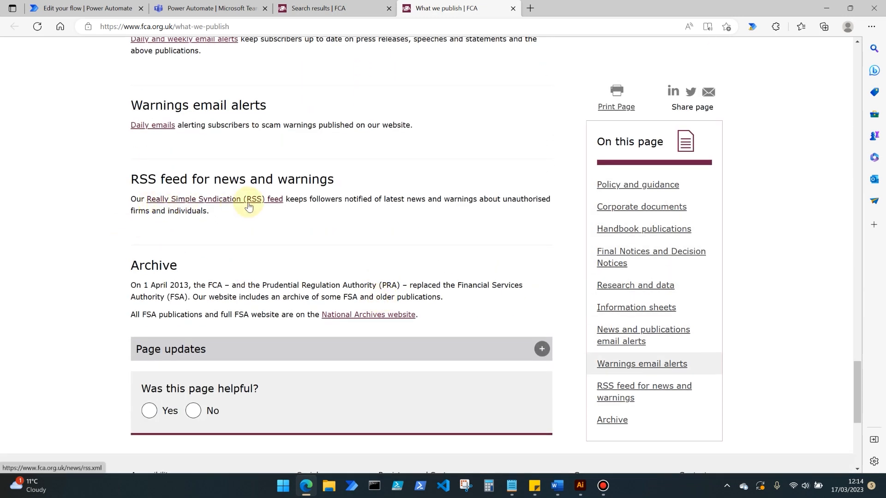
pyautogui.moveTo(263, 220)
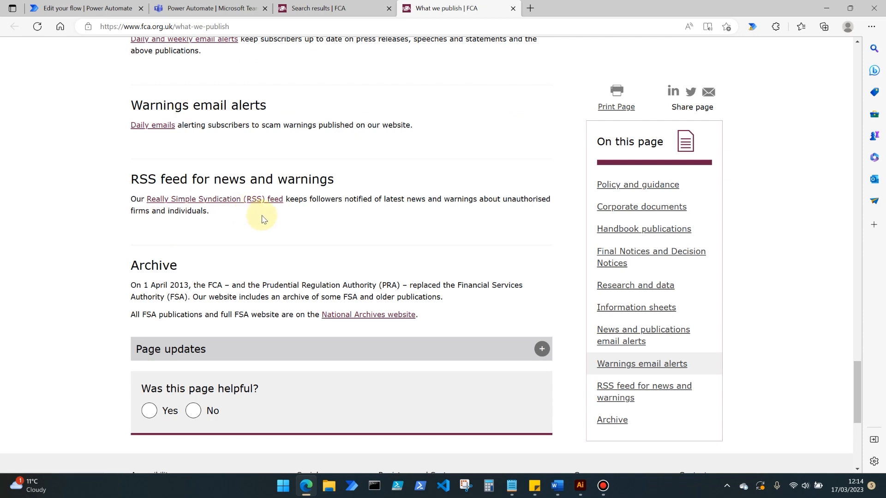
pyautogui.moveTo(383, 219)
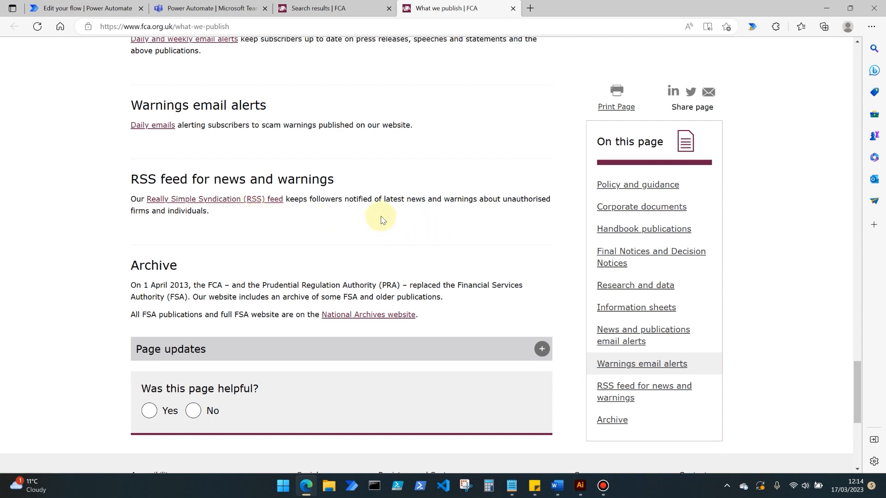
pyautogui.moveTo(186, 218)
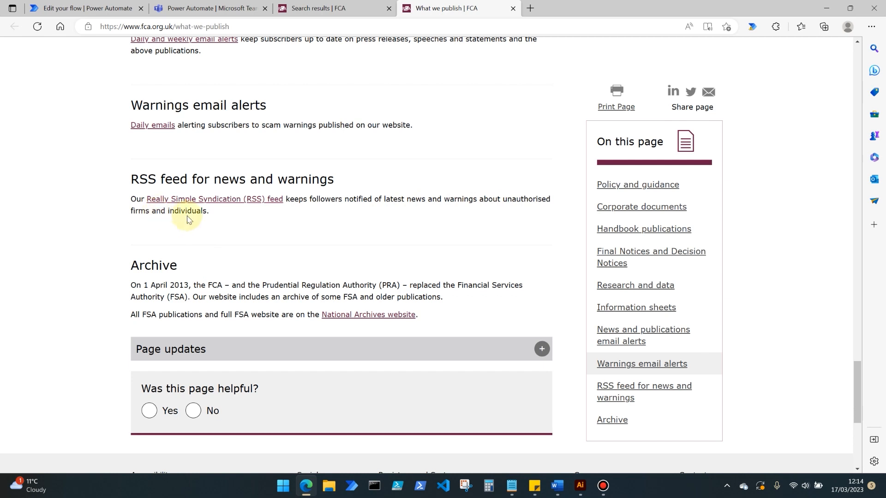
pyautogui.moveTo(235, 231)
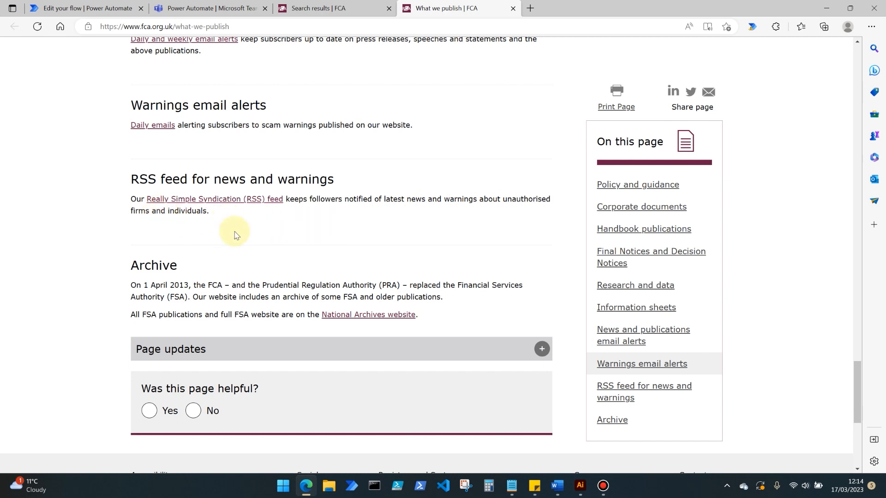
pyautogui.moveTo(361, 223)
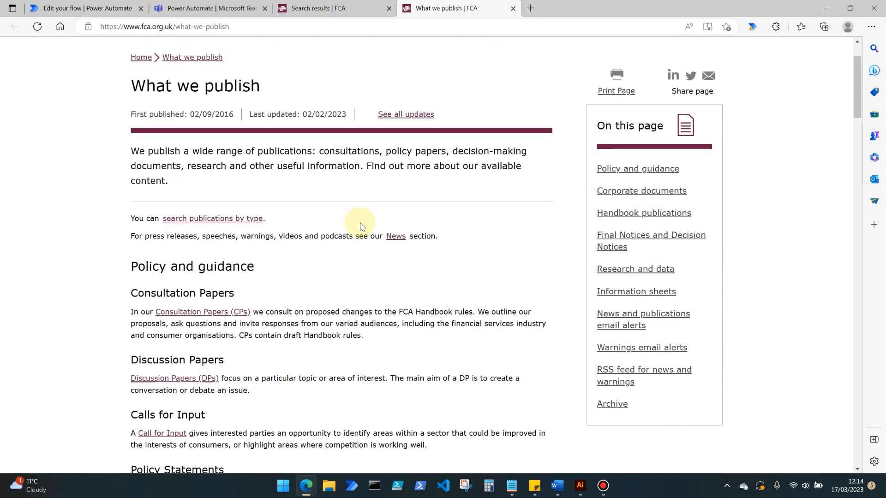
pyautogui.scroll(-3)
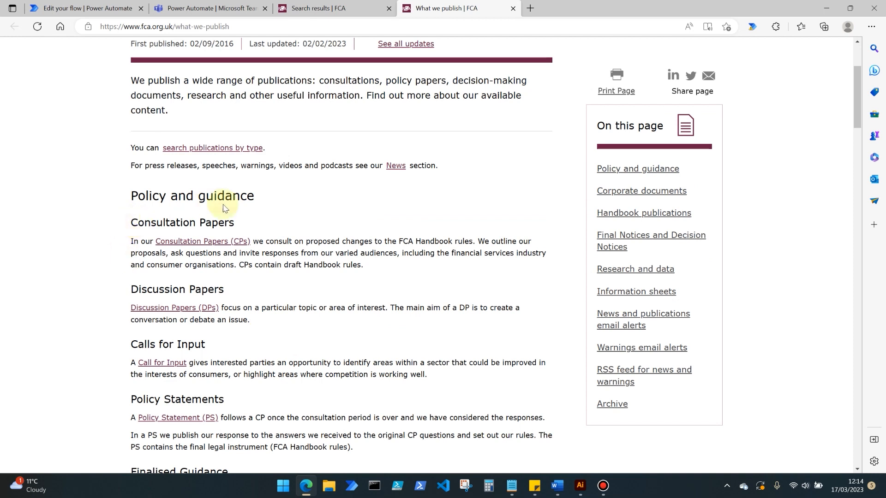
pyautogui.moveTo(177, 217)
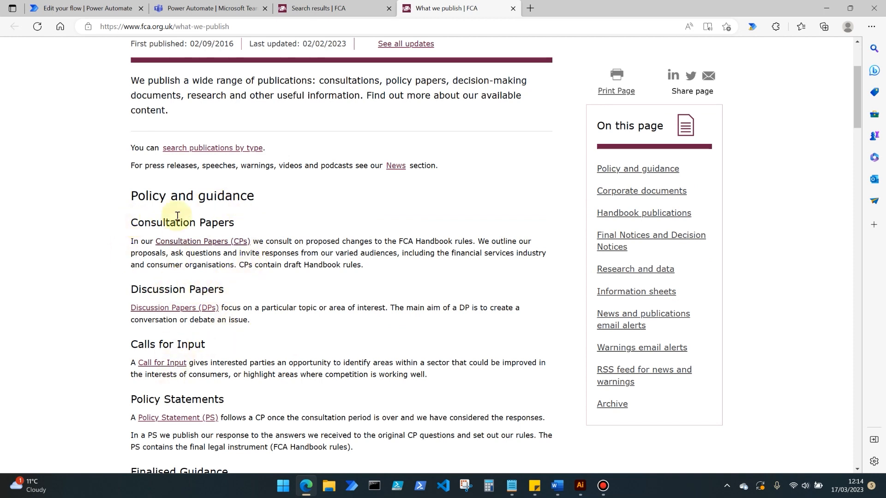
pyautogui.moveTo(318, 212)
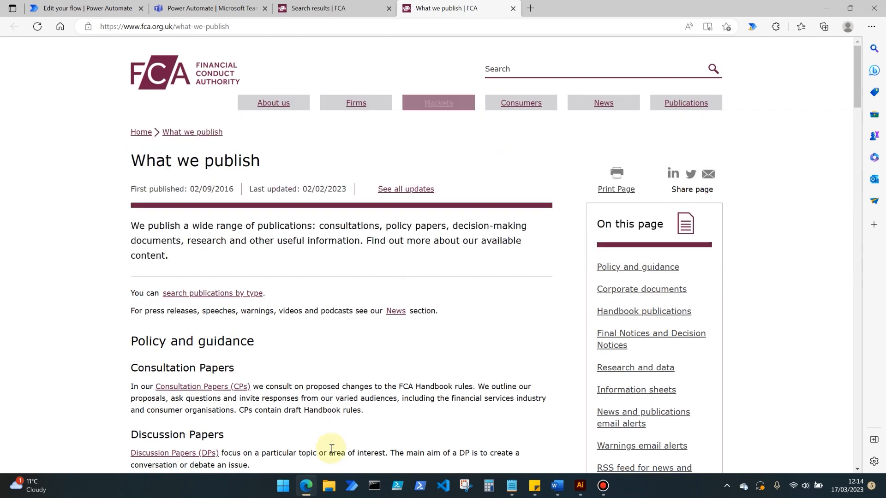
pyautogui.scroll(-3)
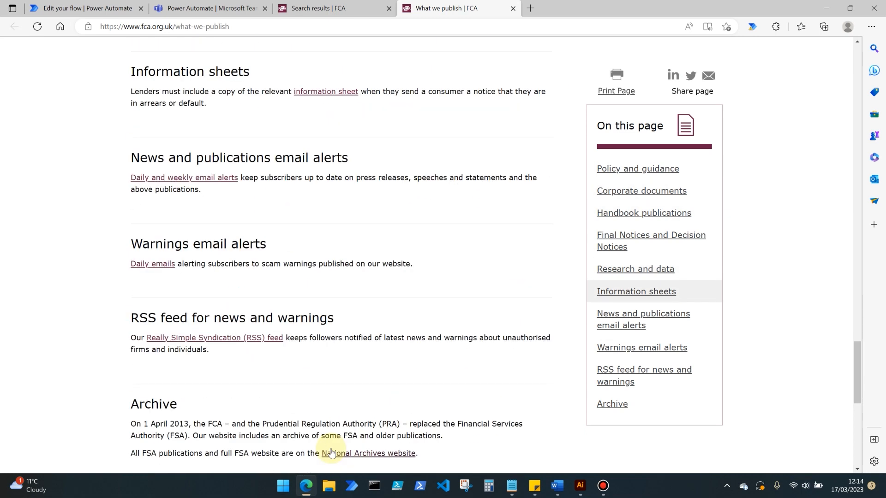
pyautogui.moveTo(233, 342)
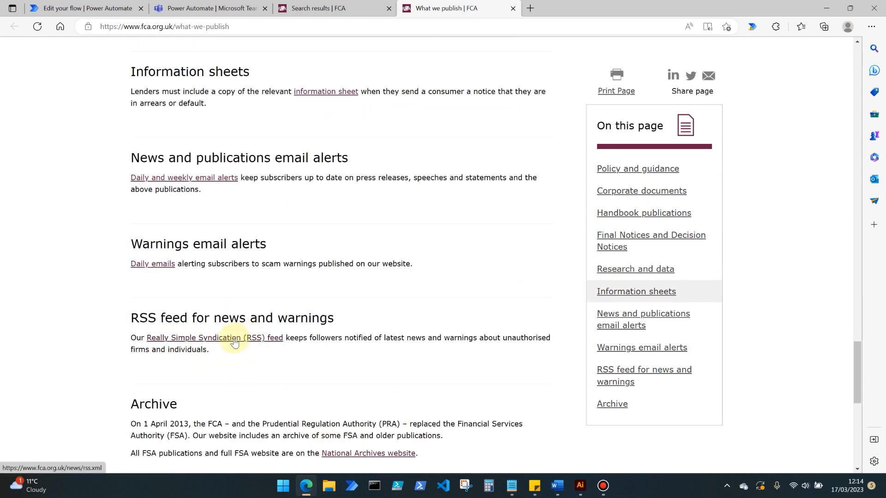
# Open the FCA news and warnings RSS feed, inspect its first item, then view Teams alerts
pyautogui.click(235, 338)
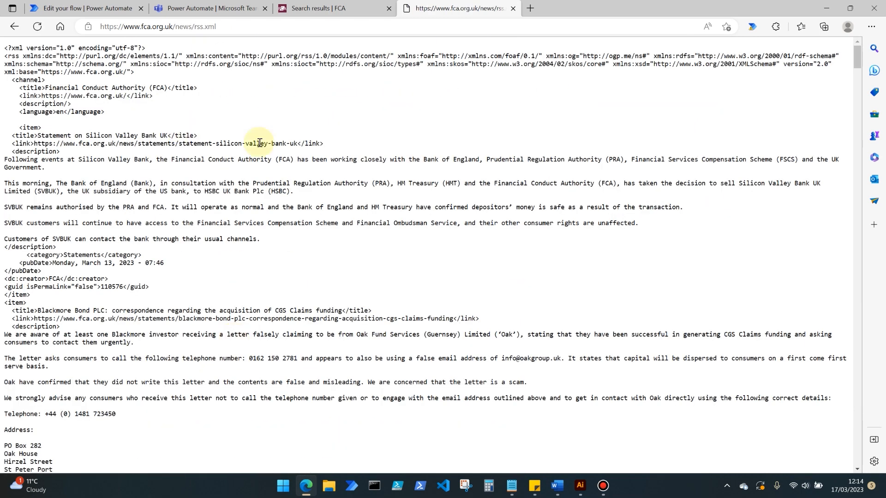
pyautogui.scroll(-3)
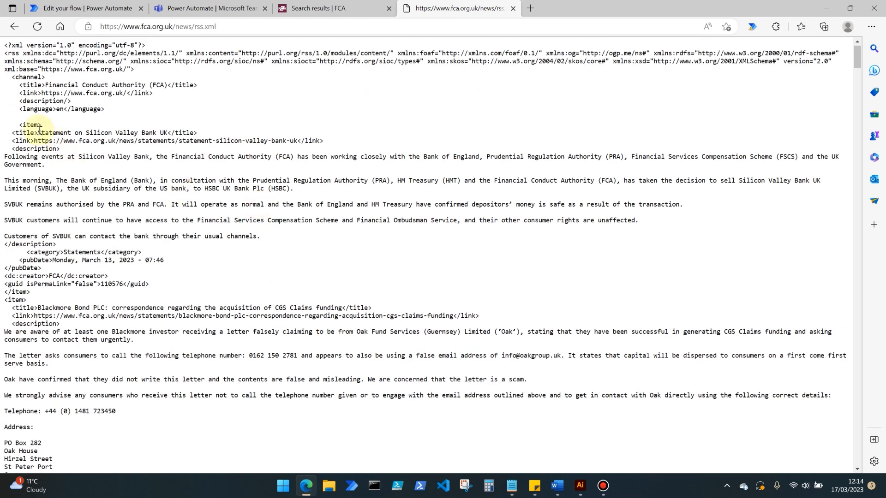
pyautogui.moveTo(39, 132); pyautogui.dragTo(198, 243)
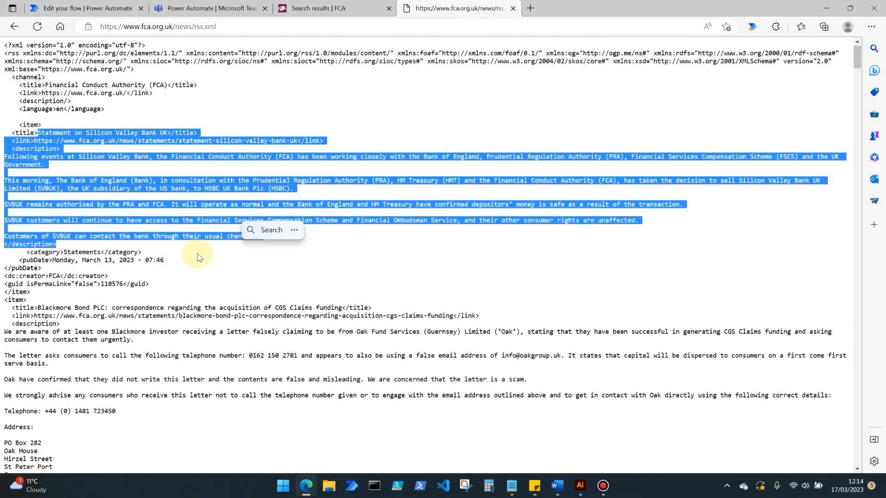
pyautogui.click(272, 239)
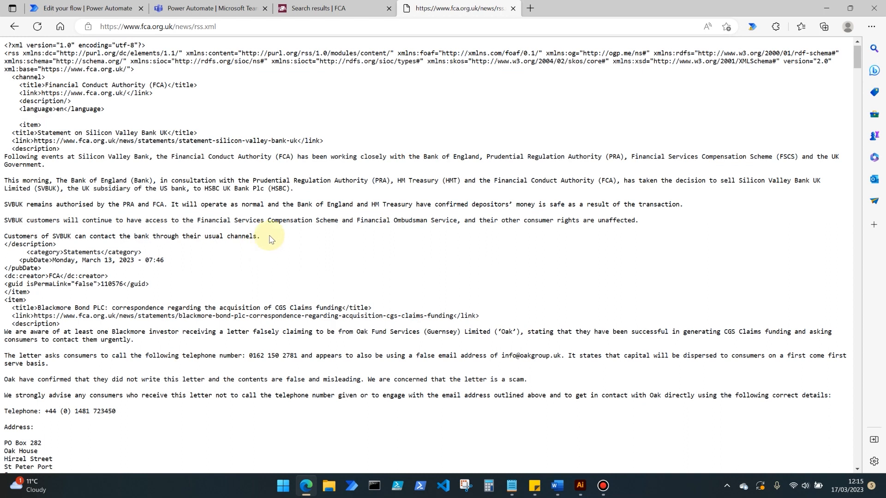
pyautogui.click(160, 26)
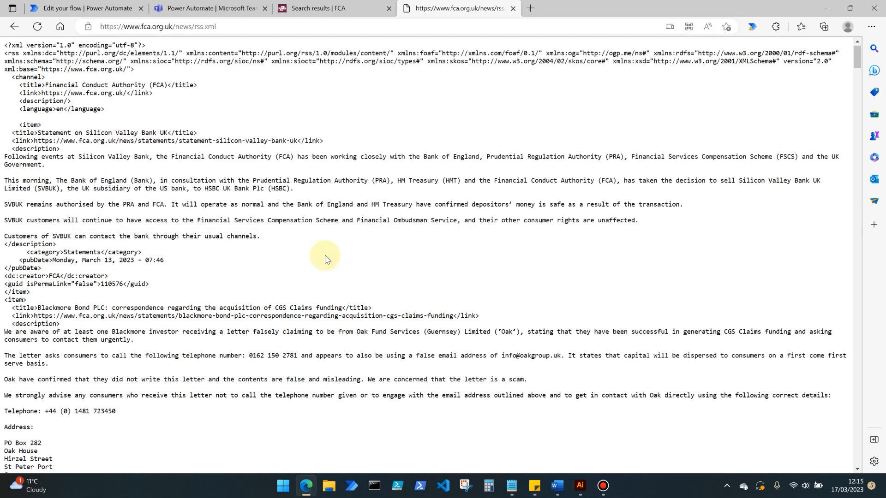
pyautogui.click(209, 9)
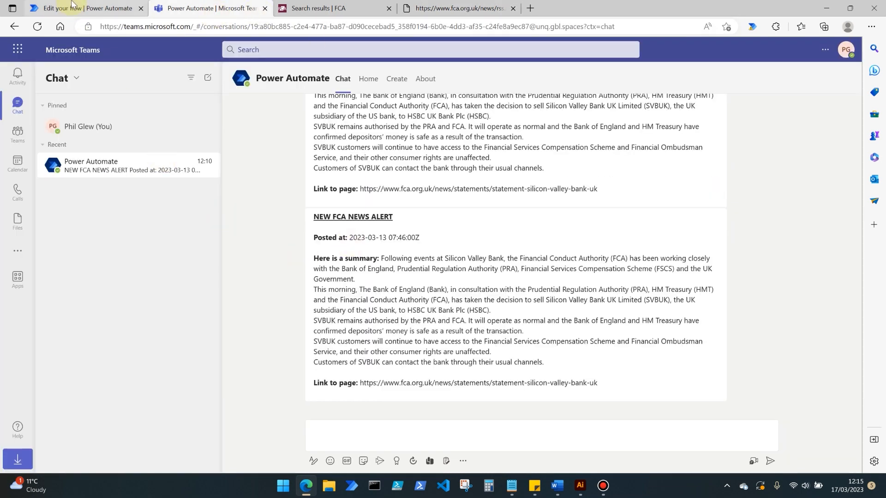
# Return to the flow editor and expand the steps to review the feed URL and variables
pyautogui.click(74, 7)
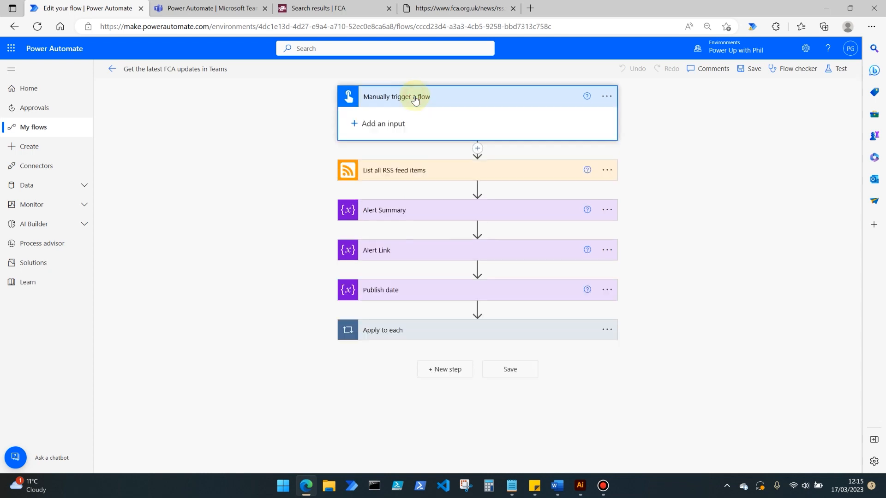
pyautogui.click(393, 170)
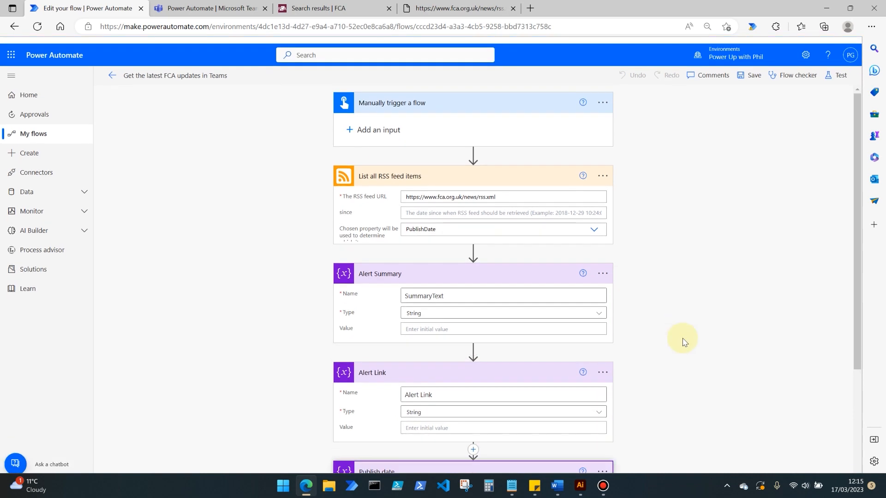
pyautogui.scroll(-3)
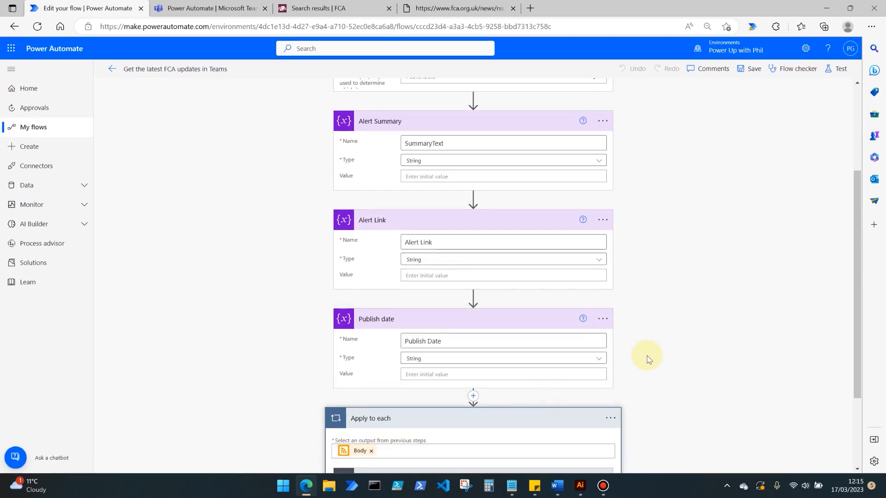
pyautogui.scroll(-3)
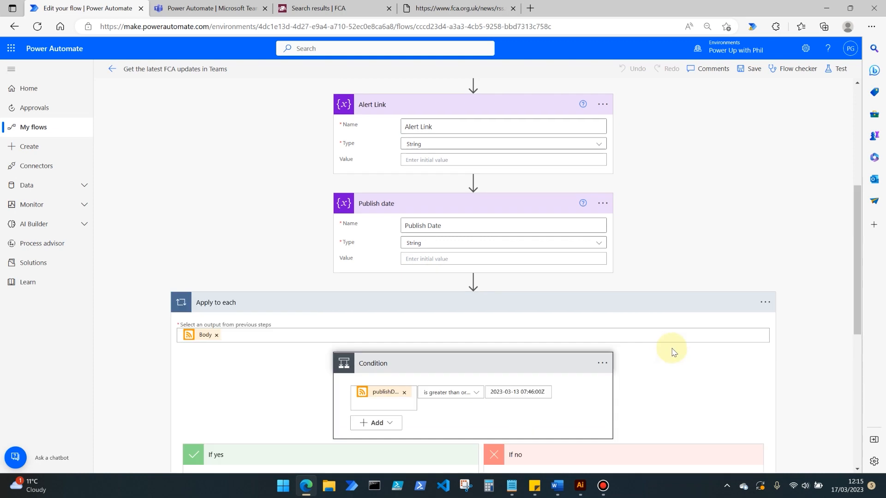
pyautogui.scroll(3)
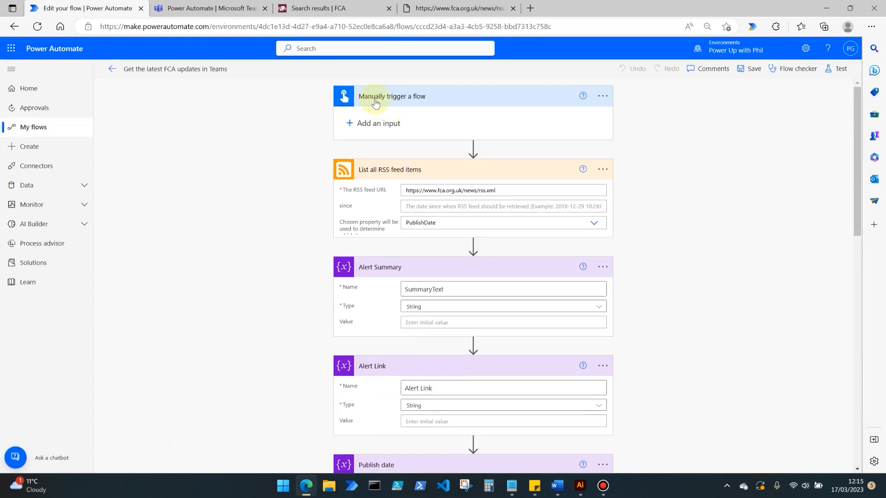
pyautogui.moveTo(453, 126)
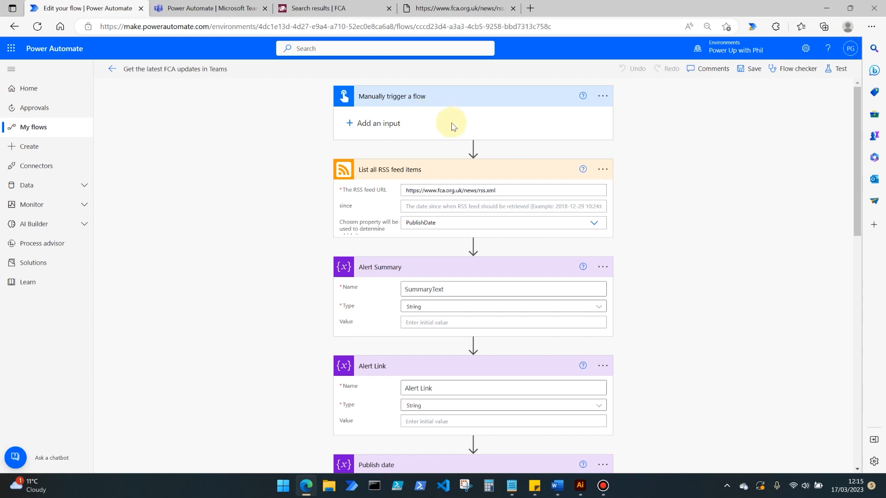
pyautogui.moveTo(505, 146)
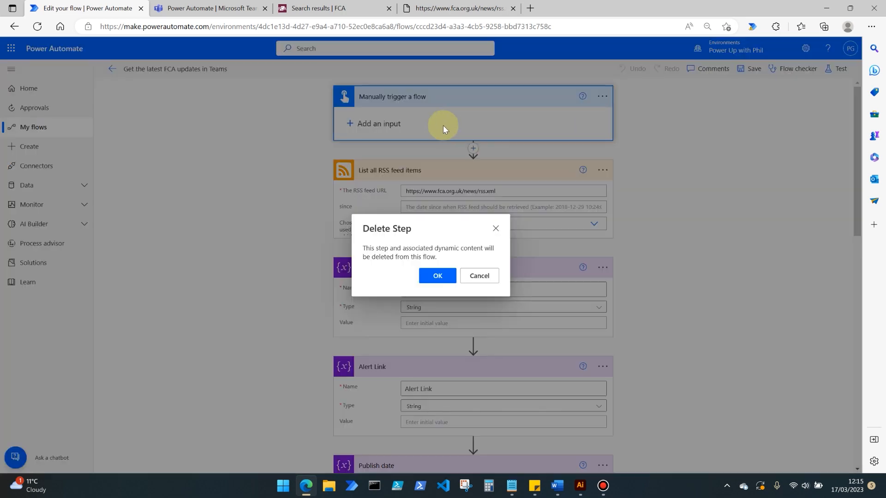
pyautogui.click(437, 275)
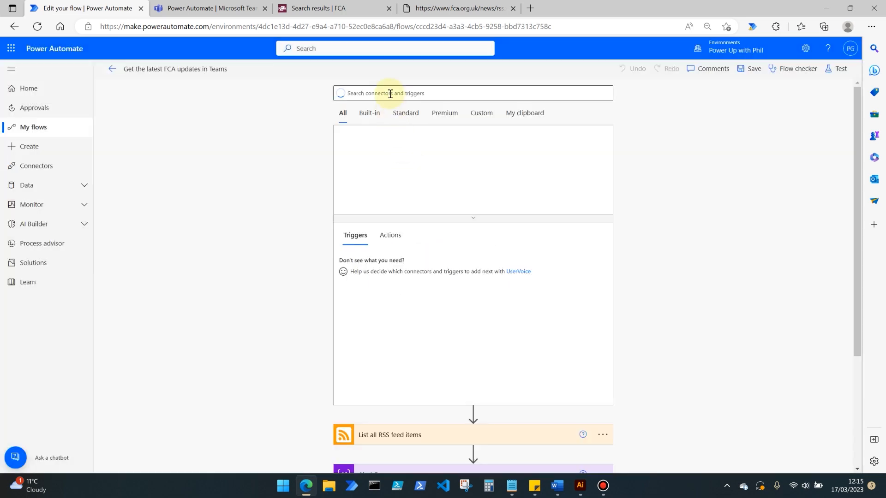
pyautogui.write('rss')
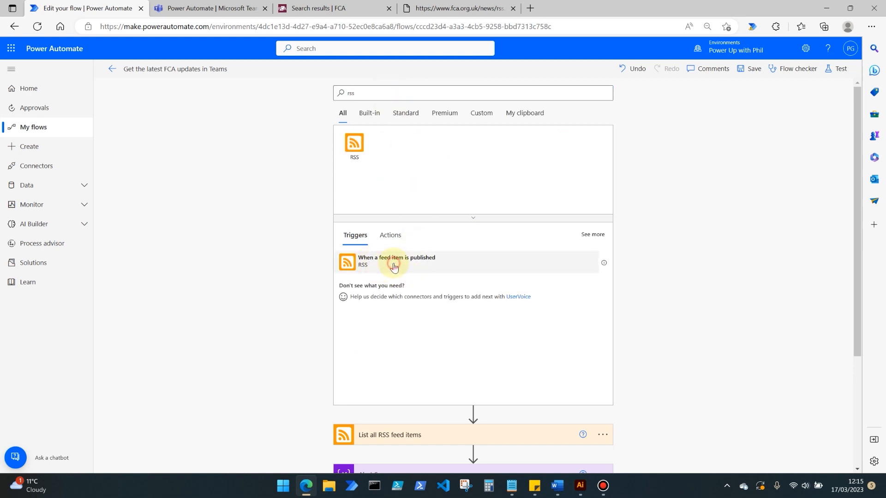
pyautogui.click(395, 262)
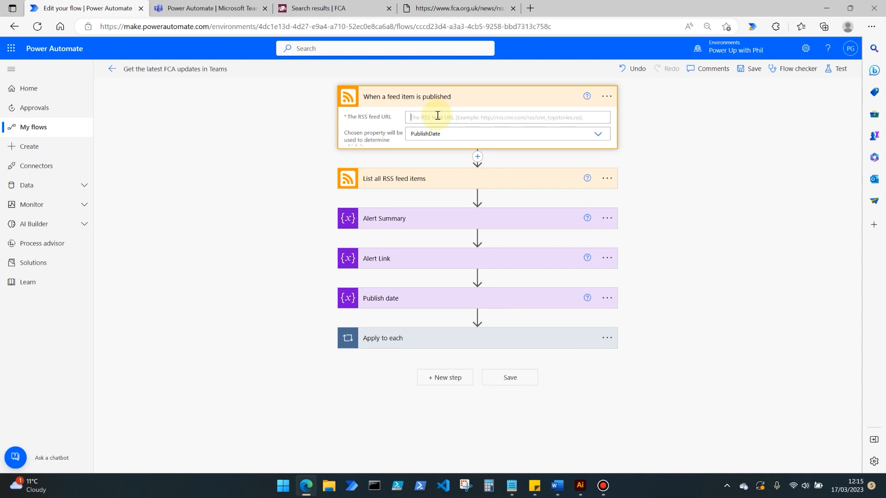
pyautogui.write('https://www.fca.org.uk/news/rss.xml')
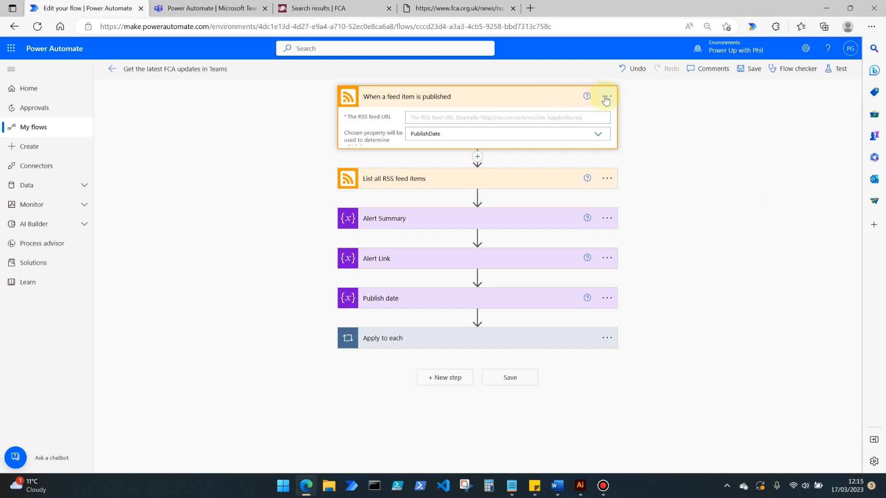
# Delete the new RSS feed-item trigger and confirm its removal
pyautogui.click(606, 97)
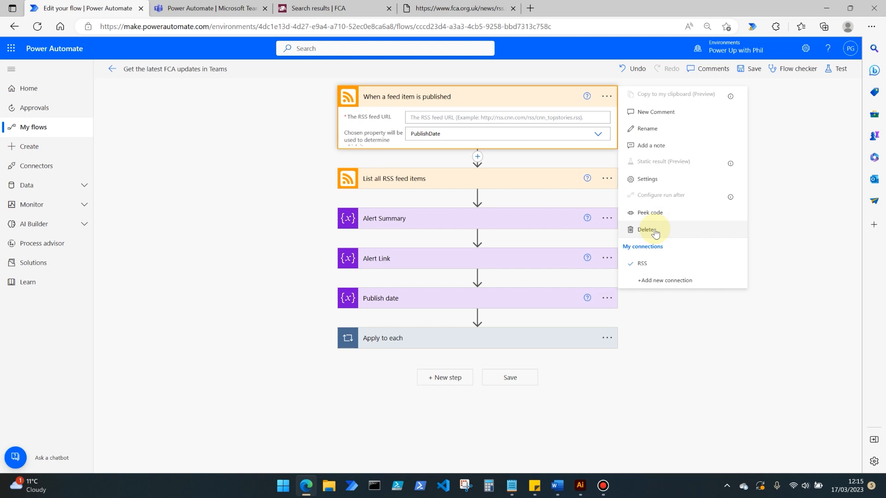
pyautogui.click(646, 229)
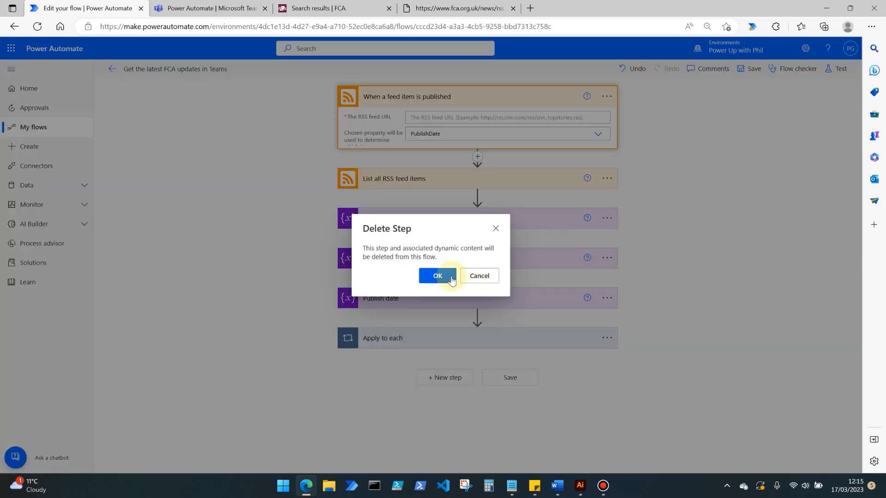
pyautogui.click(436, 275)
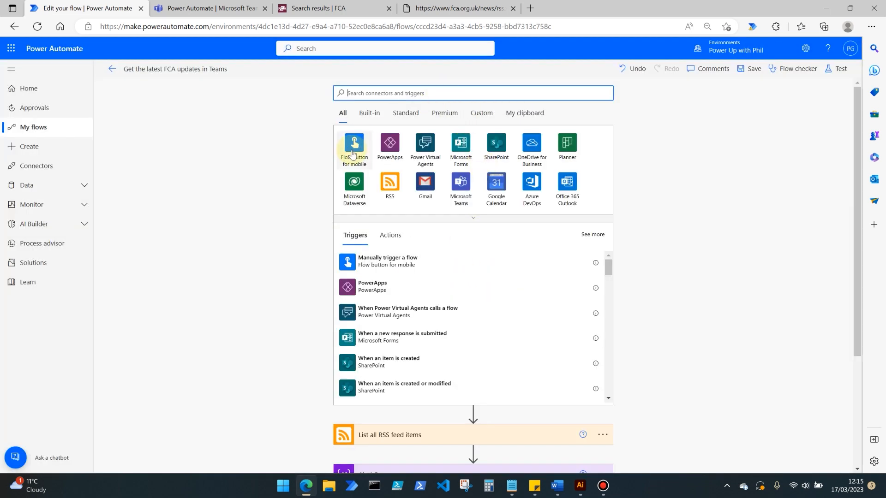
# Choose 'Manually trigger a flow' as the flow's trigger
pyautogui.click(354, 146)
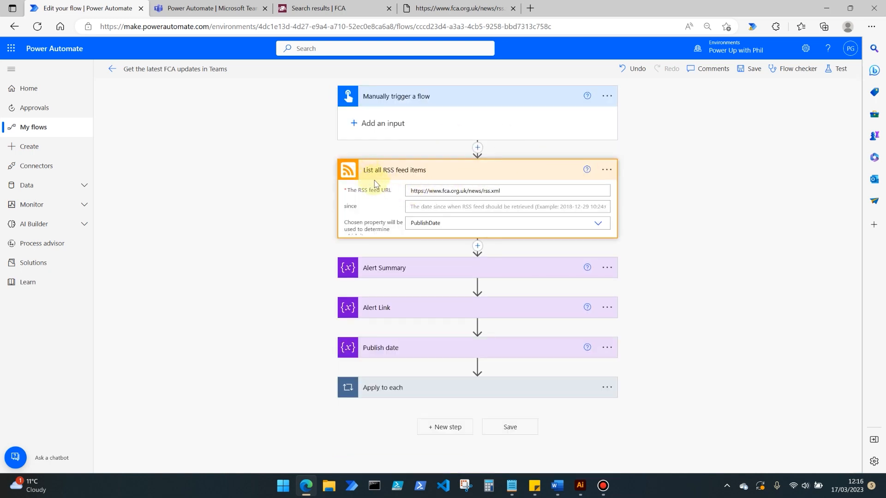
pyautogui.moveTo(405, 190)
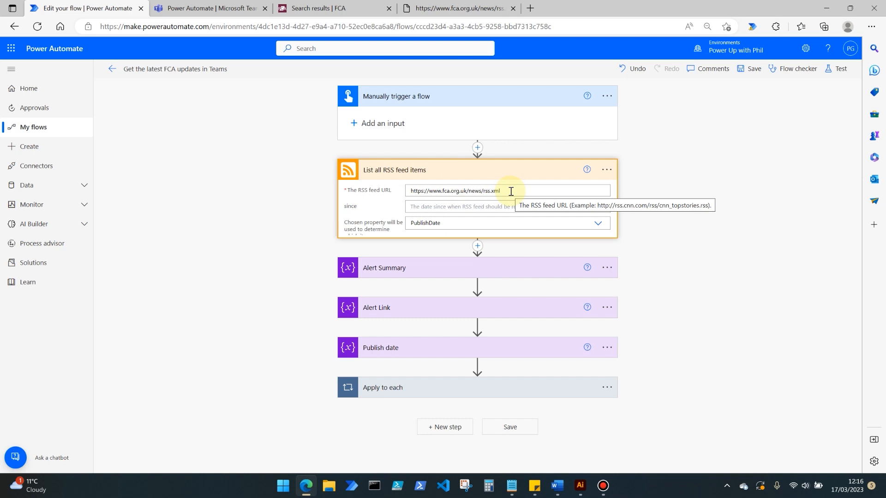
pyautogui.moveTo(457, 219)
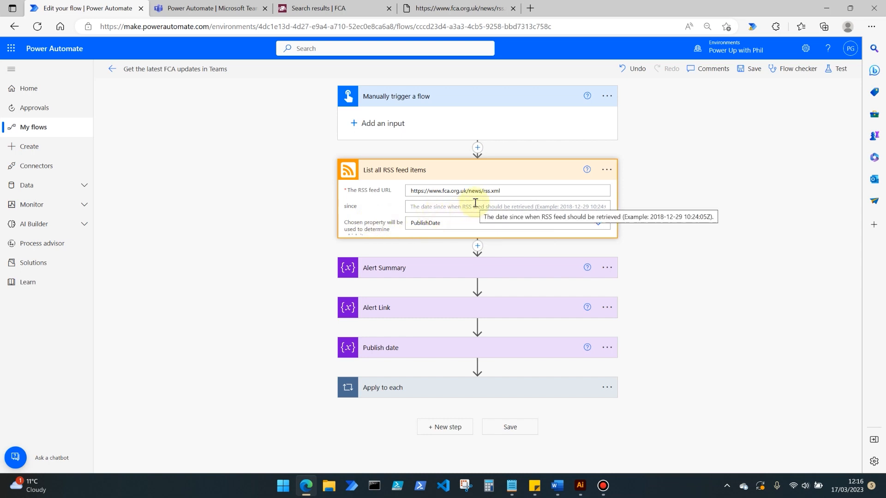
pyautogui.moveTo(484, 207)
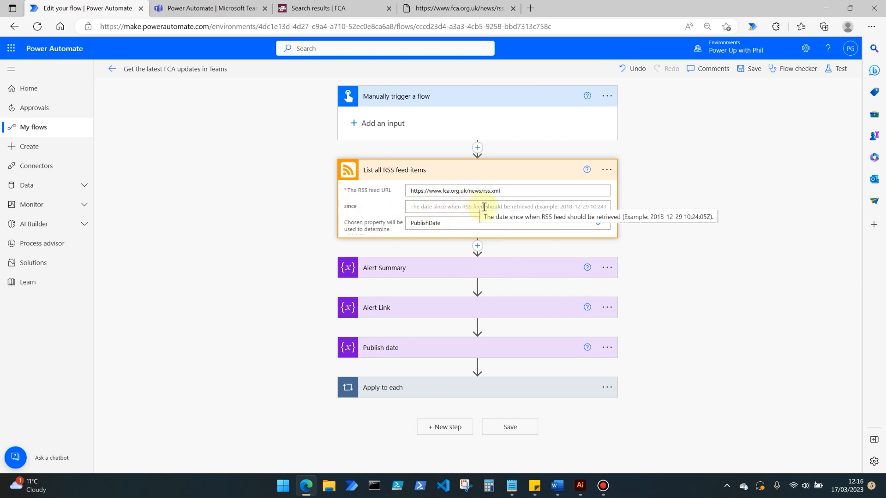
pyautogui.moveTo(702, 191)
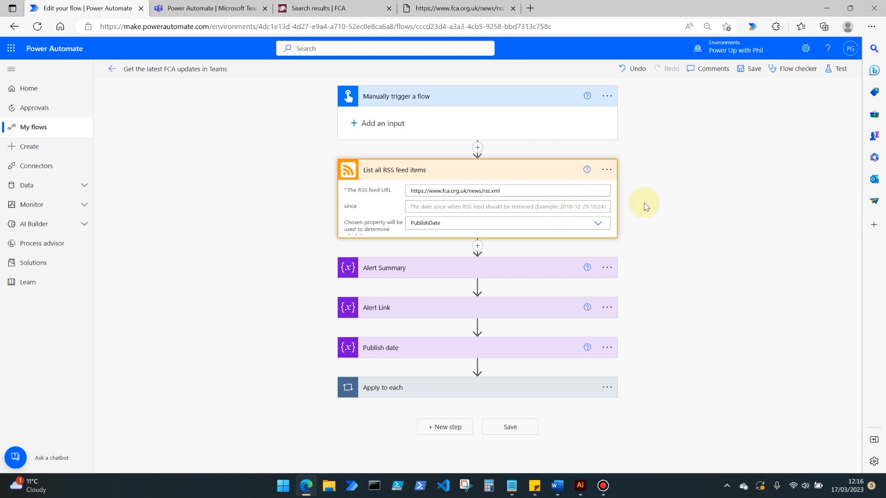
pyautogui.moveTo(517, 207)
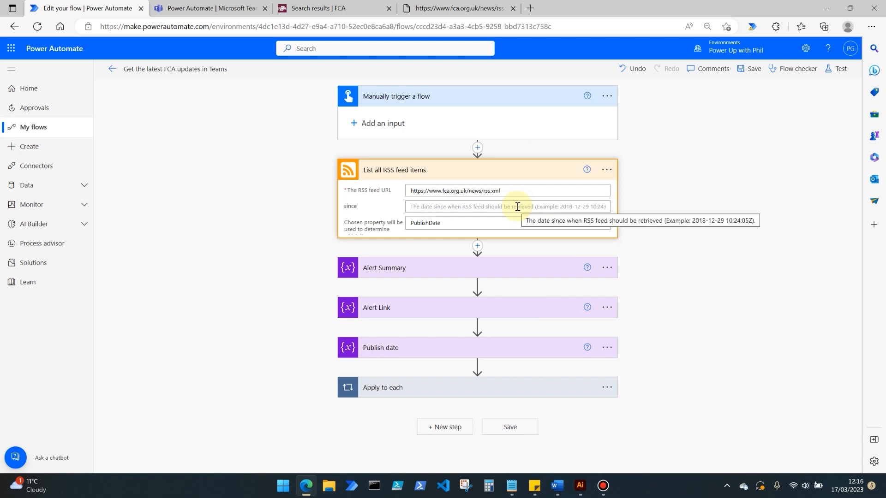
pyautogui.moveTo(639, 218)
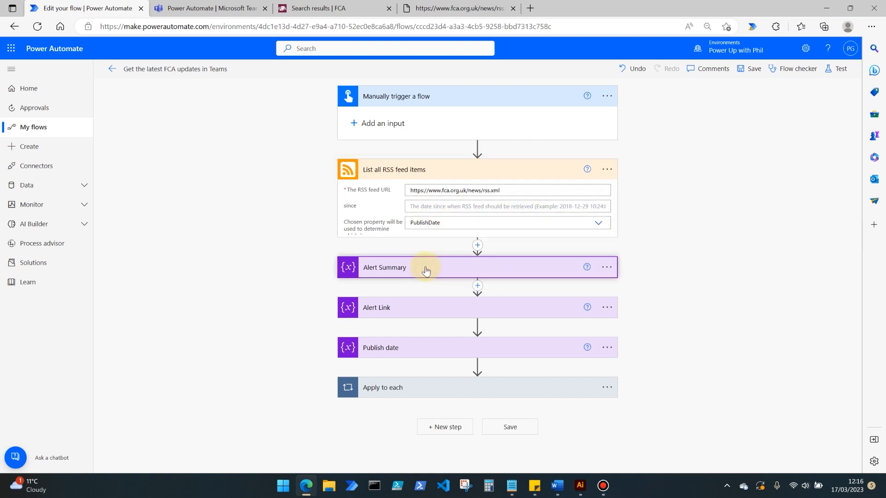
# Expand the Alert Summary and Alert Link Initialize variable cards to show their String settings
pyautogui.click(426, 267)
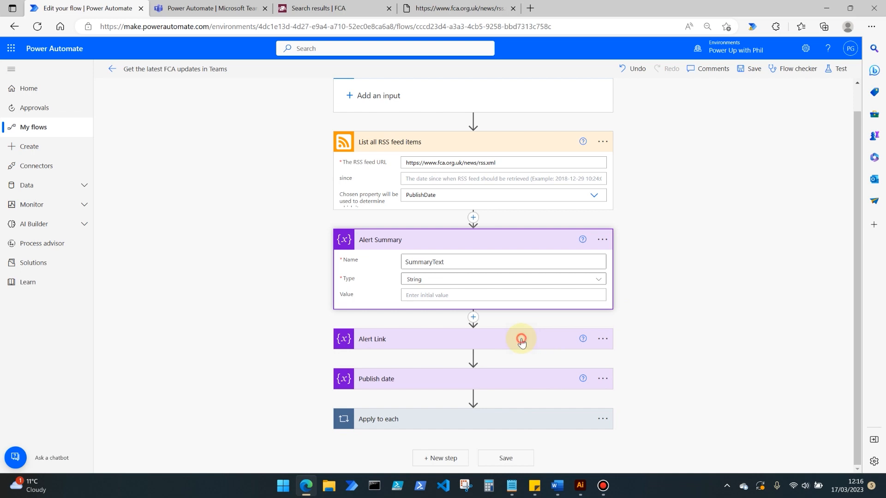
pyautogui.click(520, 340)
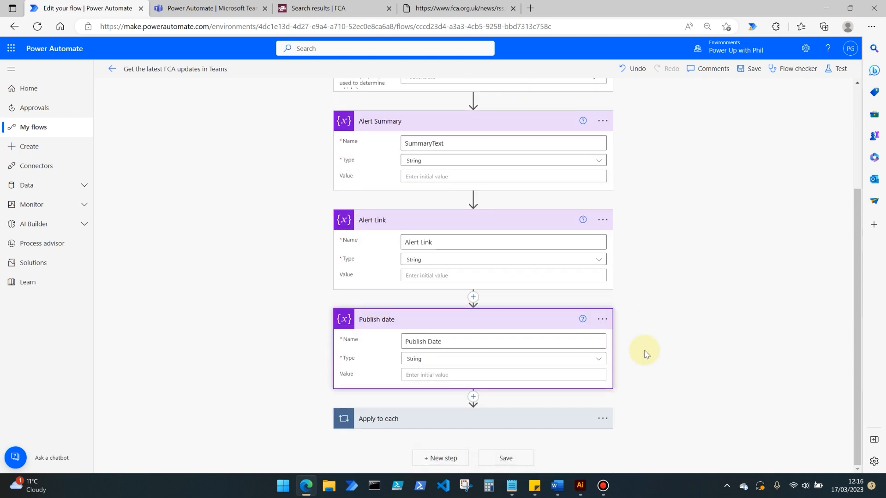
pyautogui.moveTo(638, 231)
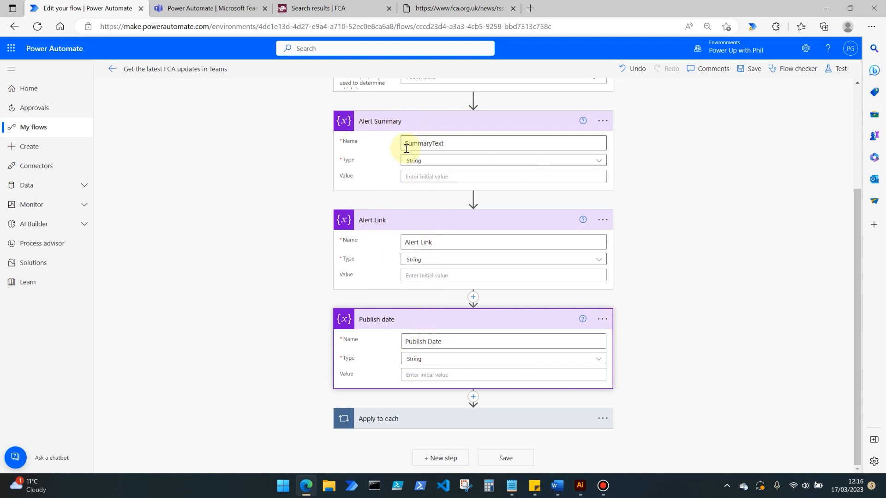
pyautogui.moveTo(399, 190)
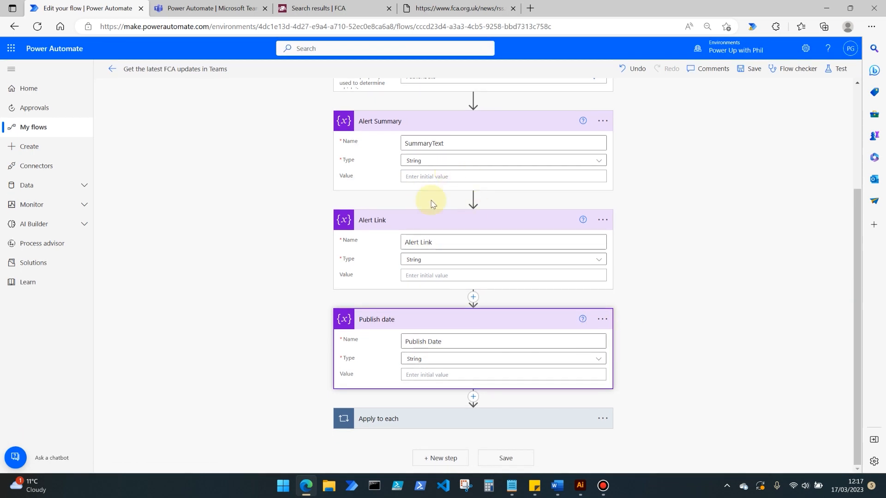
pyautogui.moveTo(658, 152)
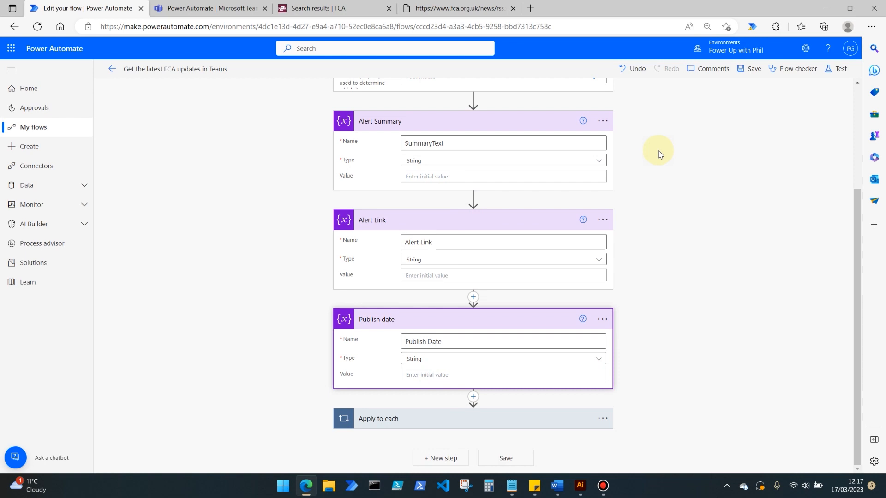
pyautogui.moveTo(430, 413)
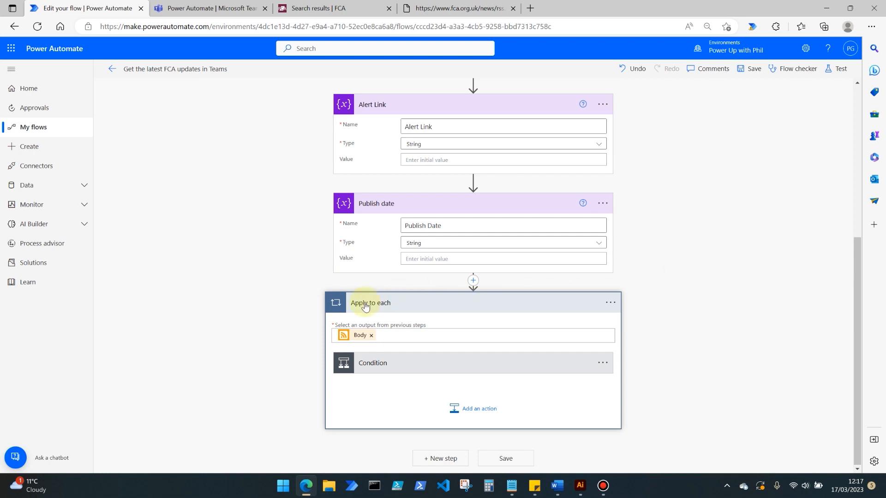
# Scroll the designer to view the Apply to each loop over Body and its Condition
pyautogui.scroll(3)
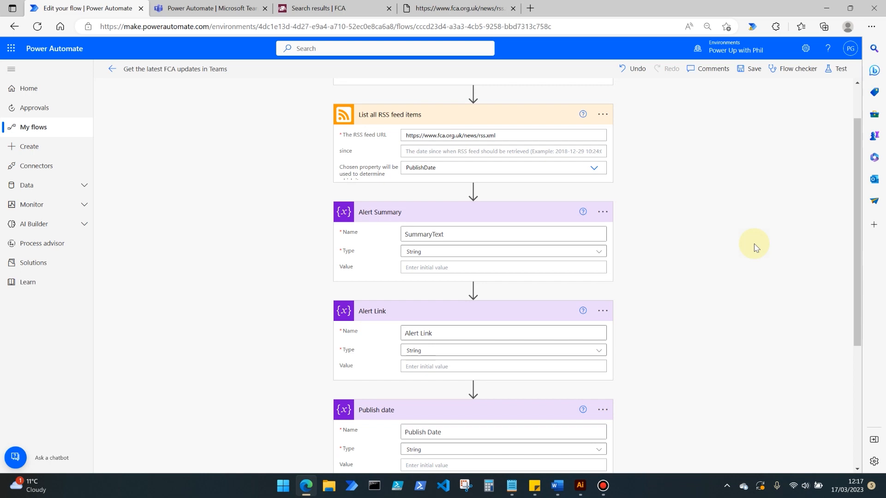
pyautogui.scroll(-3)
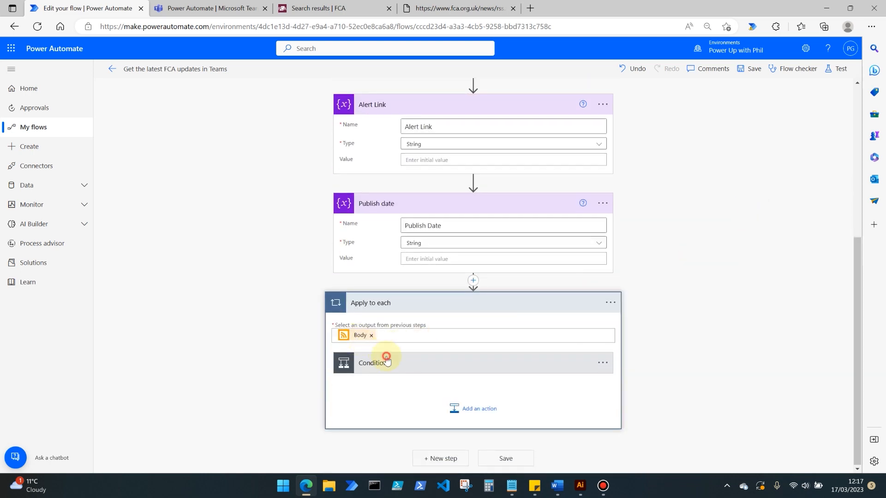
pyautogui.click(385, 361)
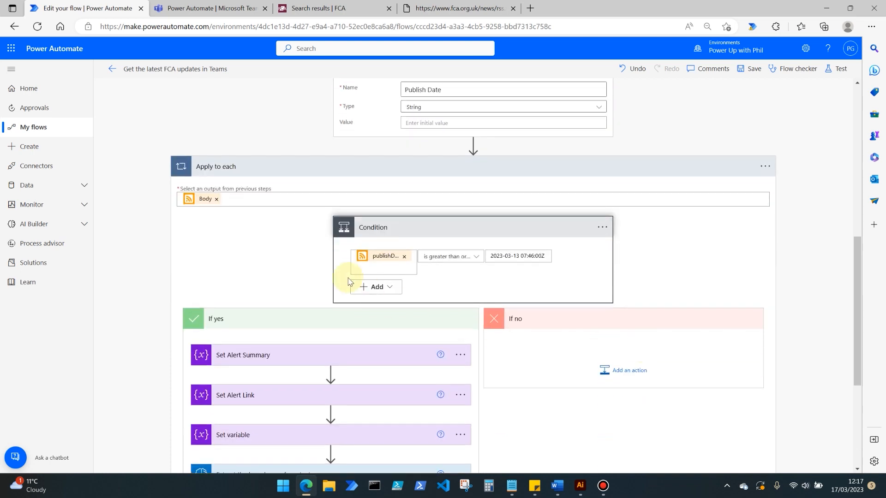
pyautogui.moveTo(388, 256)
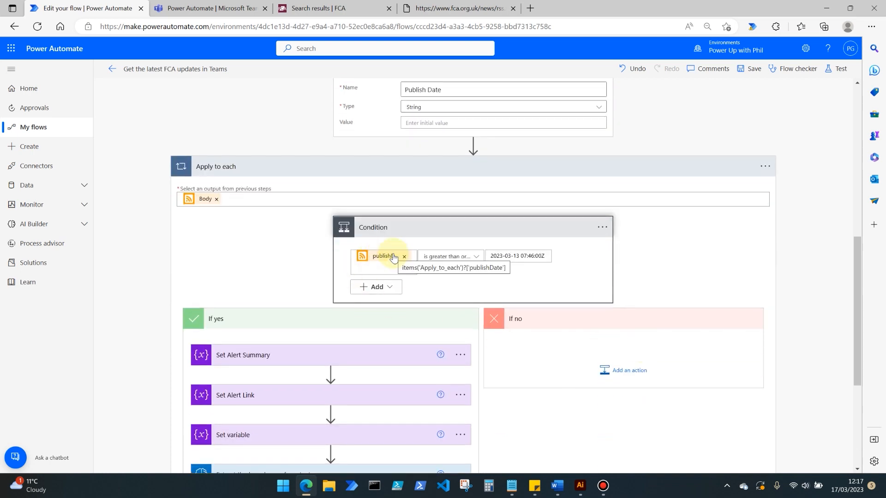
pyautogui.moveTo(473, 264)
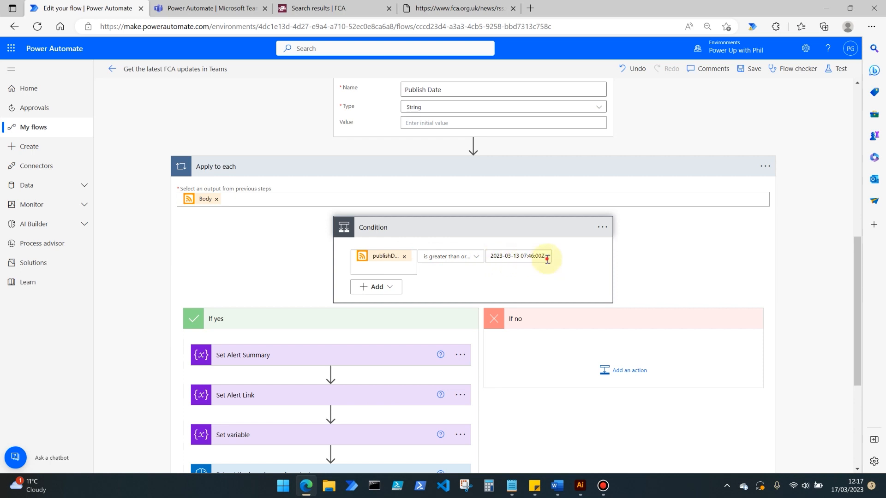
pyautogui.click(531, 256)
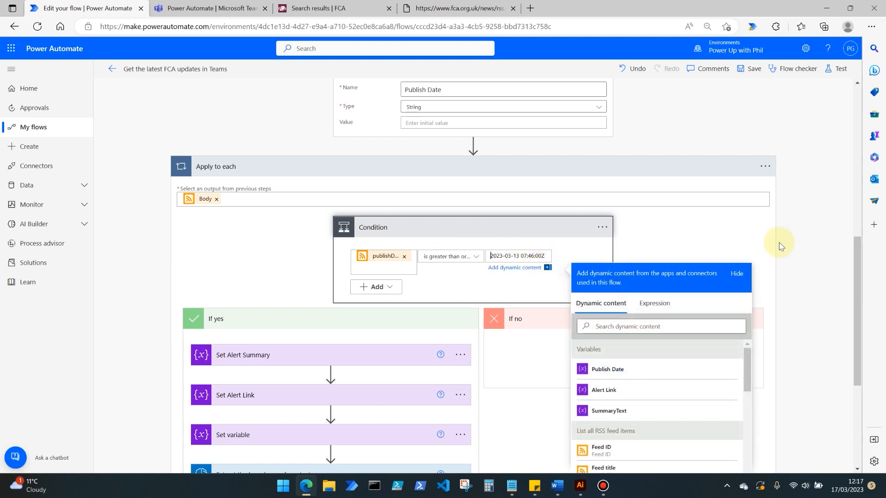
pyautogui.click(519, 256)
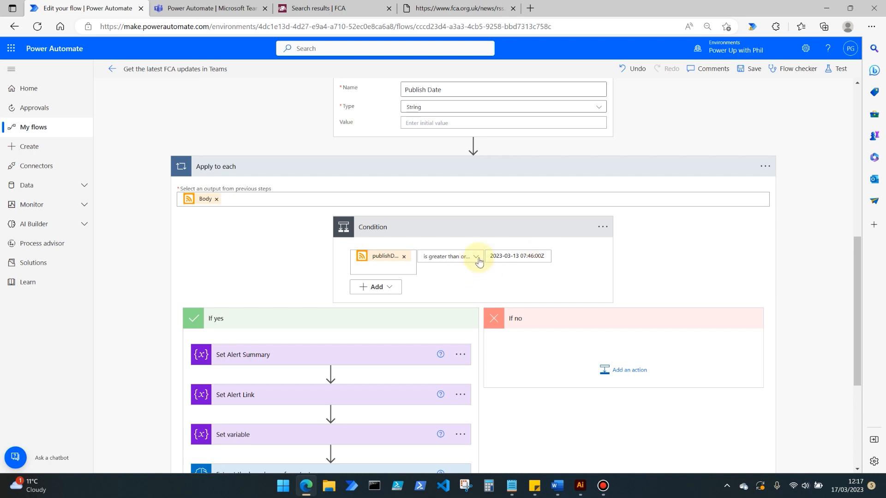
pyautogui.click(476, 257)
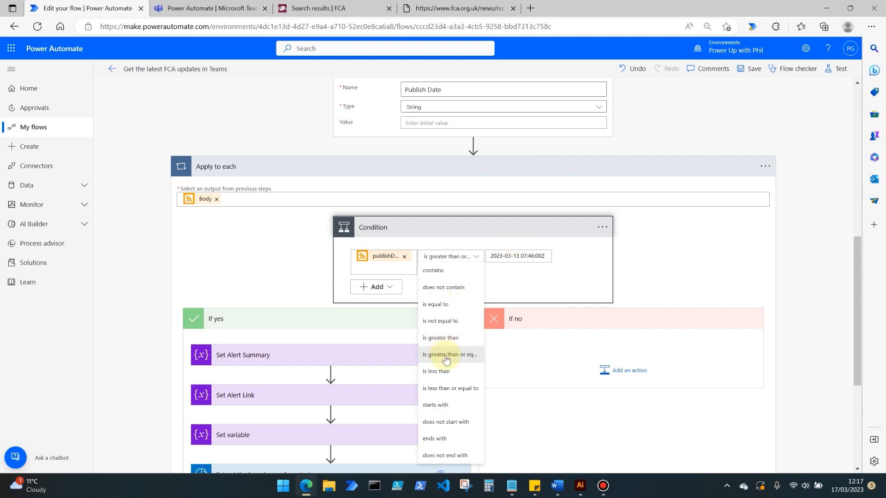
pyautogui.moveTo(454, 348)
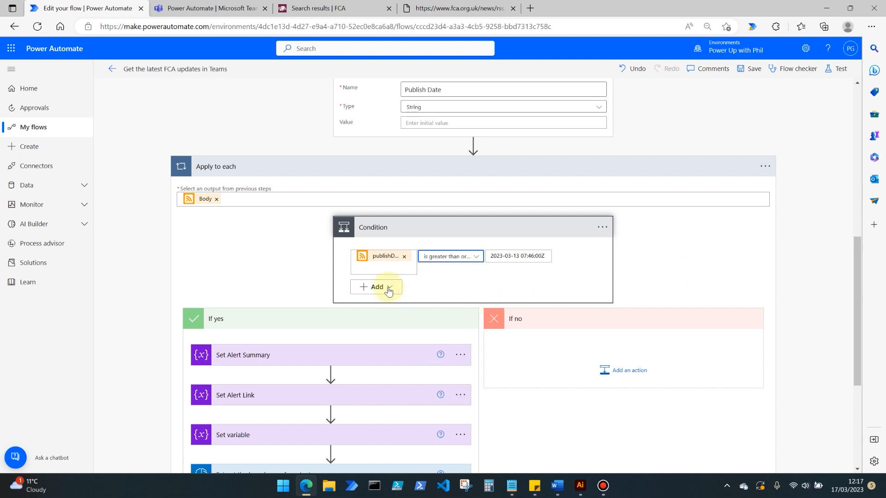
pyautogui.click(377, 287)
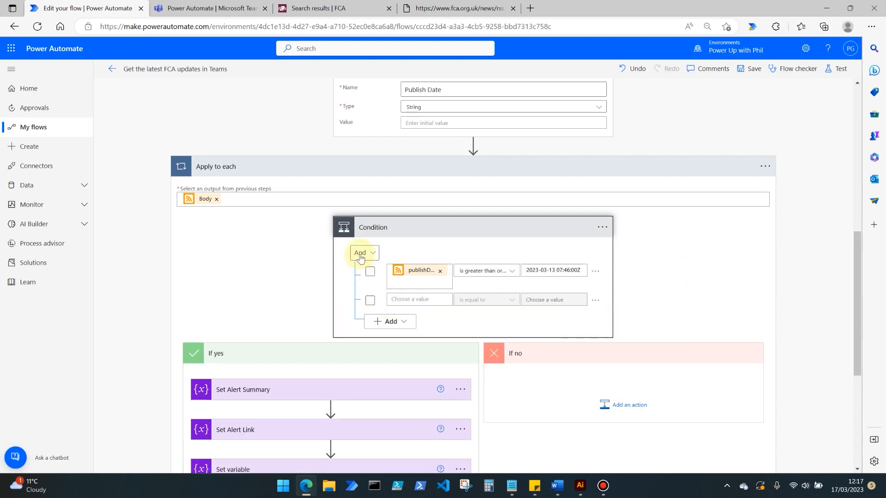
pyautogui.click(364, 253)
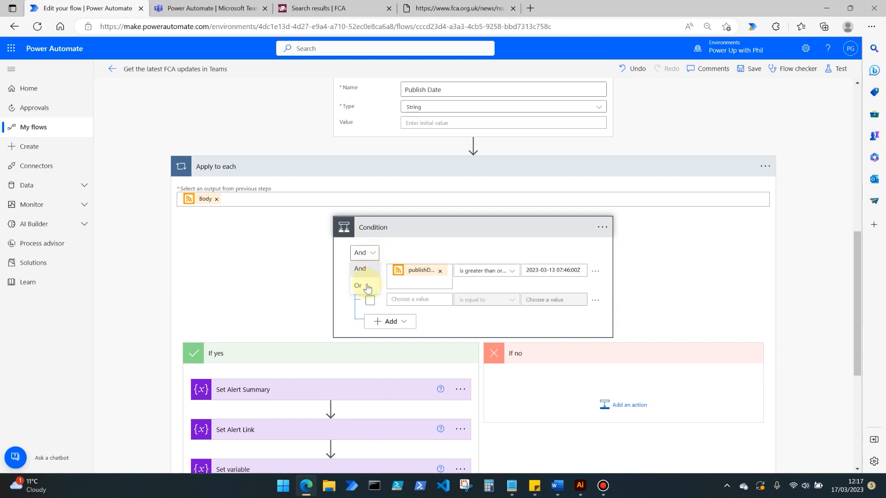
pyautogui.click(358, 285)
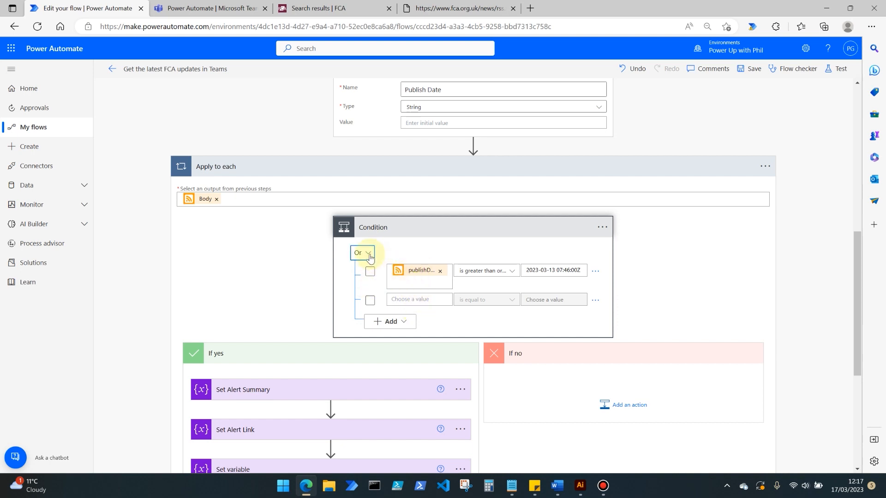
pyautogui.click(362, 252)
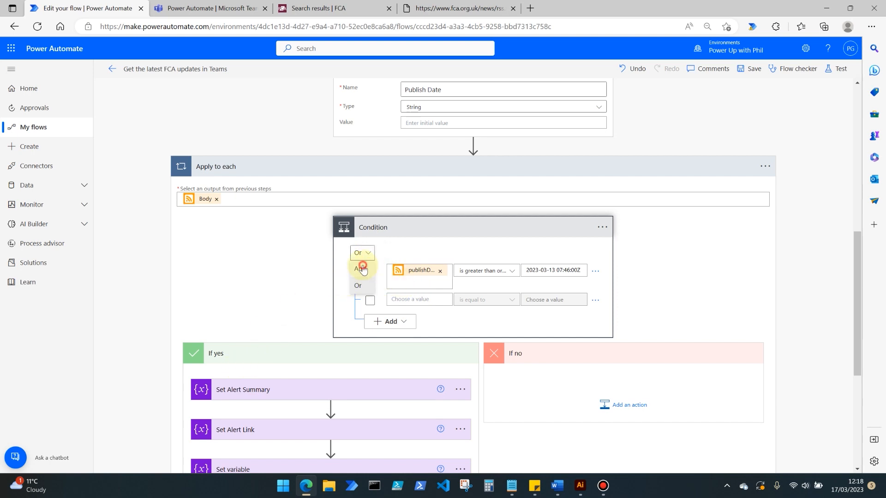
pyautogui.click(360, 268)
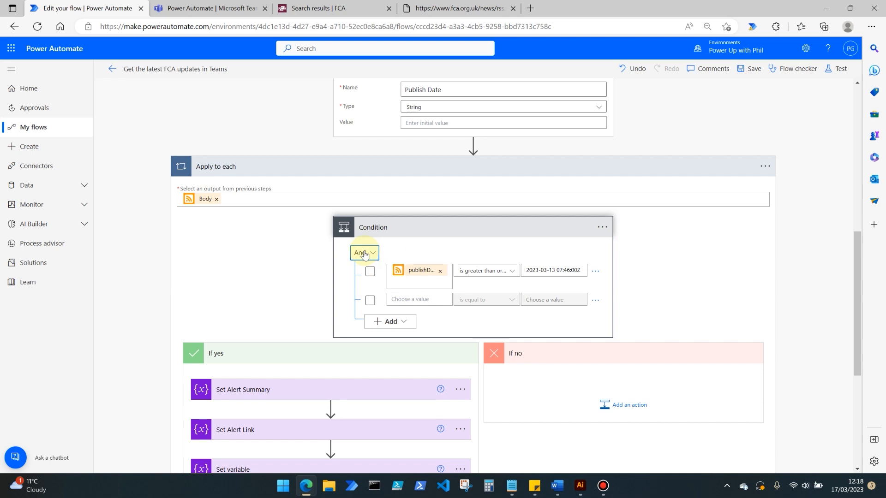
pyautogui.moveTo(595, 302)
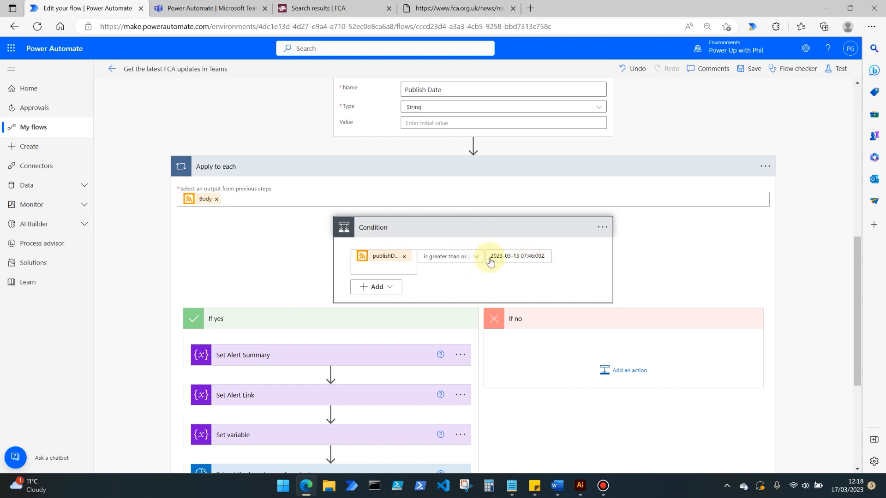
pyautogui.click(535, 256)
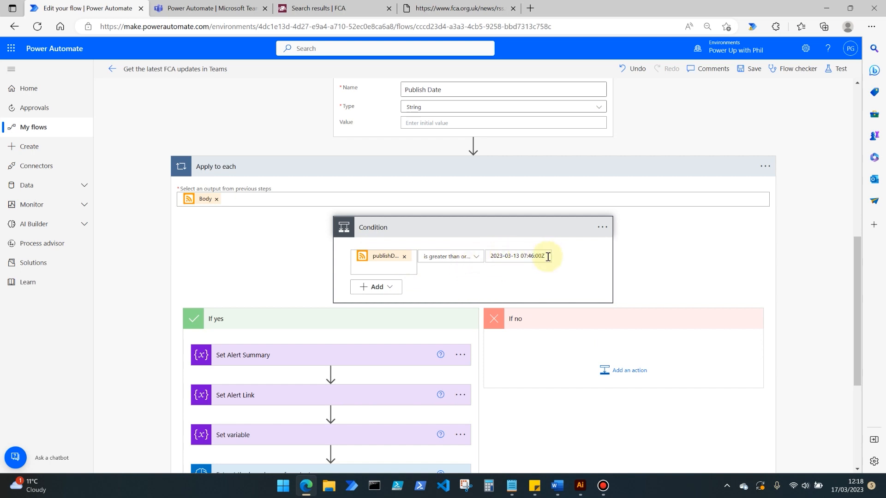
pyautogui.click(529, 257)
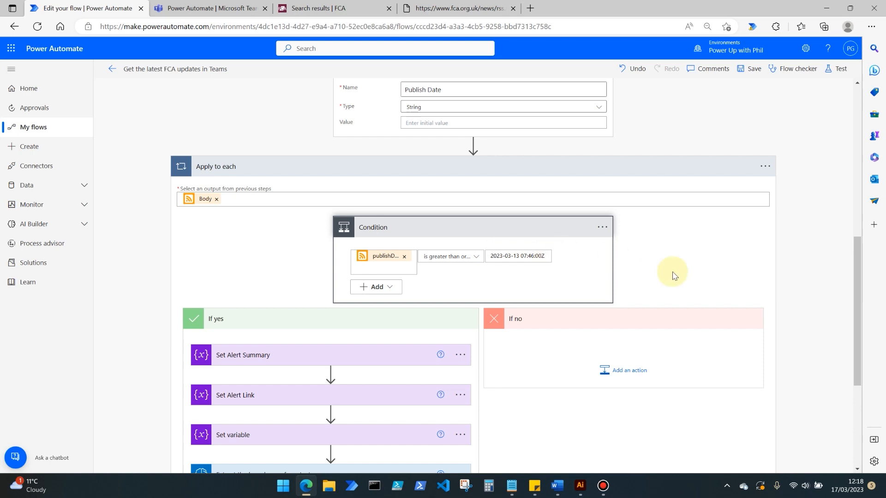
# Expand Set Alert Summary and scroll through variables set from summary, primaryLink and publishDate
pyautogui.scroll(-3)
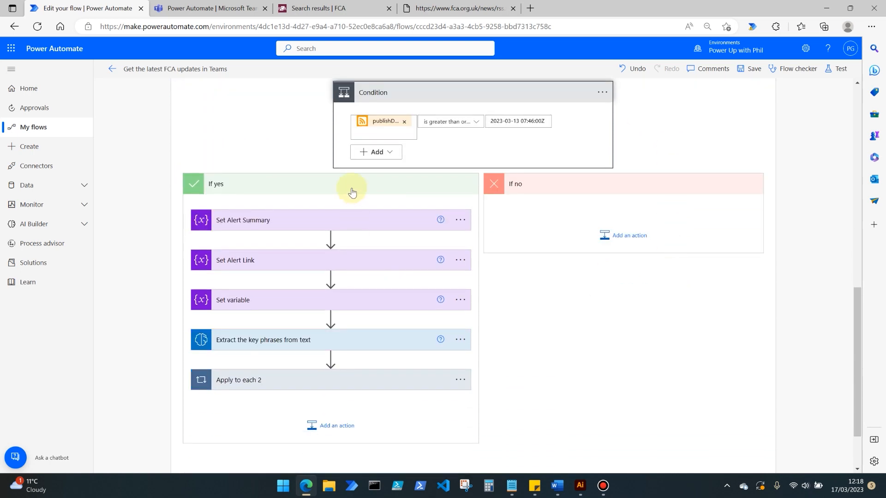
pyautogui.moveTo(325, 194)
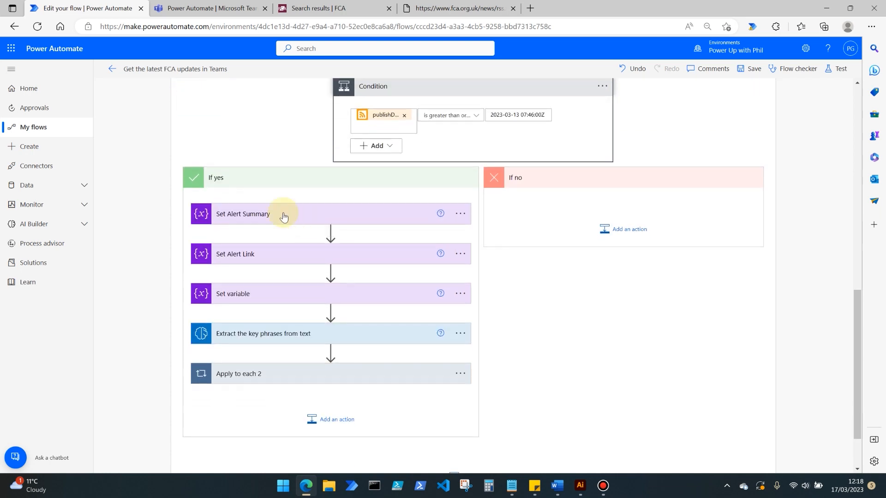
pyautogui.click(243, 214)
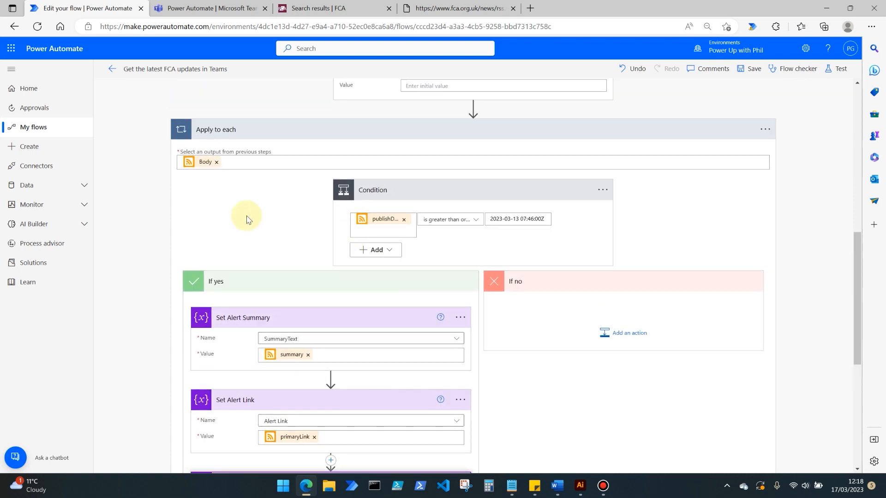
pyautogui.moveTo(217, 162)
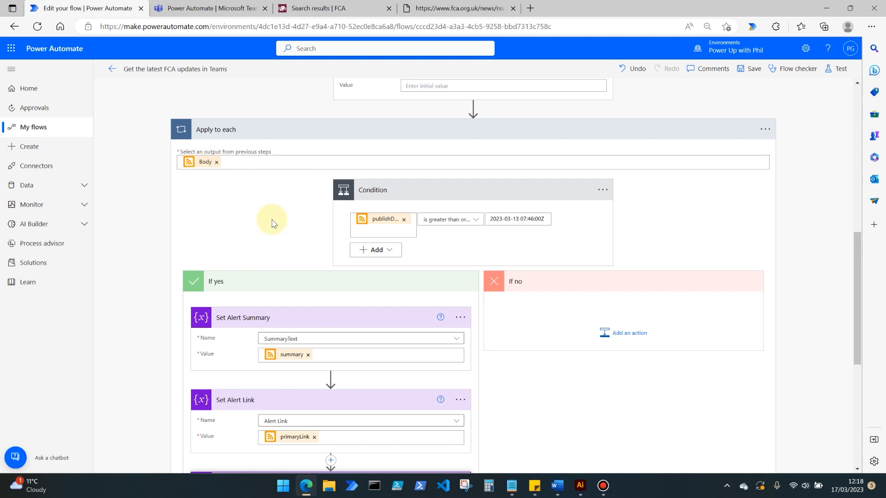
pyautogui.scroll(-3)
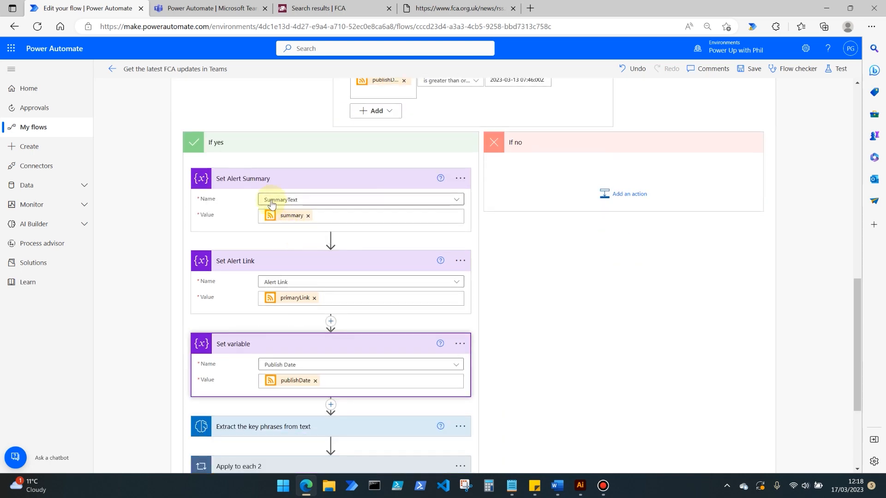
pyautogui.moveTo(295, 222)
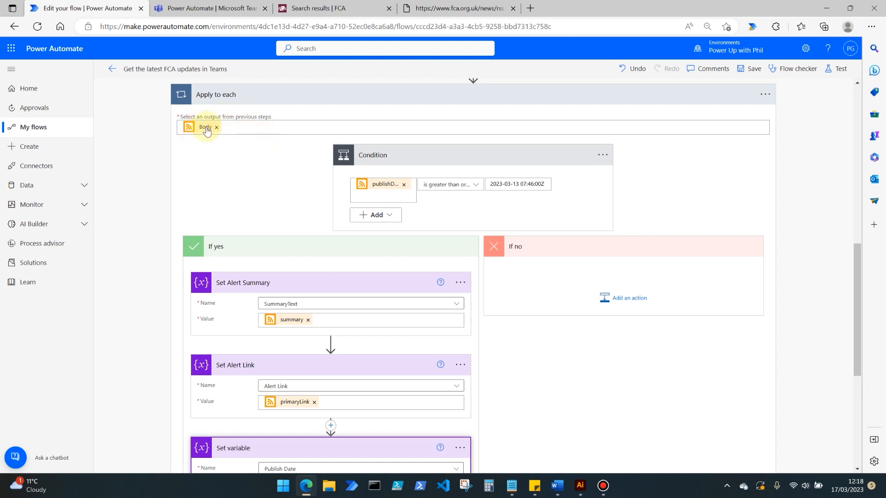
pyautogui.scroll(-3)
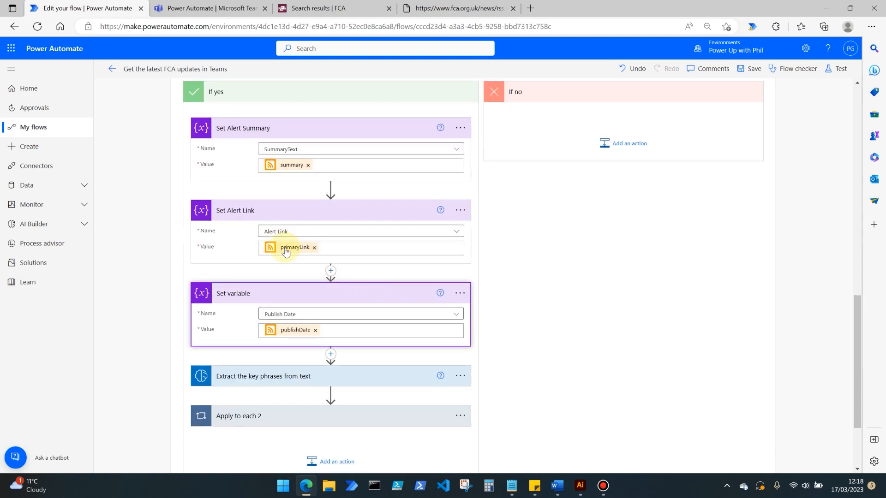
pyautogui.moveTo(296, 331)
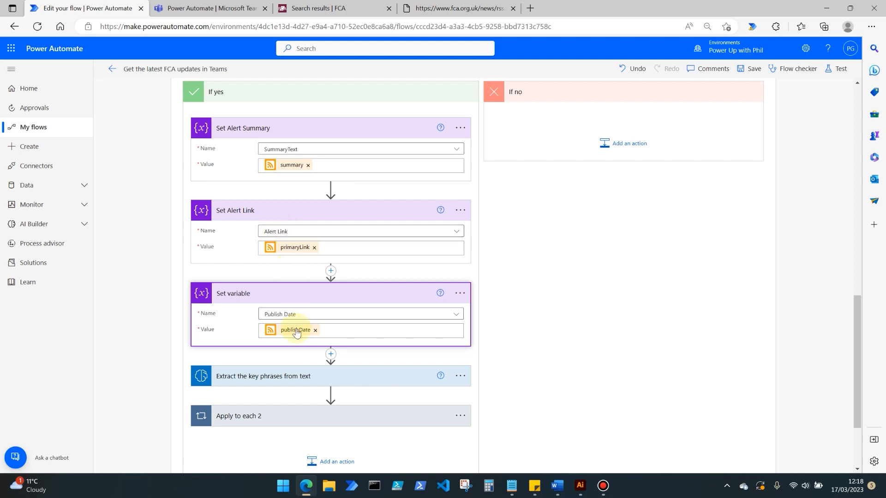
pyautogui.moveTo(296, 331)
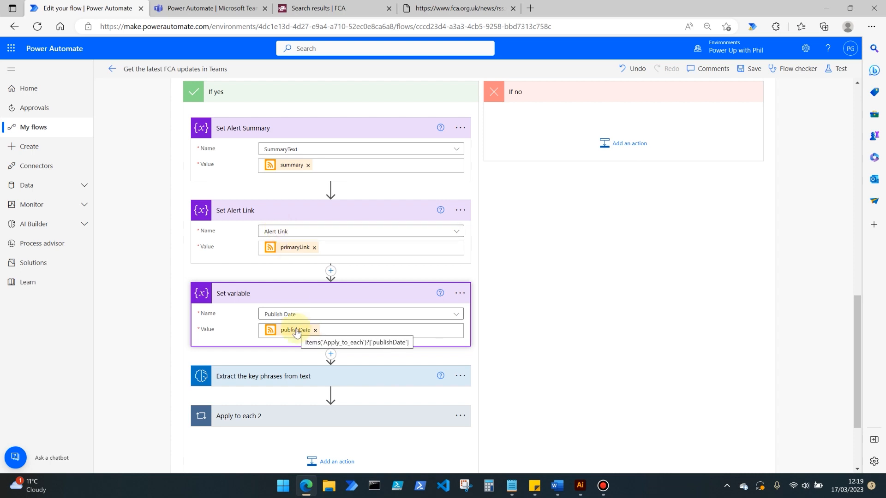
pyautogui.moveTo(488, 299)
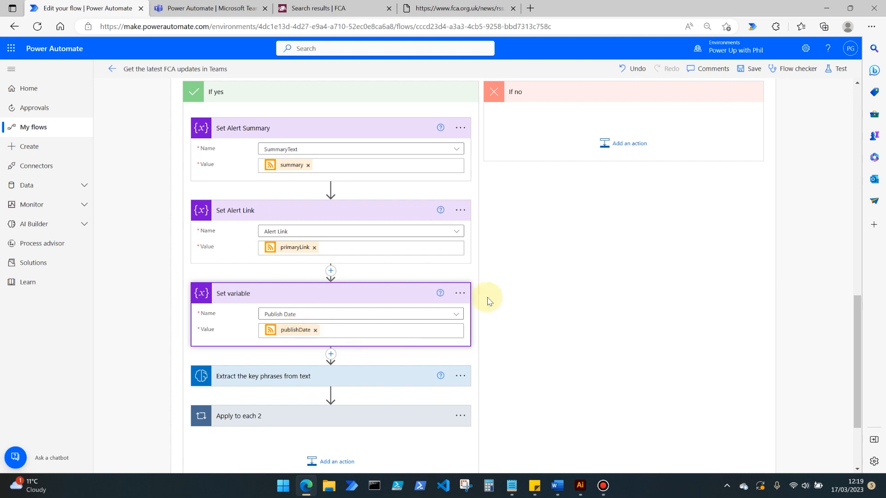
# Scroll to the English key-phrase extraction step on summary, then switch to the RSS feed
pyautogui.scroll(-3)
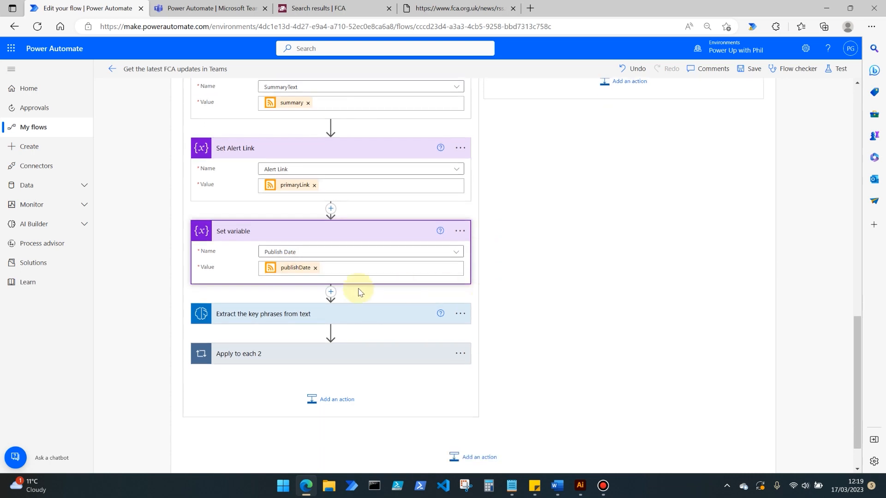
pyautogui.moveTo(302, 317)
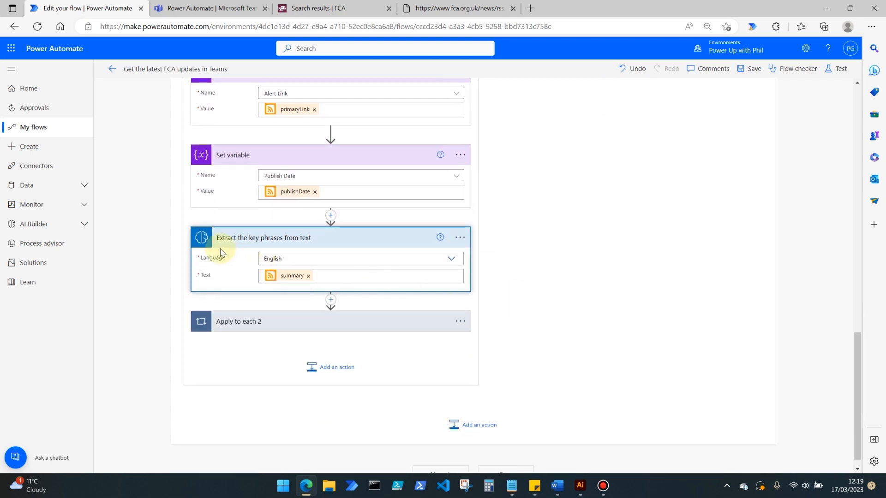
pyautogui.moveTo(247, 242)
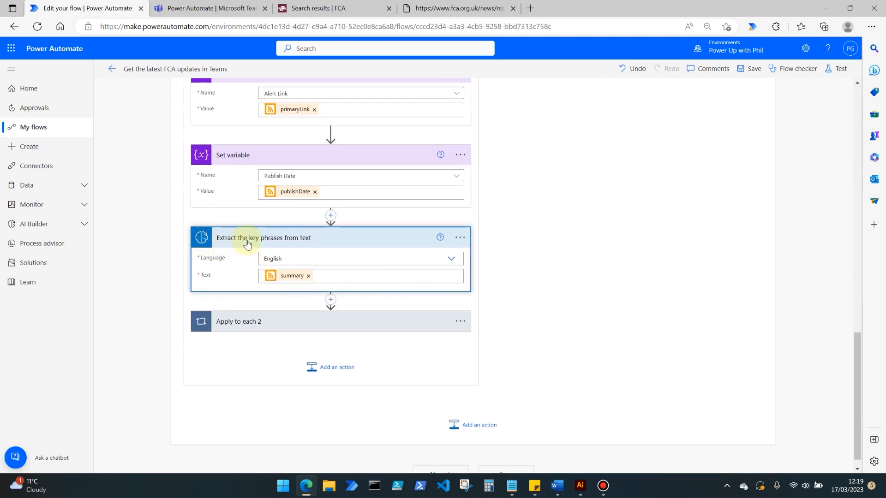
pyautogui.moveTo(308, 247)
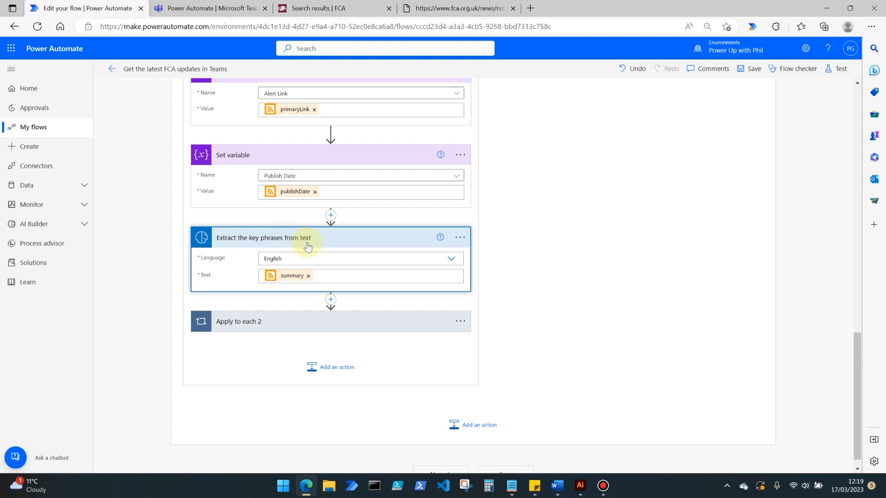
pyautogui.moveTo(261, 259)
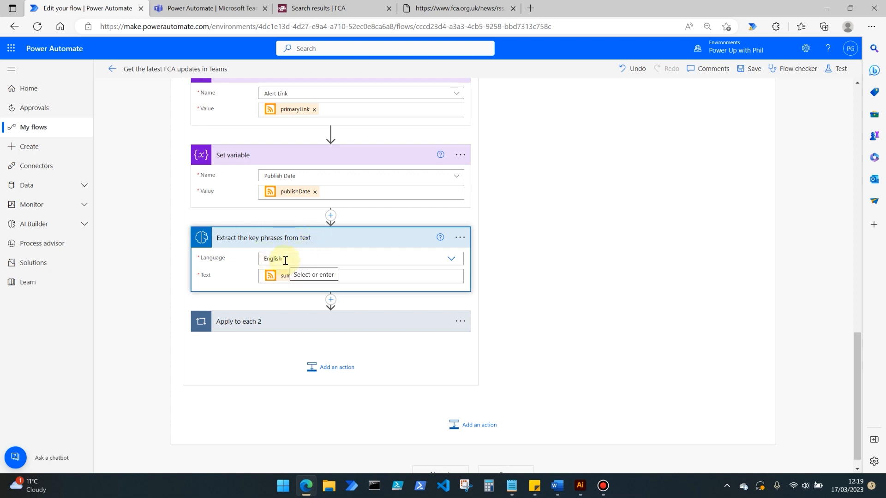
pyautogui.moveTo(291, 279)
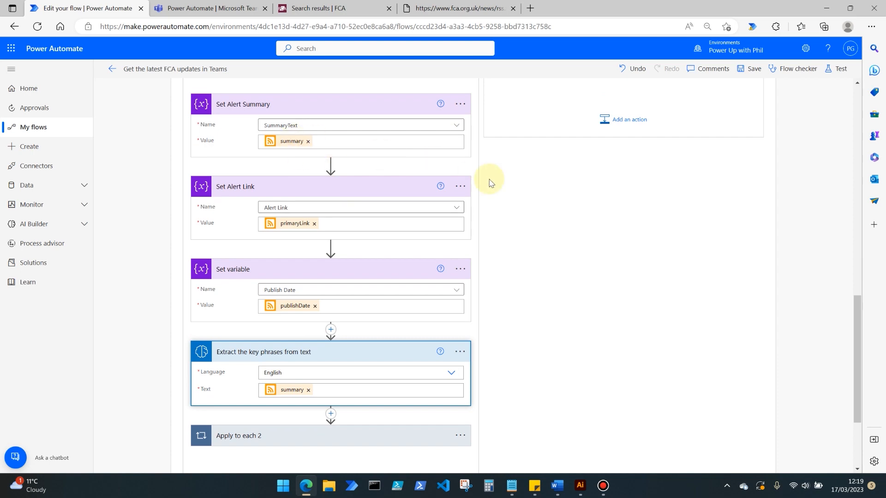
pyautogui.click(466, 9)
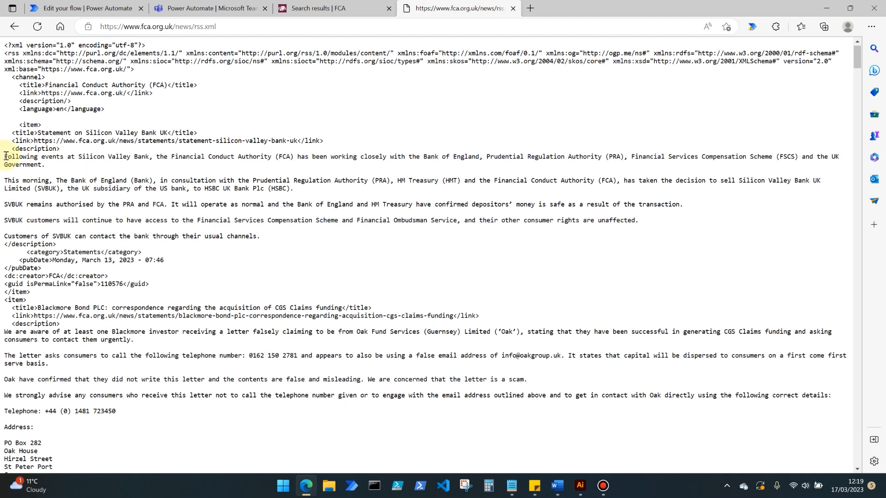
# Highlight the Silicon Valley Bank statement in the RSS feed, then return to the flow
pyautogui.moveTo(4, 157); pyautogui.dragTo(260, 236)
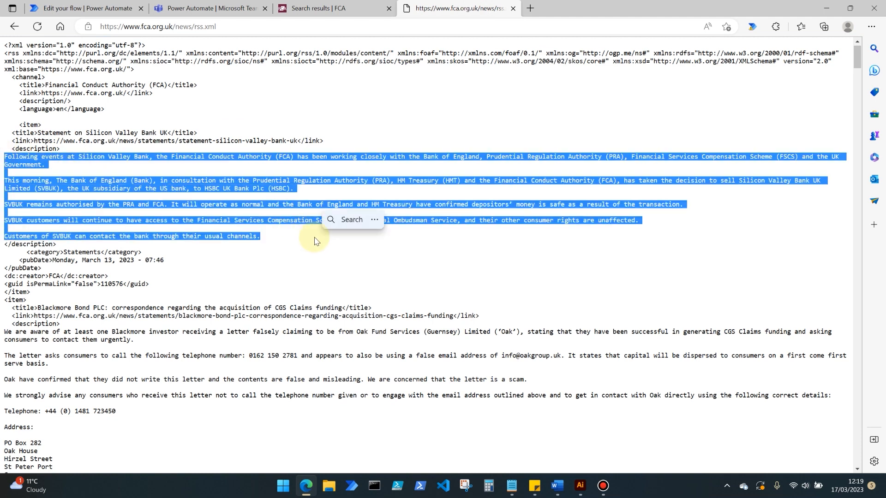
pyautogui.click(213, 144)
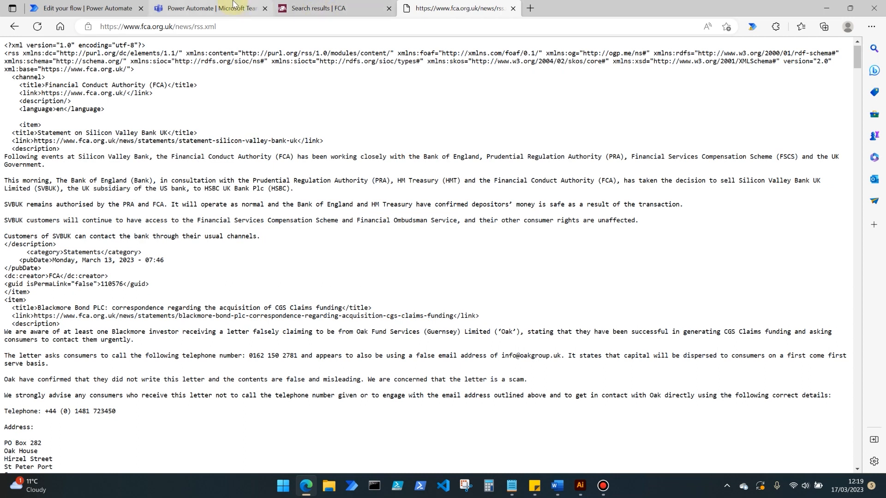
pyautogui.click(83, 8)
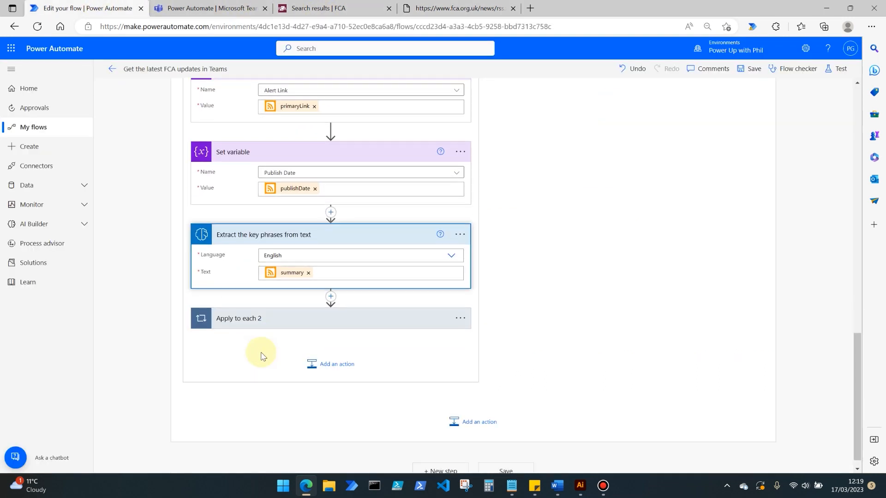
# Expand Apply to each 2 to show its key-phrase results input and Condition 2
pyautogui.click(238, 319)
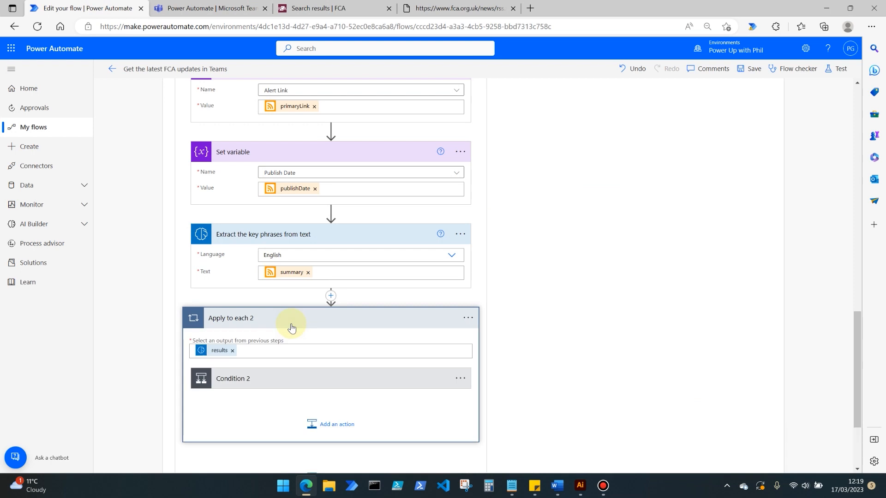
pyautogui.scroll(-3)
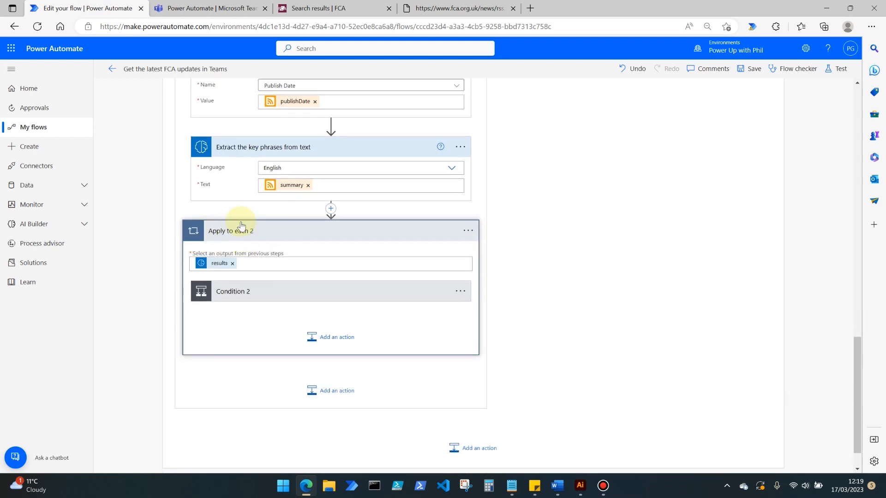
pyautogui.moveTo(275, 153)
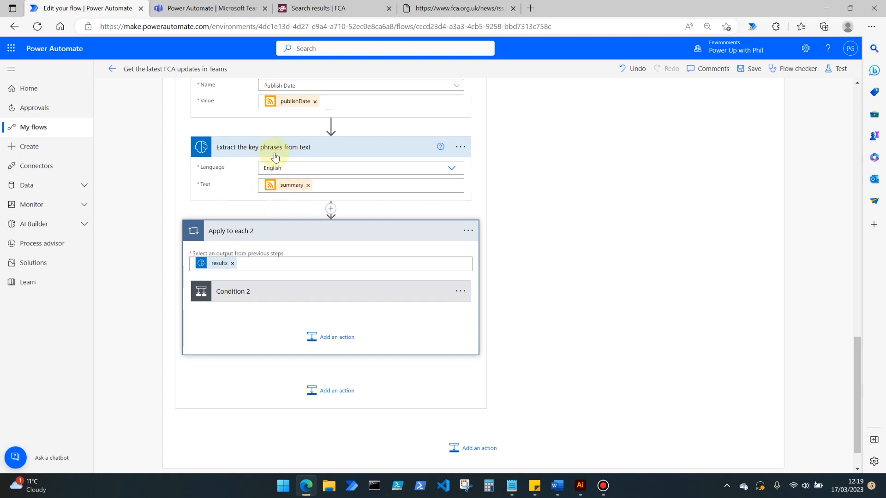
pyautogui.moveTo(269, 228)
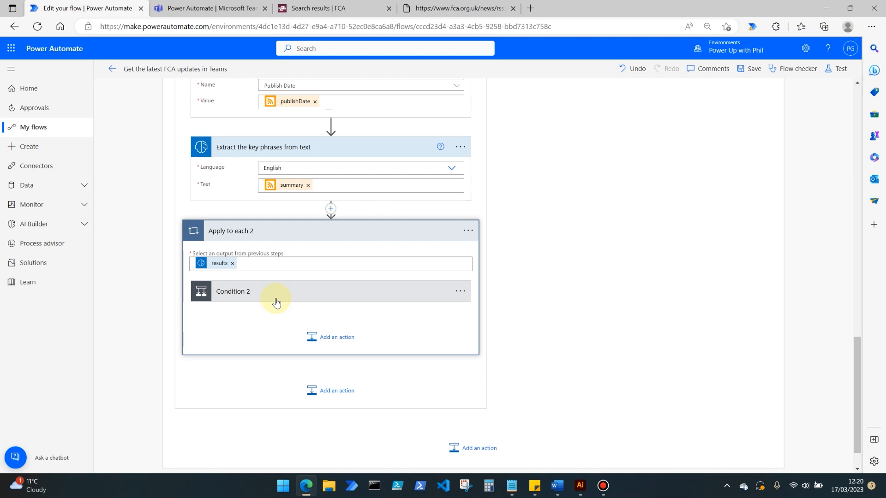
# Expand Condition 2 to see its key phrase 'contains Silicon' rule, briefly rechecking the RSS feed
pyautogui.click(233, 291)
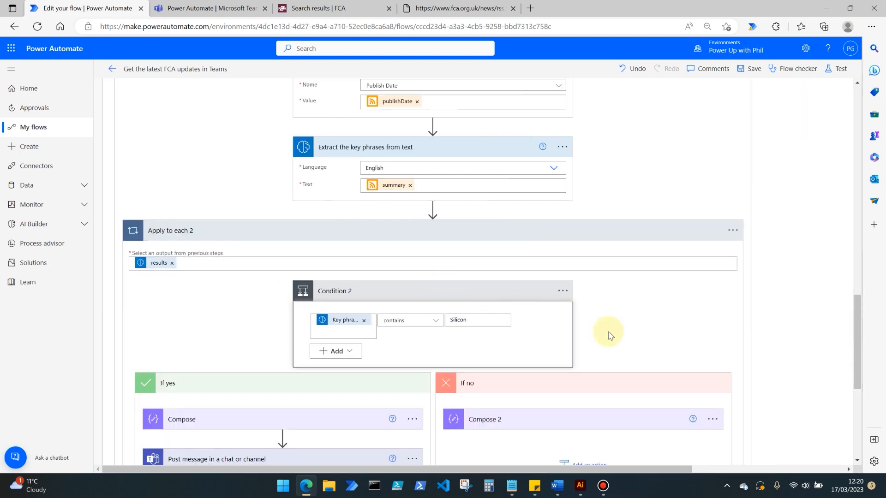
pyautogui.scroll(-3)
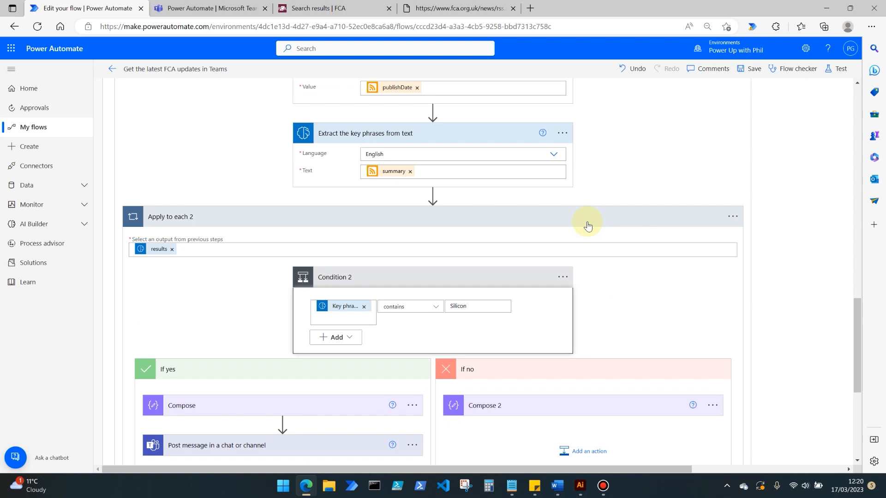
pyautogui.scroll(-3)
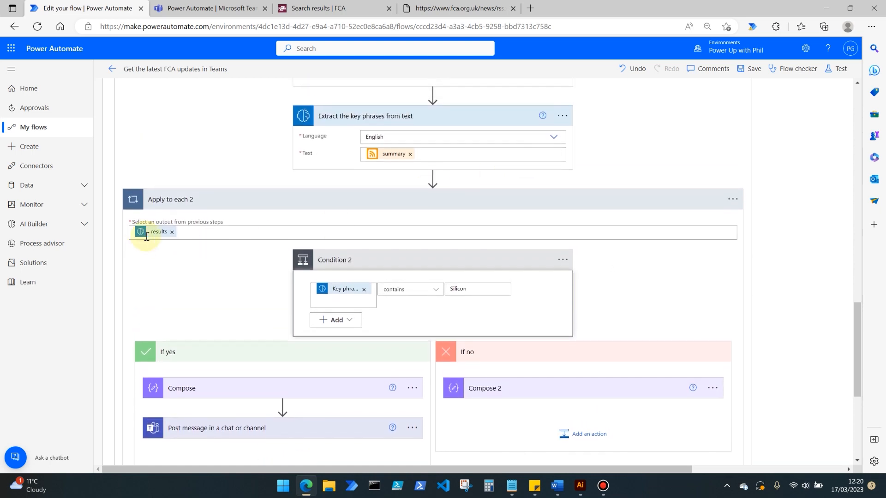
pyautogui.moveTo(334, 123)
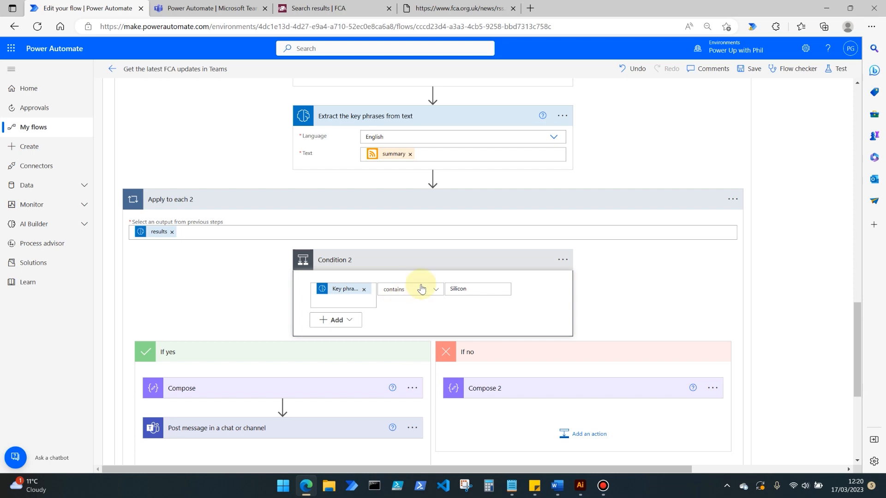
pyautogui.click(478, 289)
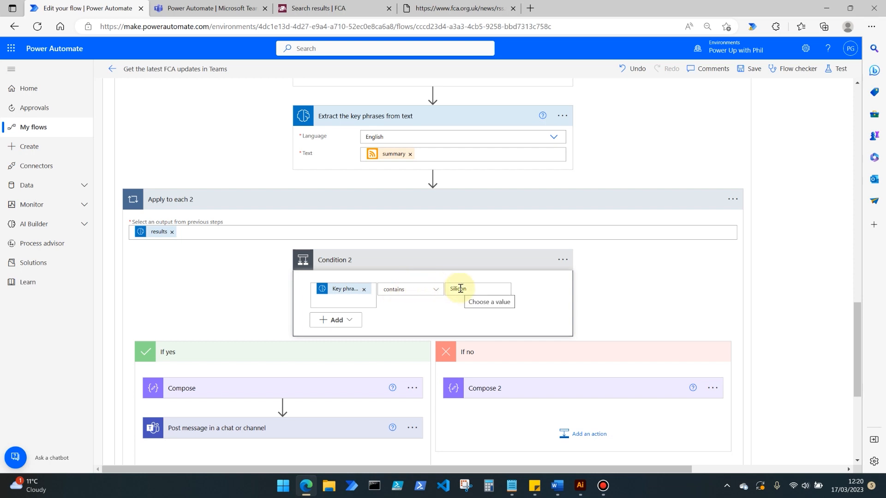
pyautogui.click(464, 8)
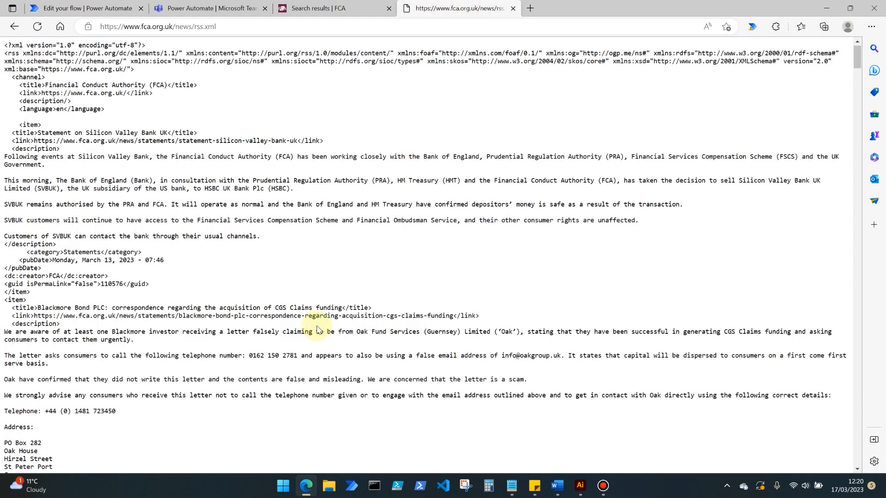
pyautogui.click(83, 8)
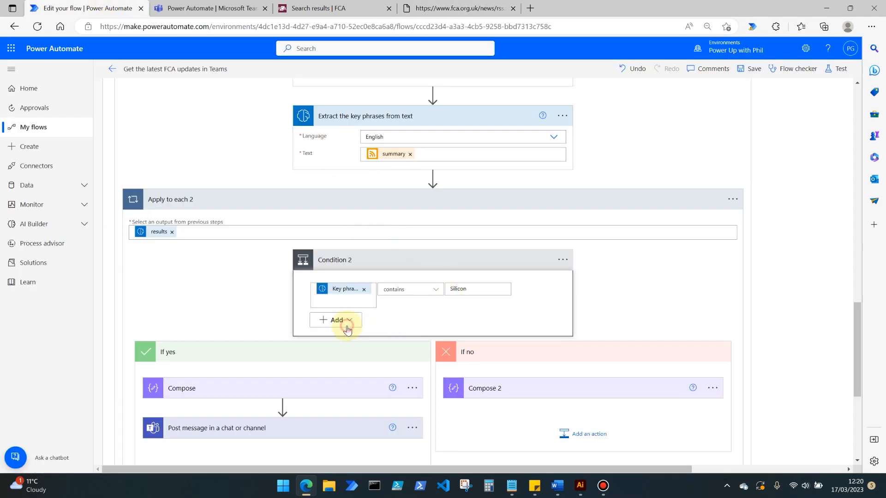
pyautogui.click(335, 320)
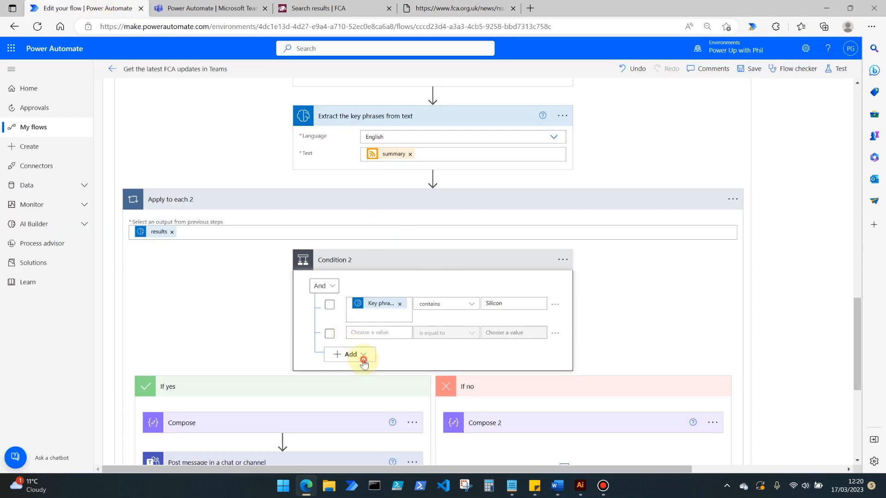
pyautogui.click(363, 355)
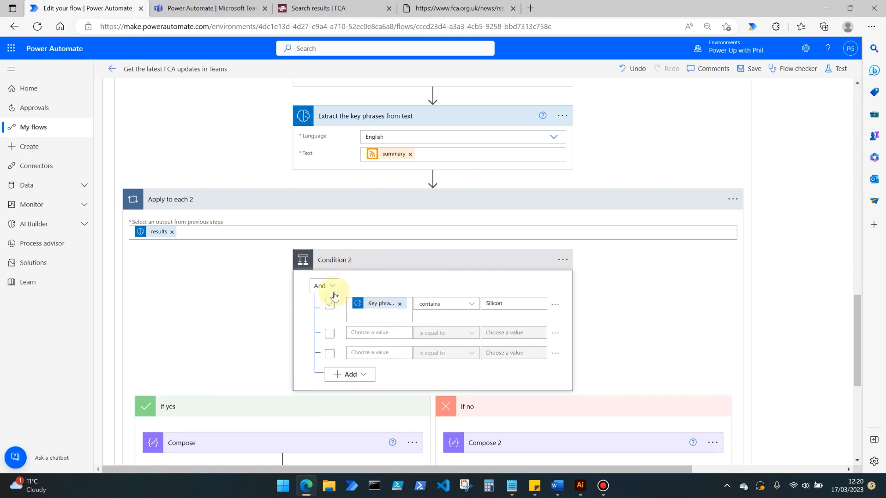
pyautogui.click(323, 286)
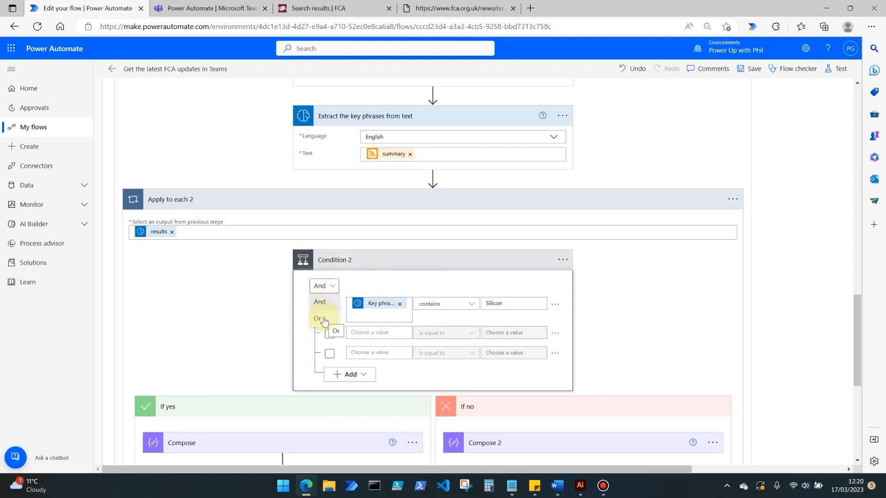
pyautogui.click(317, 318)
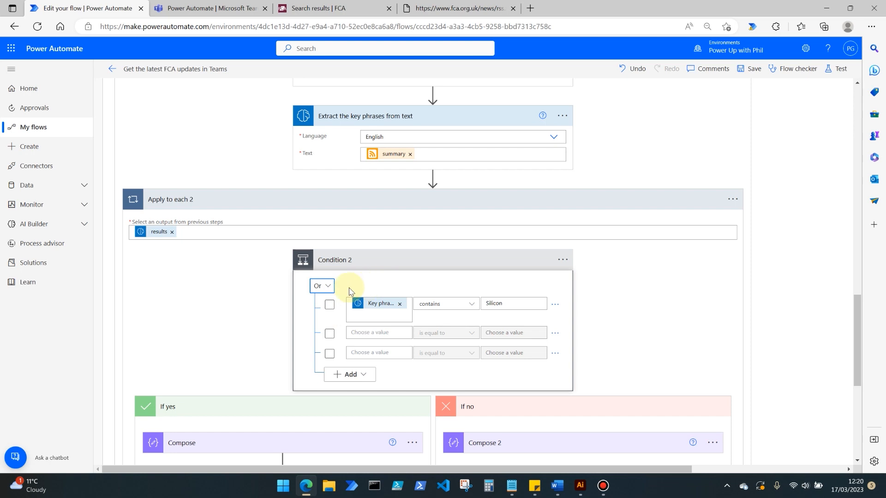
pyautogui.click(321, 286)
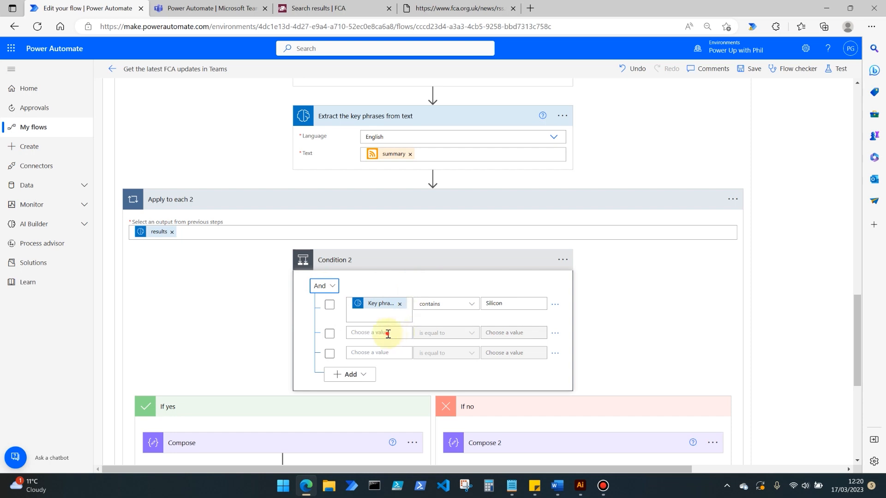
pyautogui.click(378, 332)
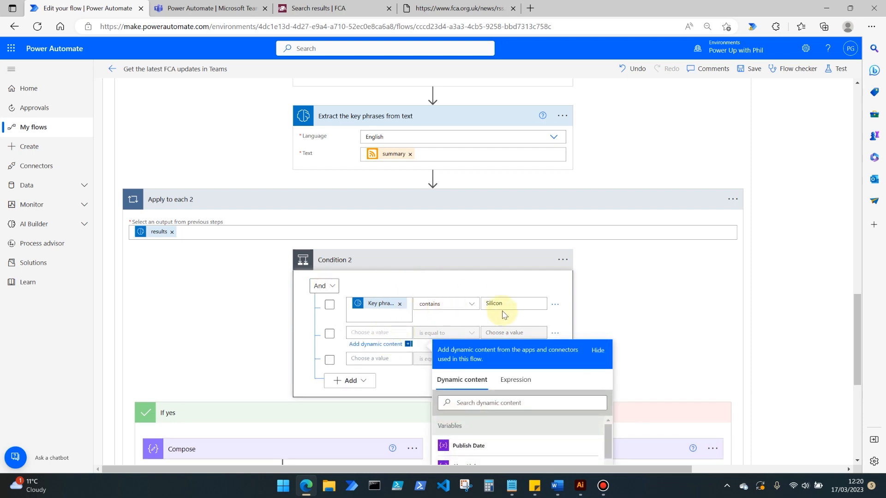
pyautogui.moveTo(502, 277)
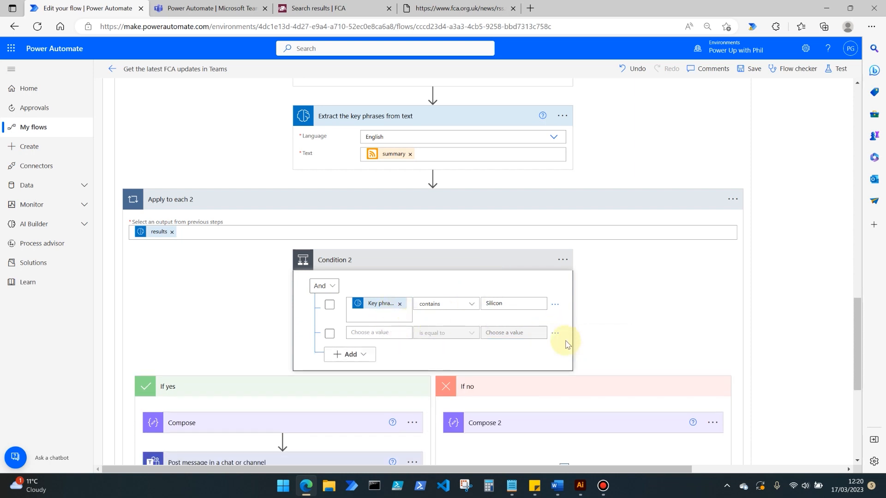
pyautogui.click(555, 333)
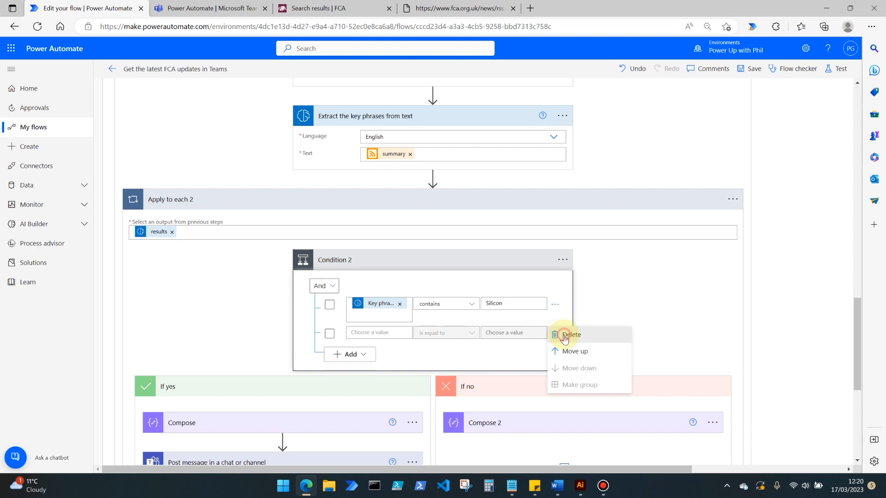
pyautogui.click(569, 335)
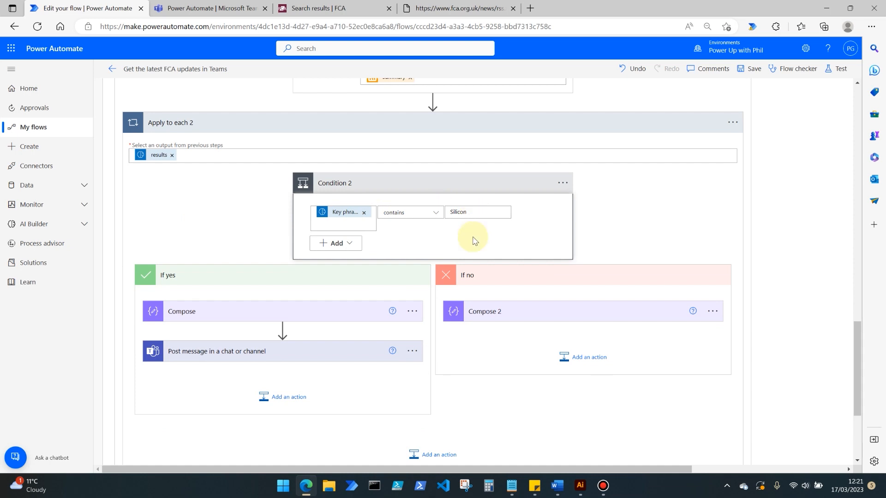
pyautogui.click(181, 311)
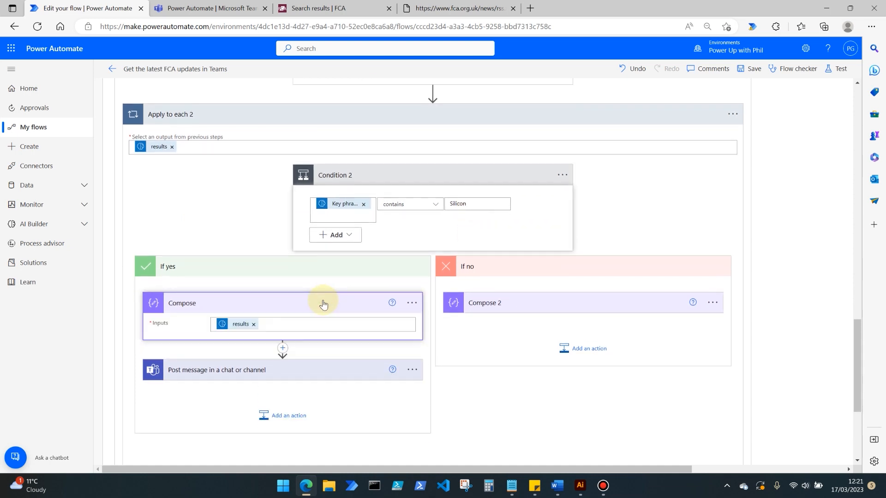
pyautogui.moveTo(210, 281)
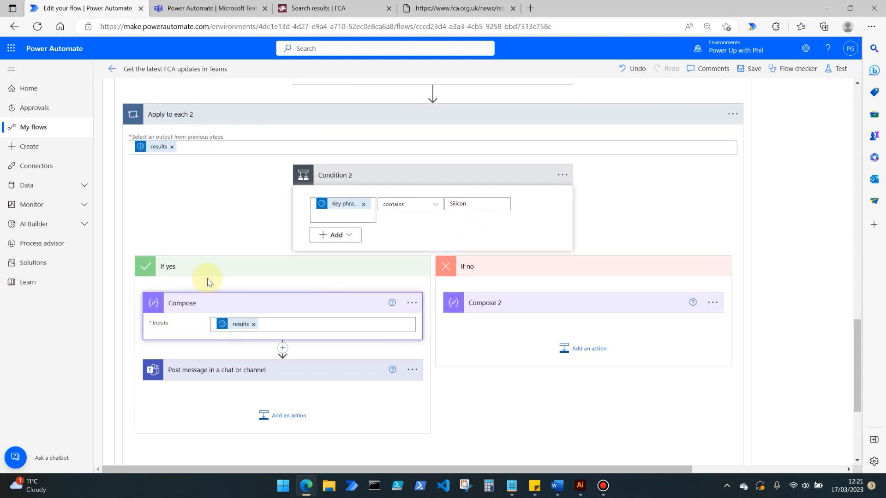
pyautogui.moveTo(401, 251)
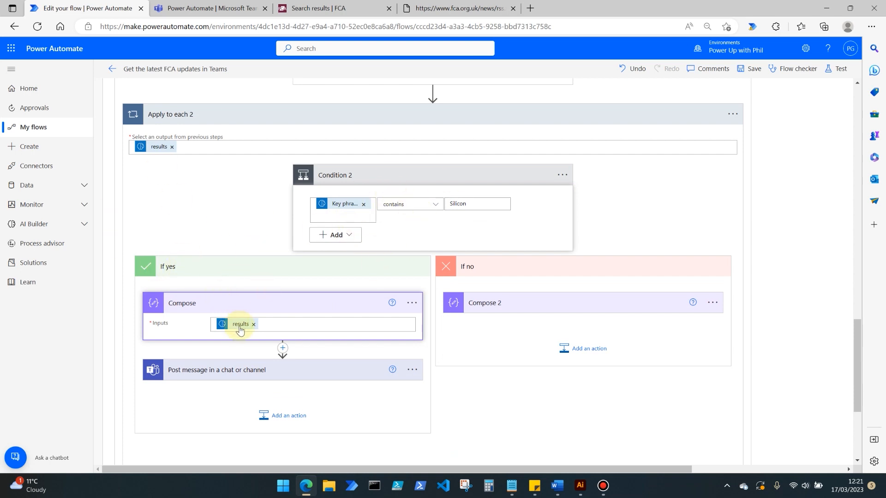
pyautogui.moveTo(240, 325)
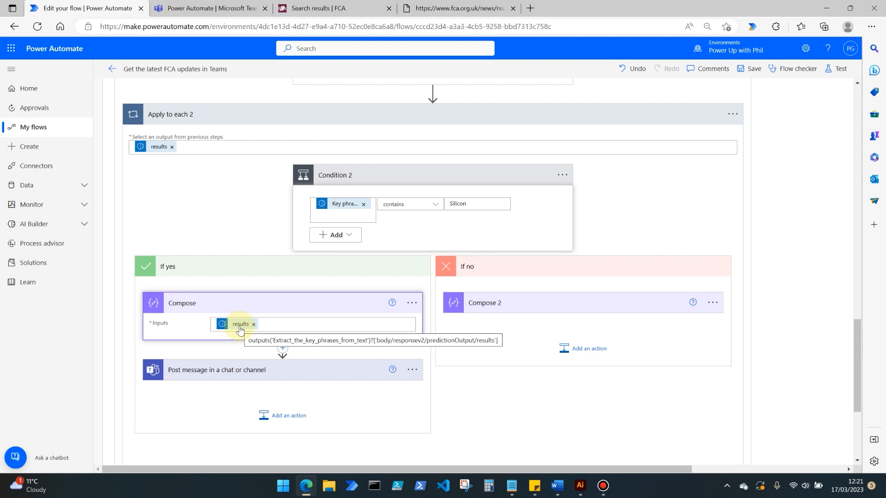
pyautogui.moveTo(237, 243)
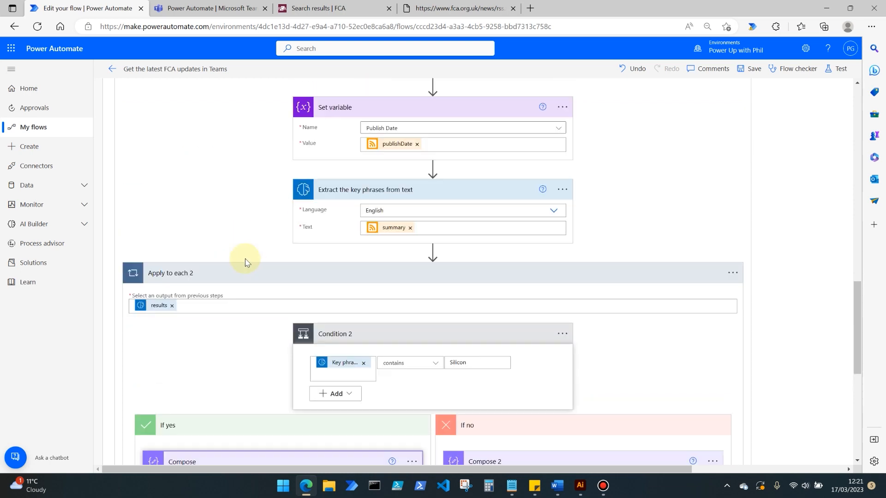
pyautogui.scroll(-3)
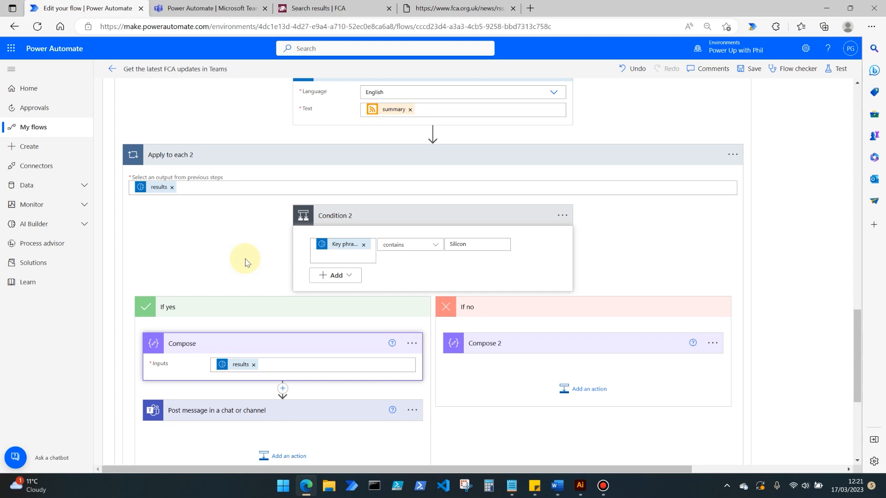
pyautogui.moveTo(397, 269)
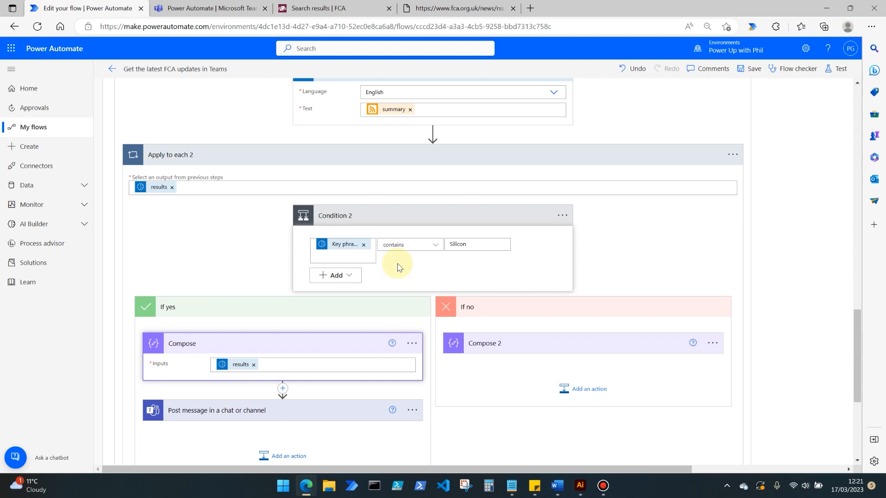
pyautogui.scroll(-3)
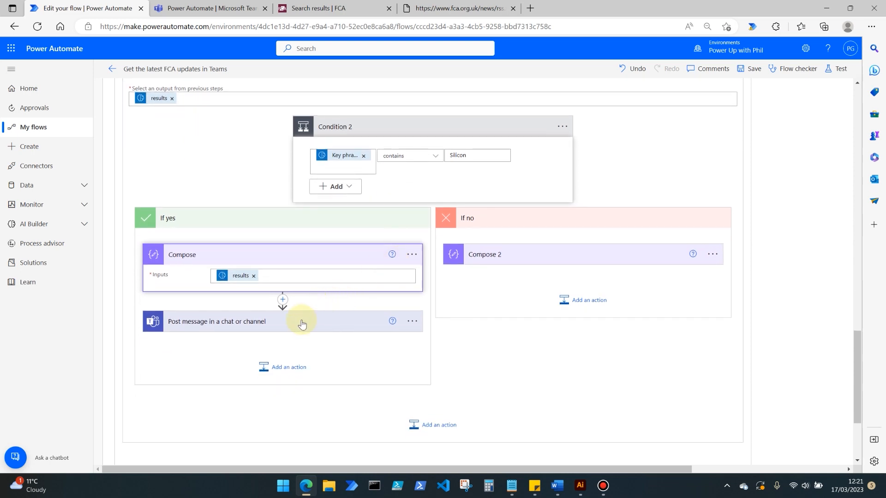
# Expand the Teams post step, keeping Post as Flow bot and Post in Chat with Flow bot
pyautogui.click(301, 321)
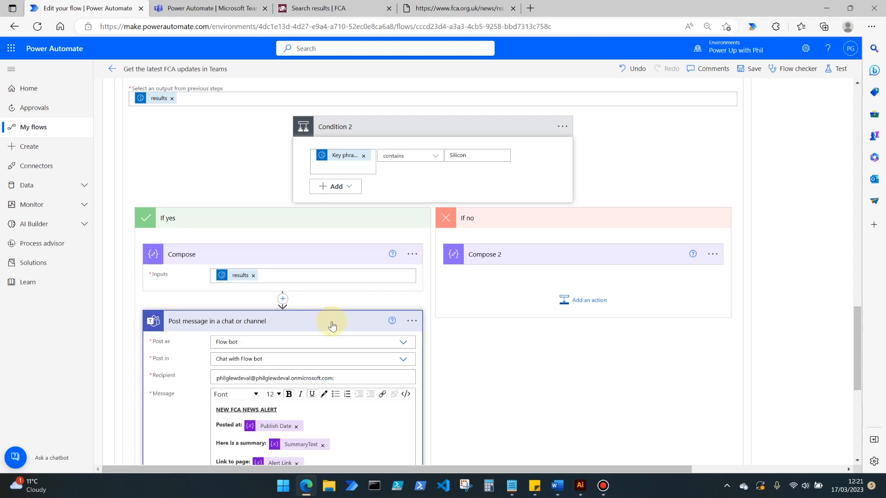
pyautogui.scroll(-3)
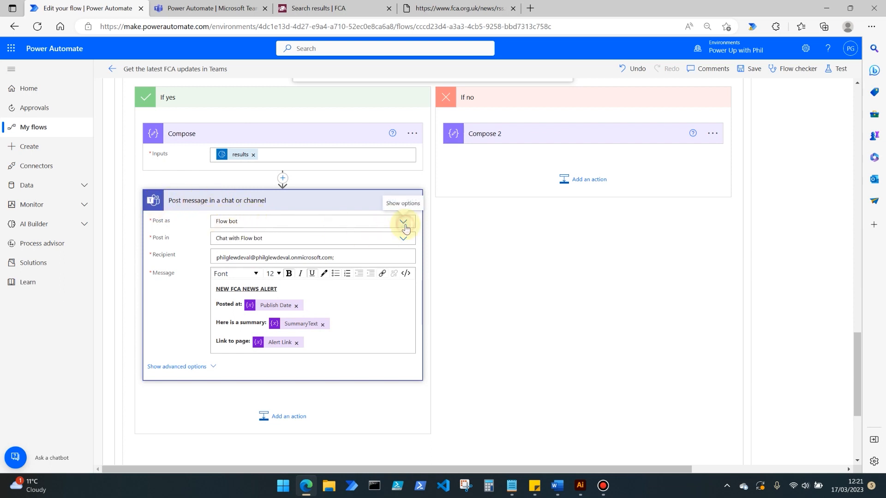
pyautogui.click(403, 226)
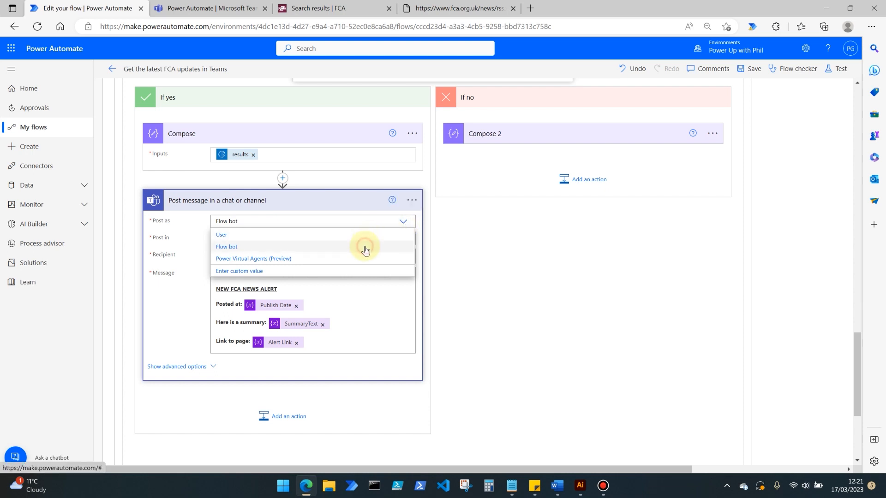
pyautogui.click(226, 247)
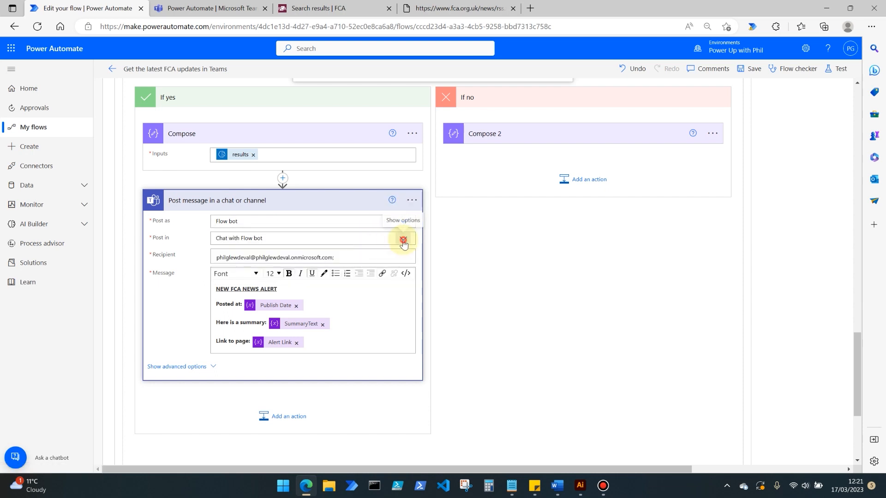
pyautogui.click(403, 243)
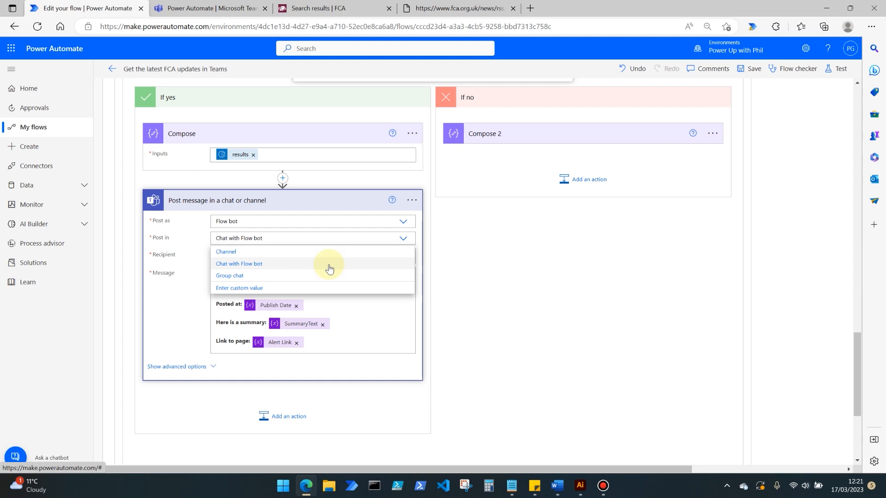
pyautogui.moveTo(319, 263)
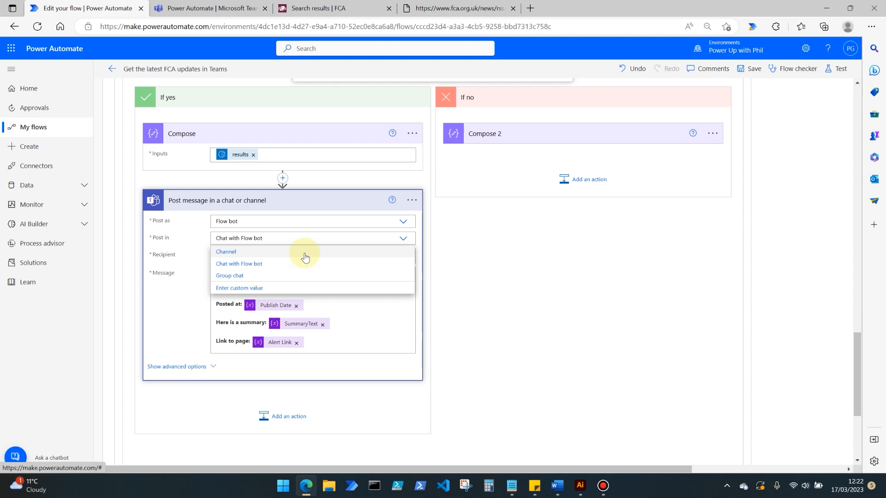
pyautogui.moveTo(305, 270)
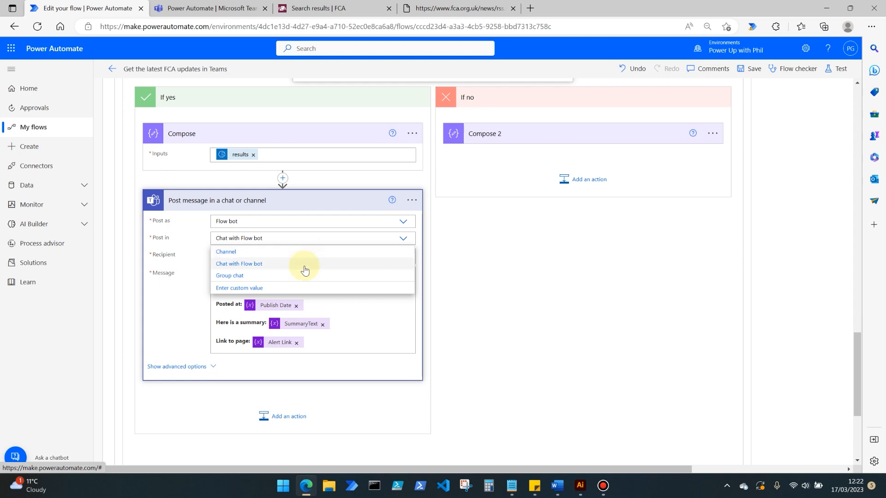
pyautogui.click(238, 264)
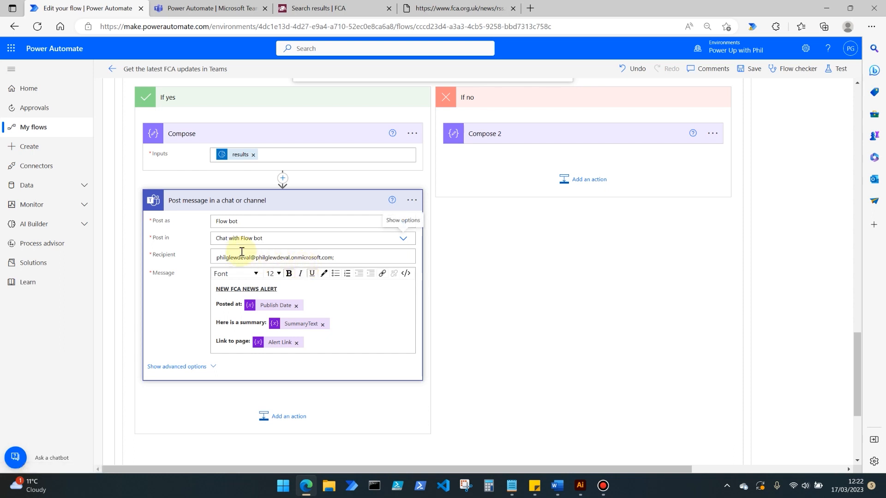
pyautogui.click(349, 257)
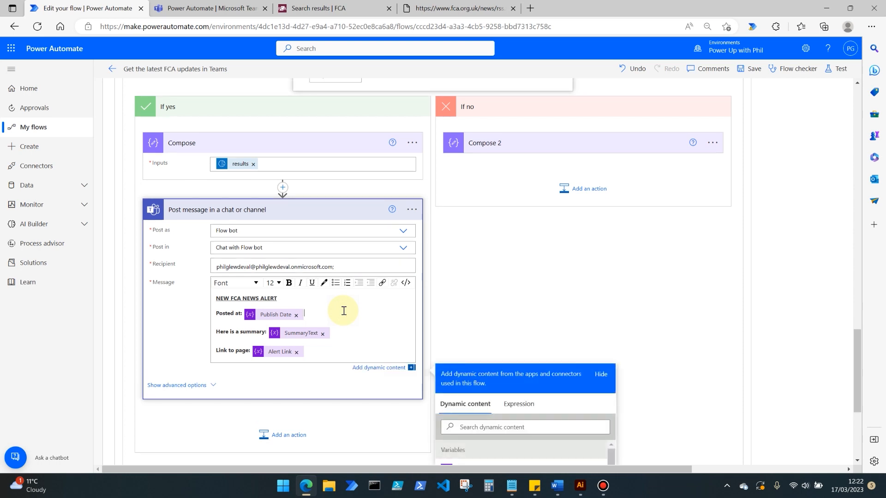
pyautogui.scroll(3)
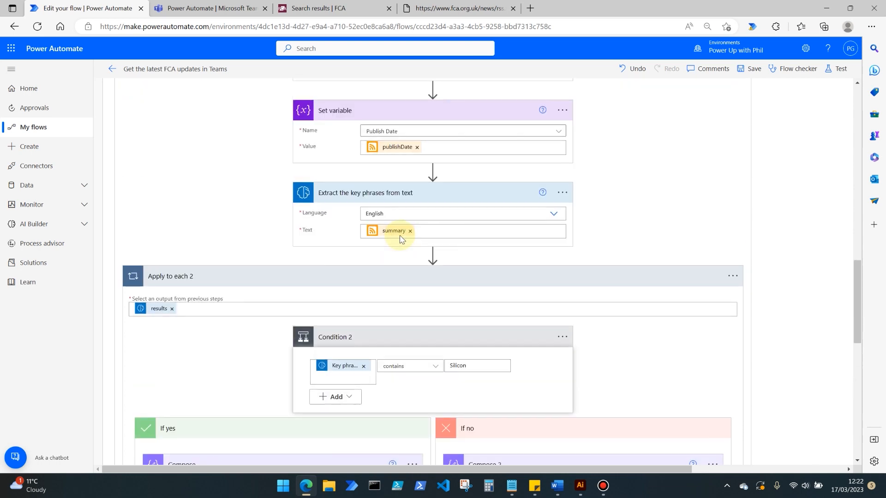
pyautogui.scroll(-3)
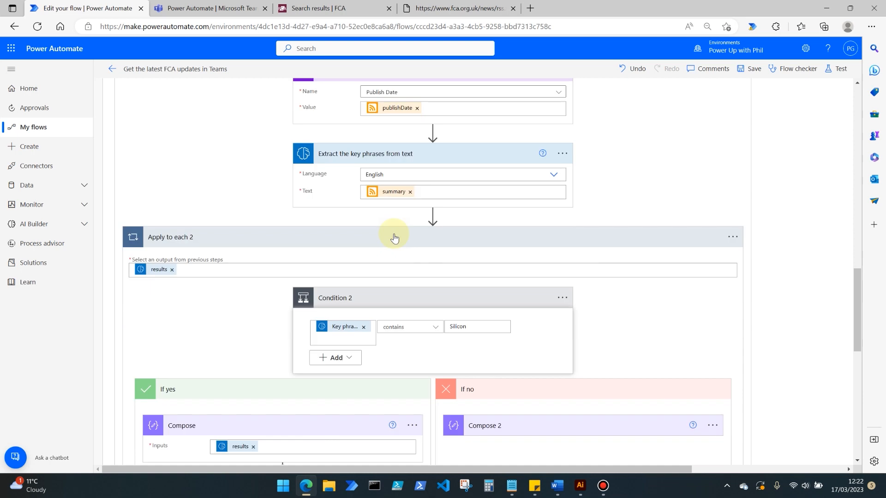
pyautogui.scroll(-3)
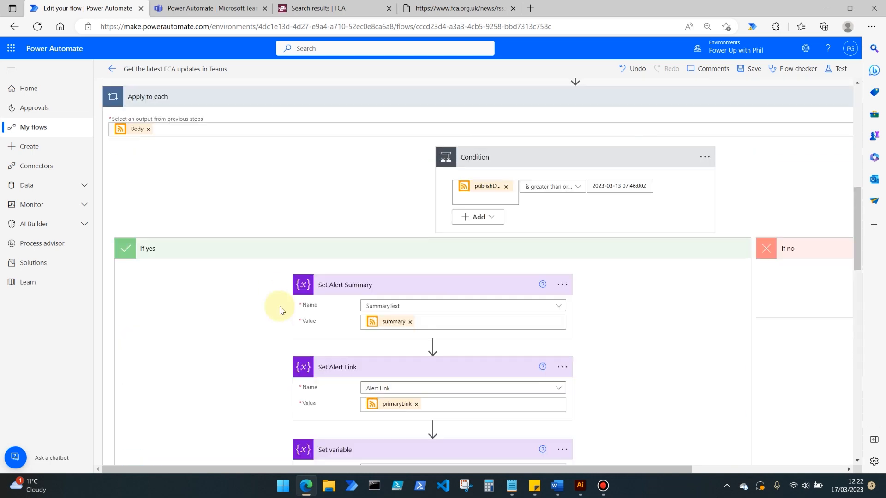
pyautogui.scroll(-3)
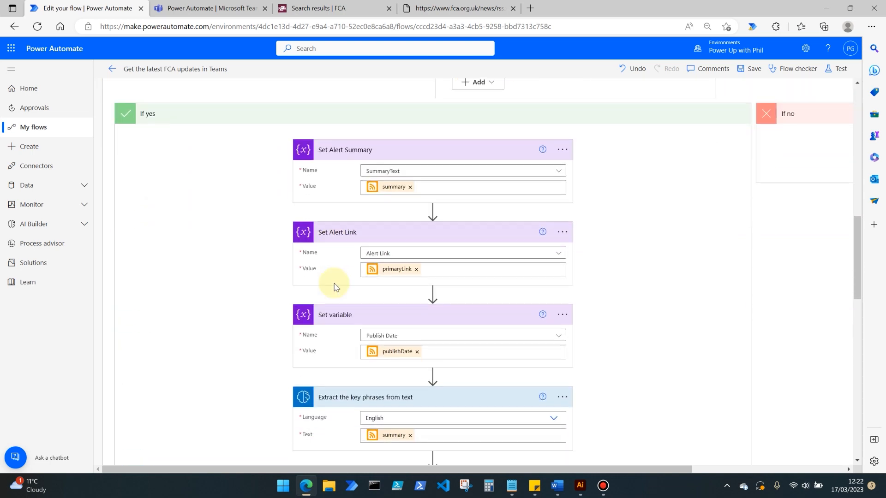
pyautogui.moveTo(562, 316)
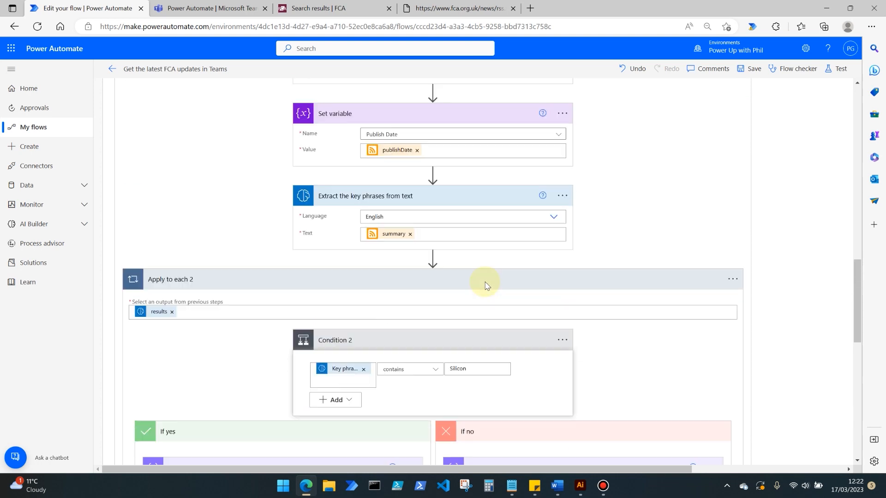
pyautogui.scroll(-3)
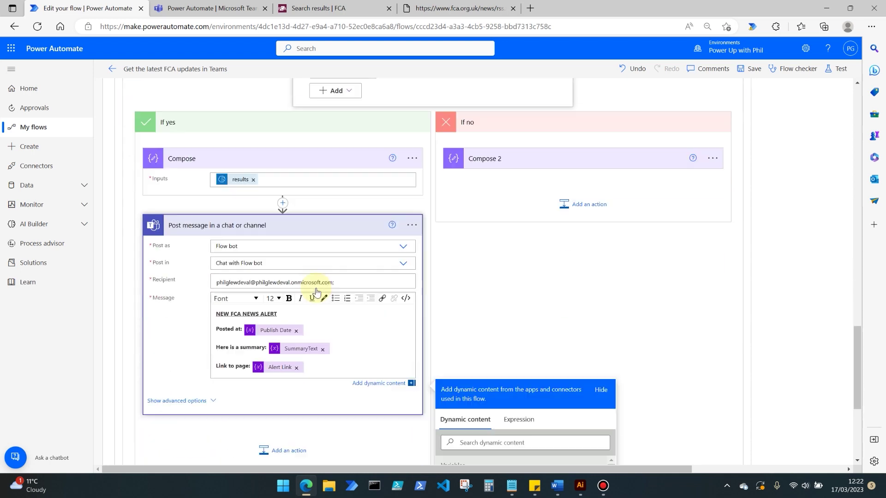
# Reveal the post step's advanced options showing IsAlert Yes, and check posted Teams alerts
pyautogui.scroll(-3)
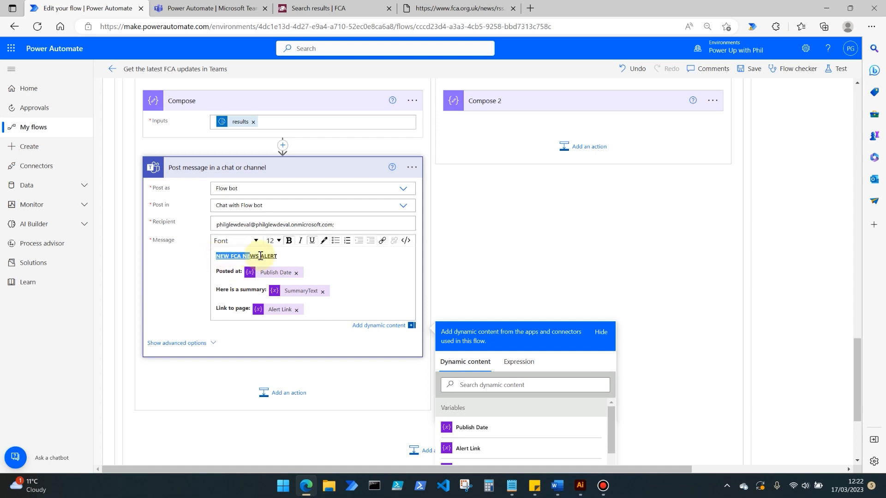
pyautogui.click(289, 240)
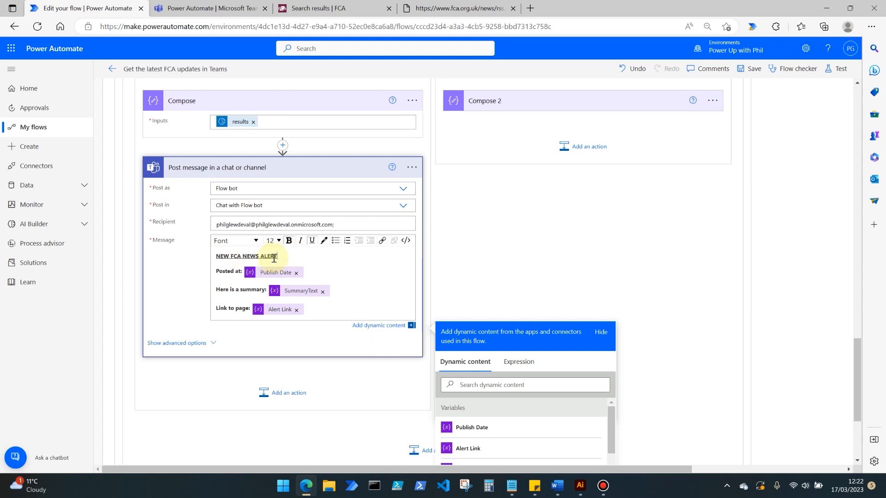
pyautogui.moveTo(269, 274)
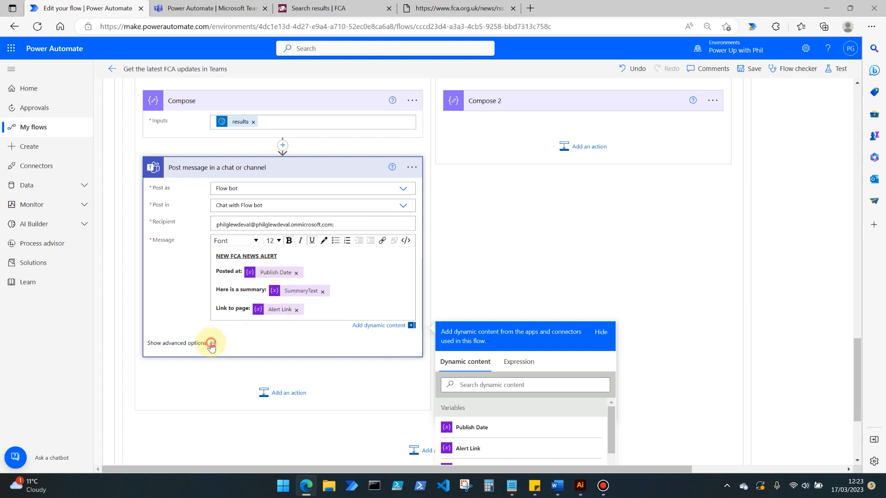
pyautogui.click(210, 344)
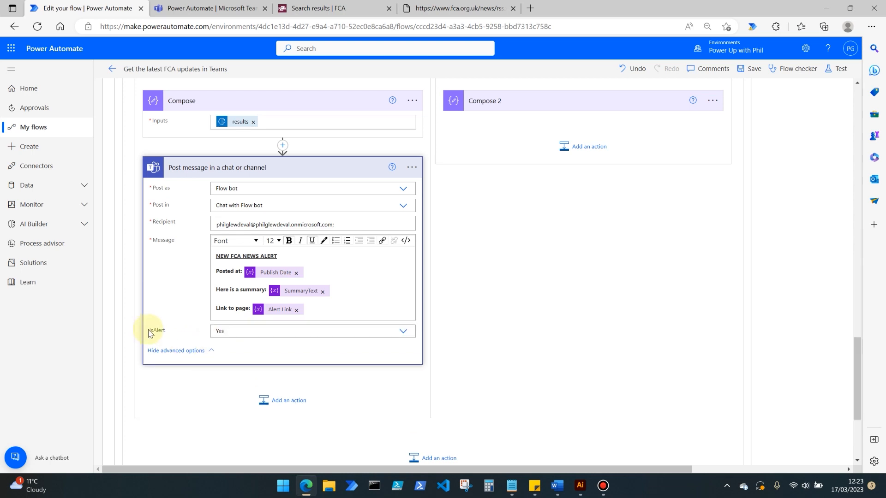
pyautogui.moveTo(192, 336)
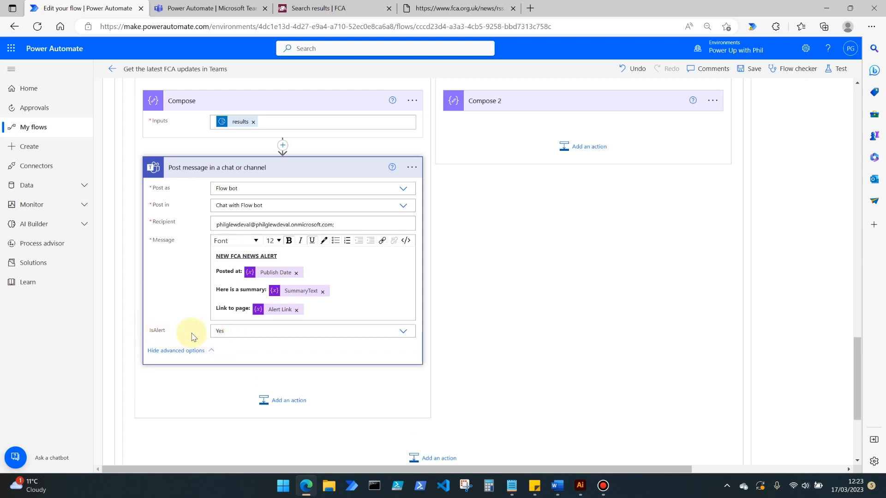
pyautogui.moveTo(240, 331)
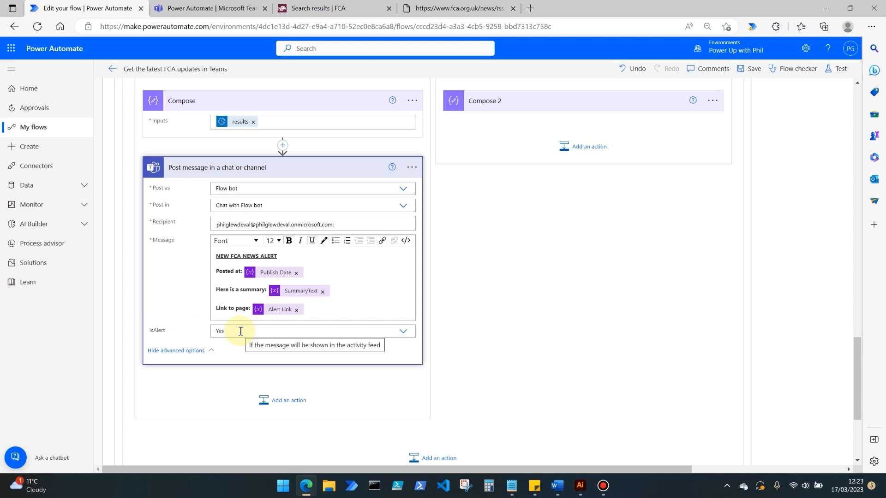
pyautogui.moveTo(298, 140)
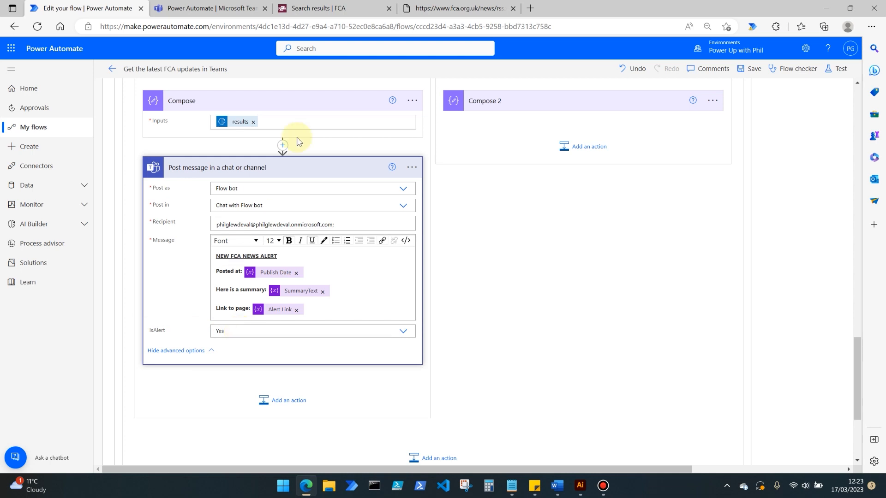
pyautogui.click(213, 8)
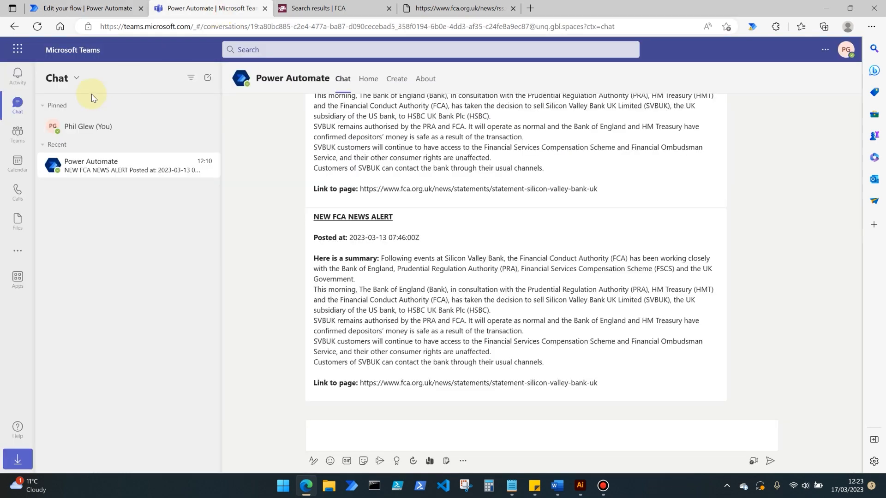
pyautogui.click(83, 8)
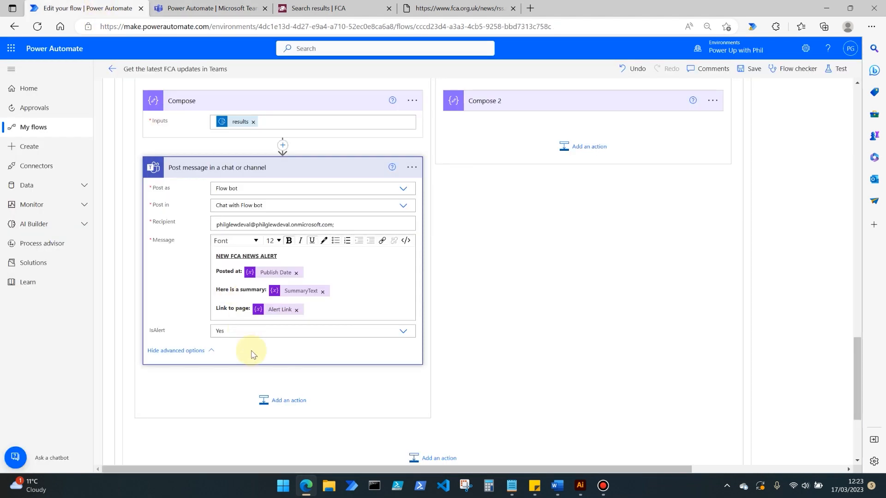
pyautogui.moveTo(241, 347)
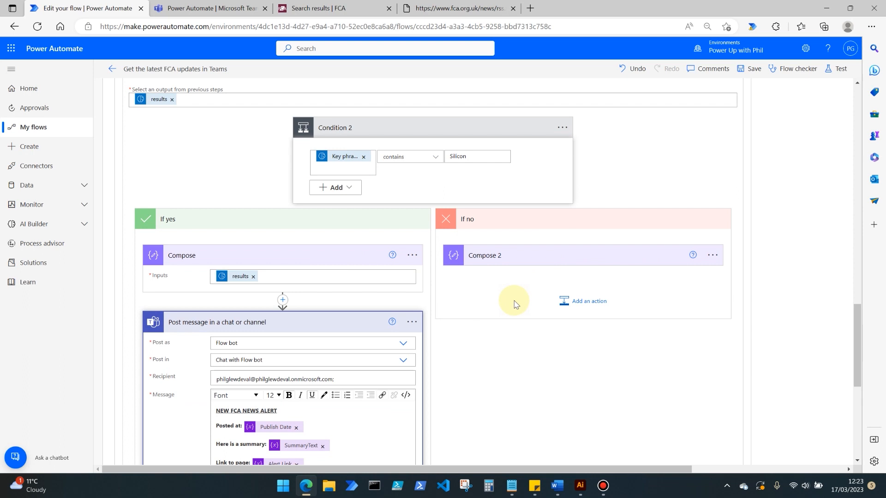
pyautogui.moveTo(506, 269)
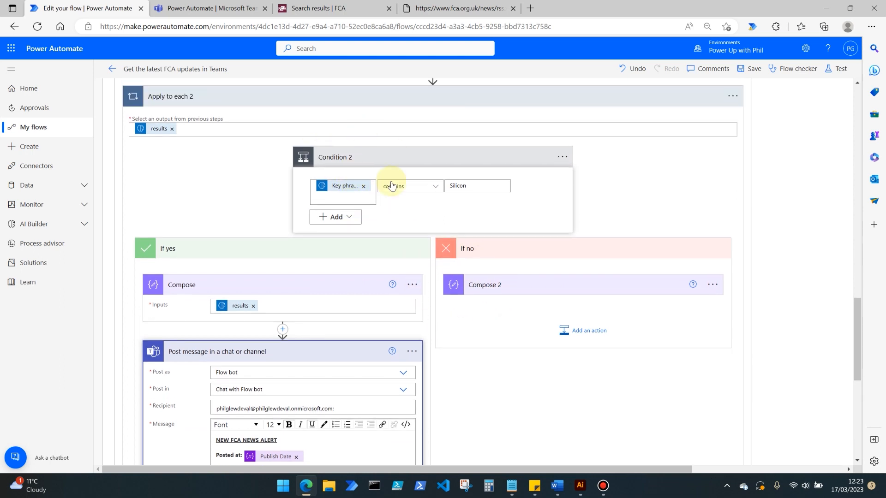
pyautogui.moveTo(341, 188)
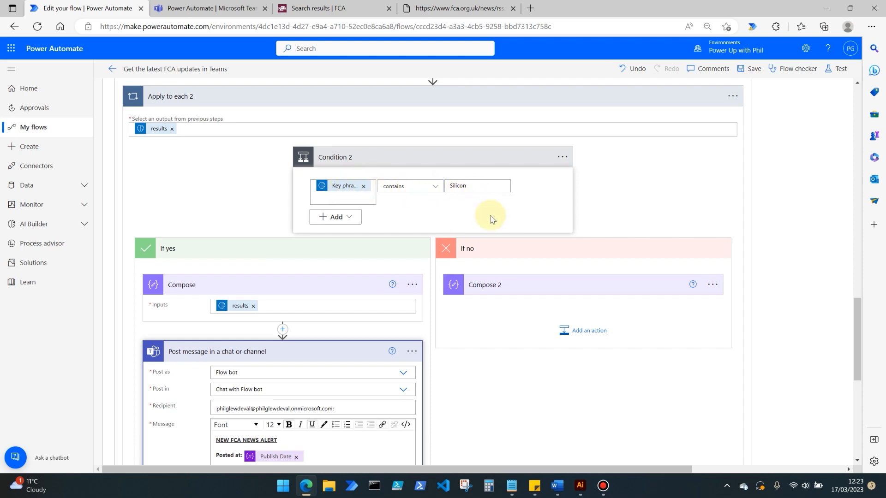
pyautogui.moveTo(471, 210)
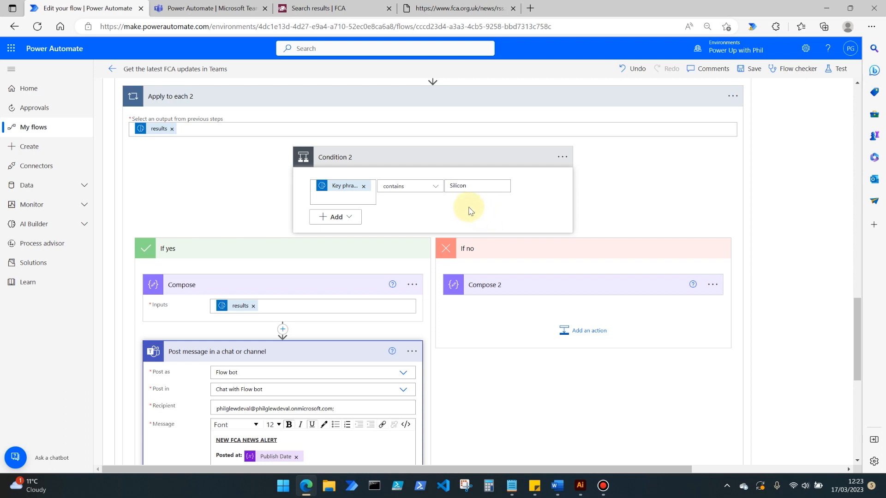
pyautogui.moveTo(403, 191)
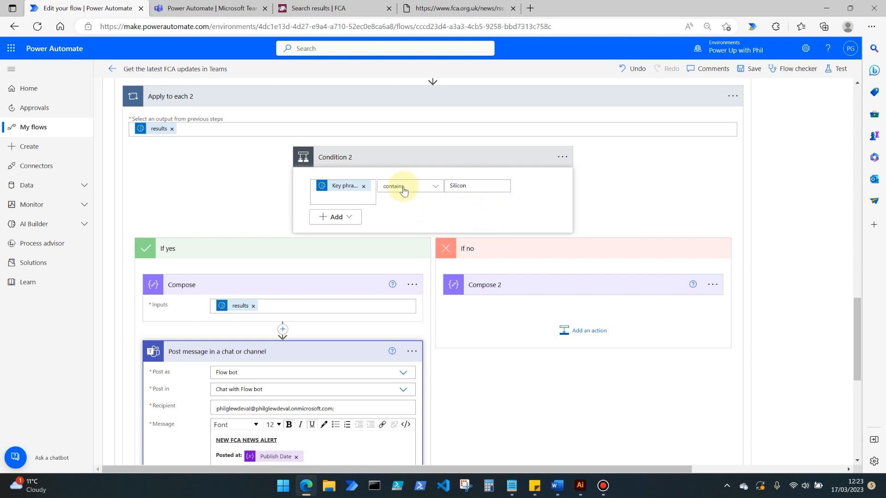
# Expand Compose 2 in the If no branch to confirm its key-phrase results input
pyautogui.click(484, 284)
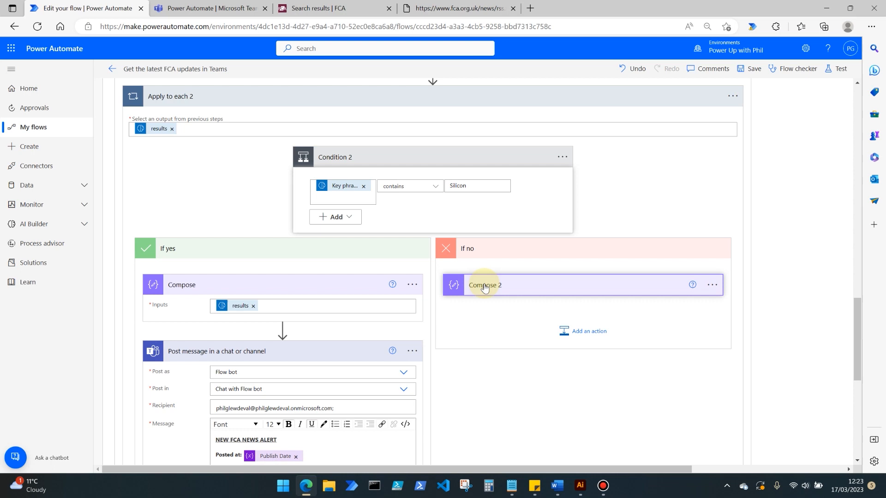
pyautogui.click(484, 285)
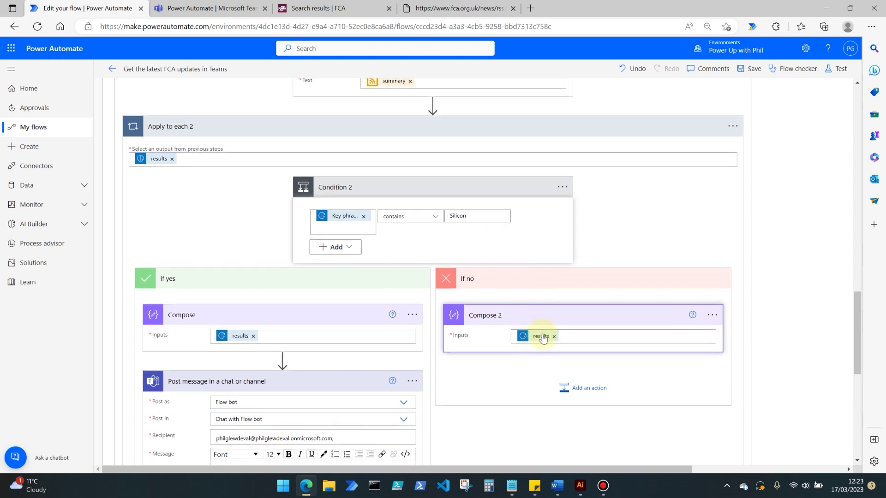
pyautogui.moveTo(439, 237)
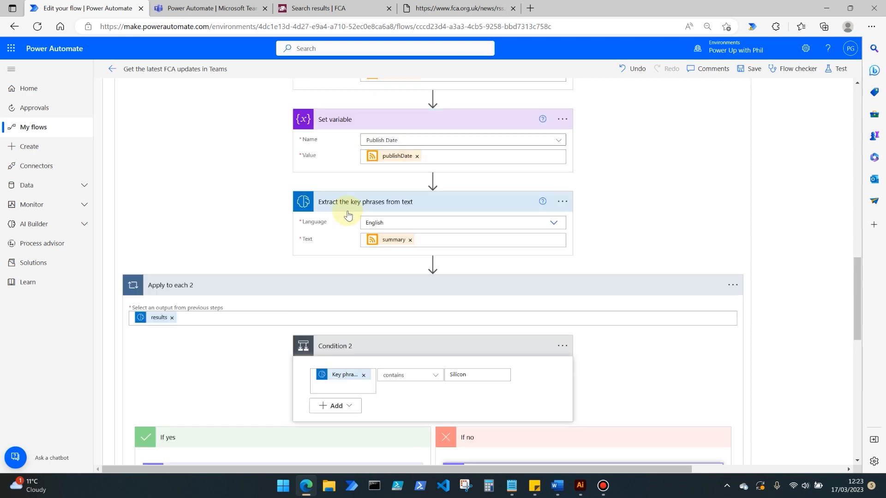
pyautogui.scroll(-3)
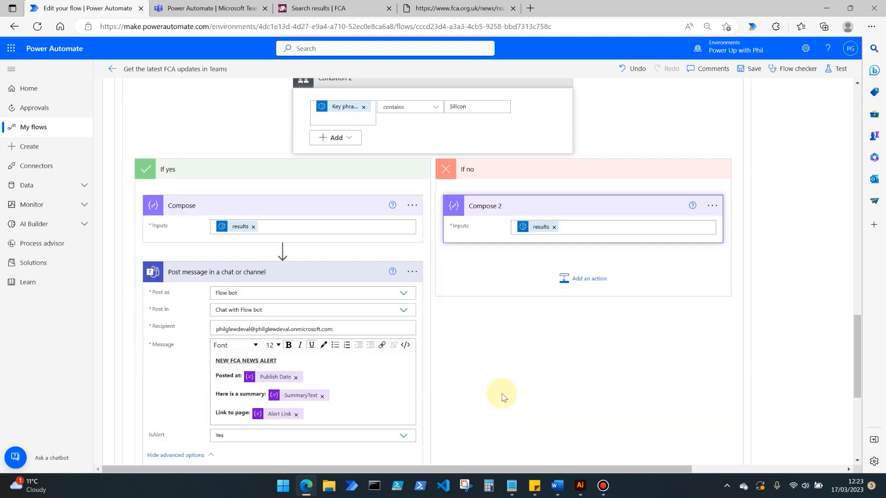
pyautogui.scroll(3)
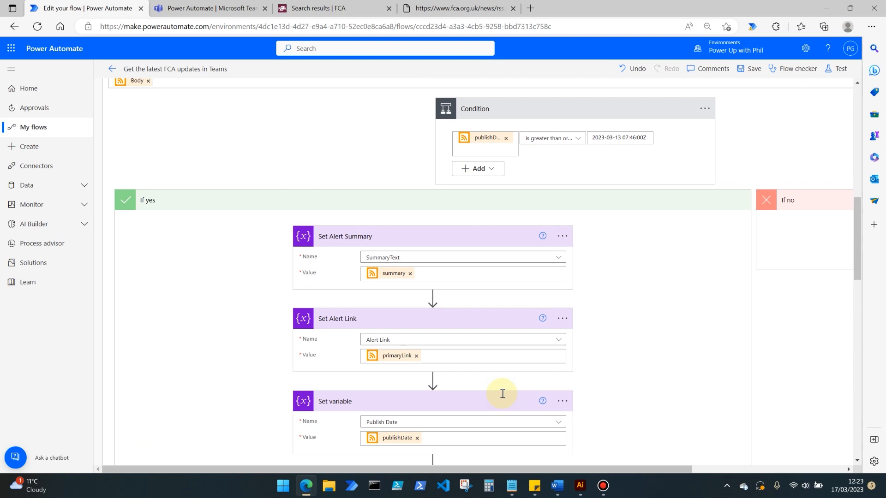
# Save the FCA updates flow and run it manually from its details page
pyautogui.click(750, 68)
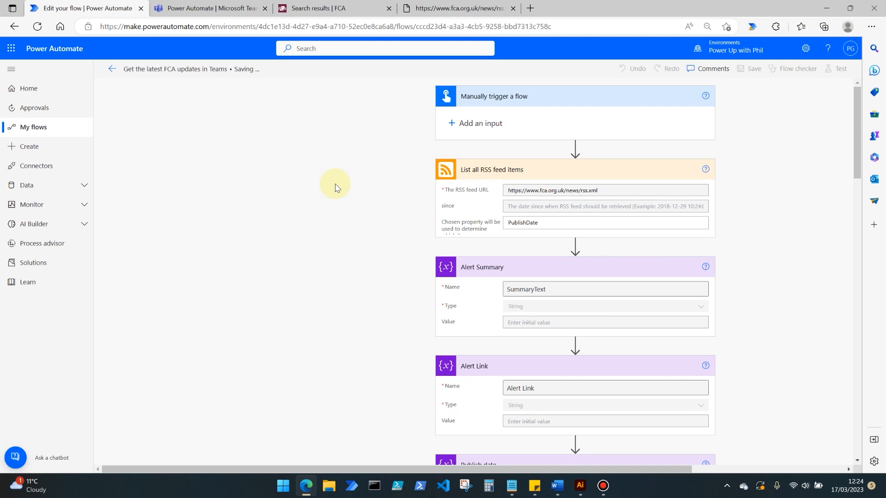
pyautogui.moveTo(287, 133)
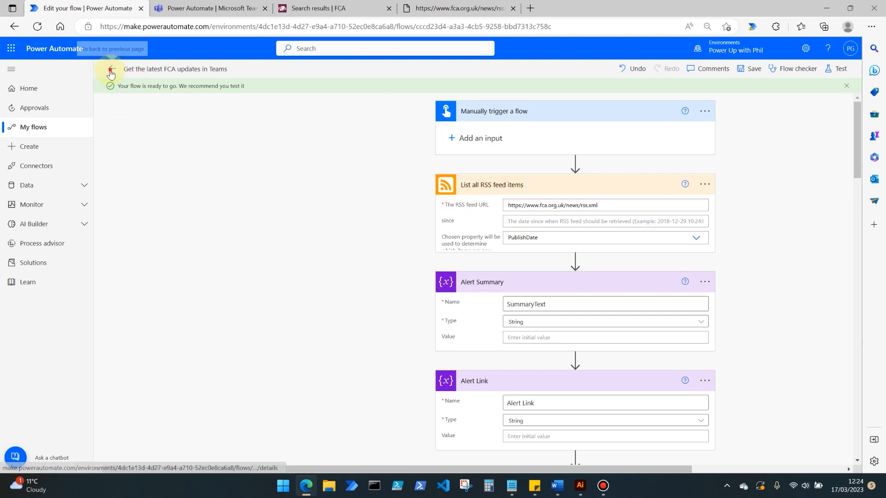
pyautogui.click(110, 71)
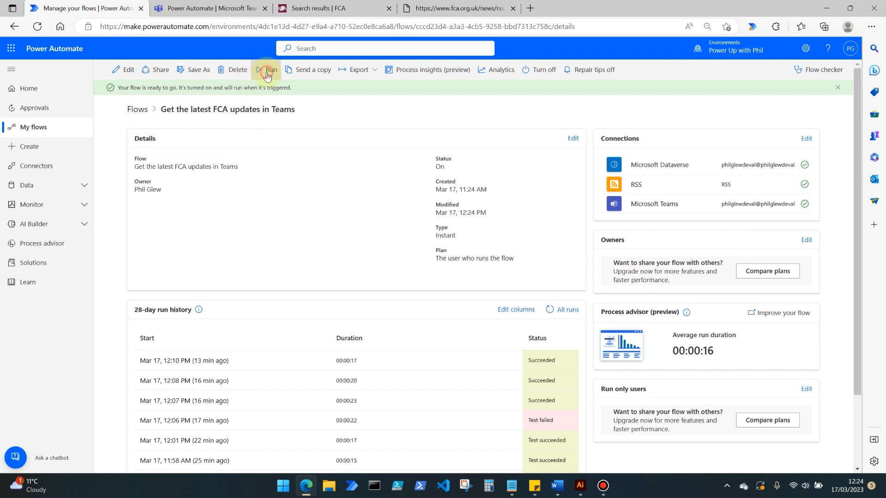
pyautogui.click(266, 69)
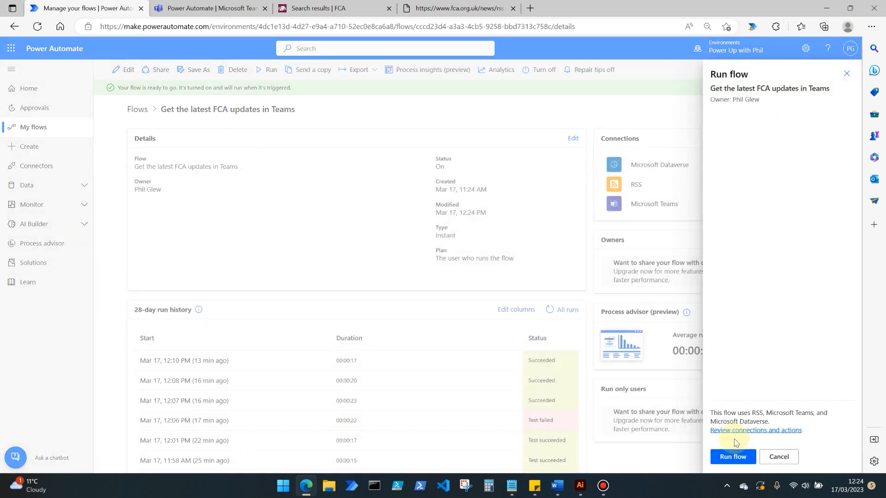
pyautogui.click(733, 456)
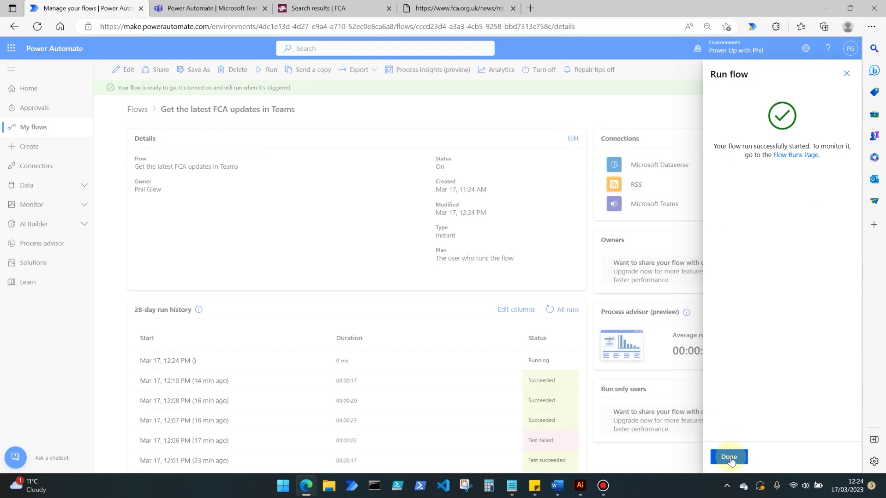
pyautogui.click(729, 456)
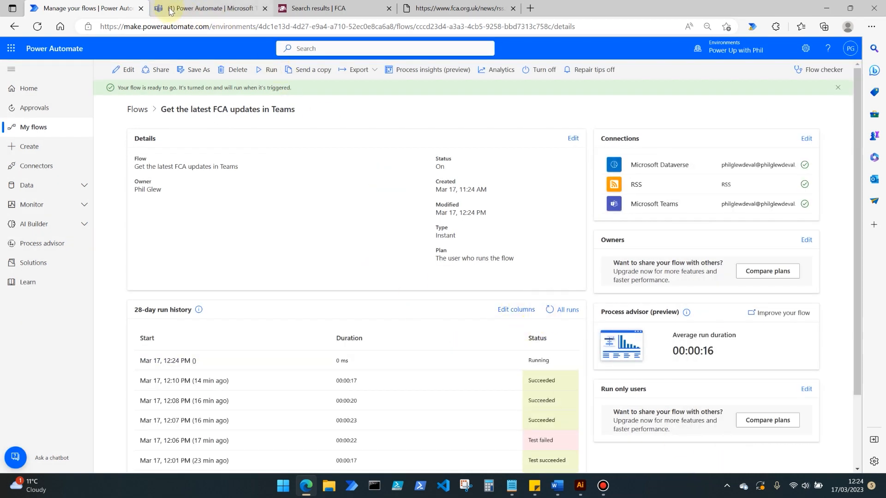
pyautogui.click(203, 8)
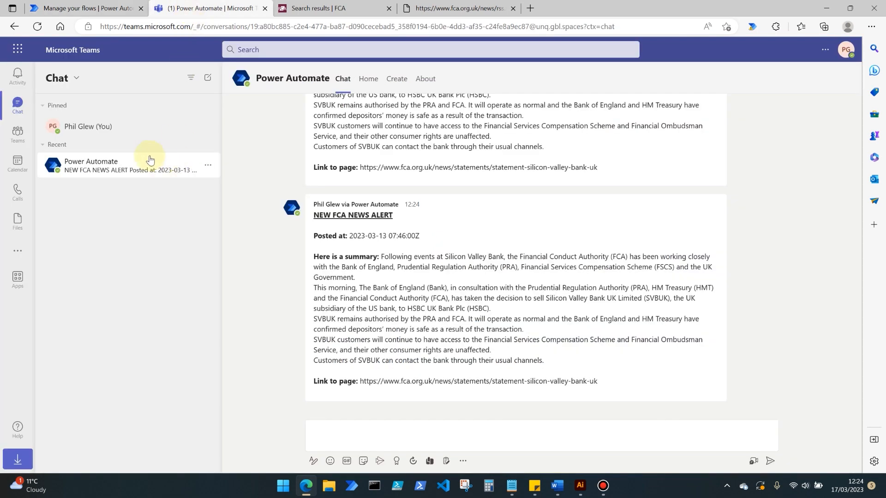
pyautogui.moveTo(616, 352)
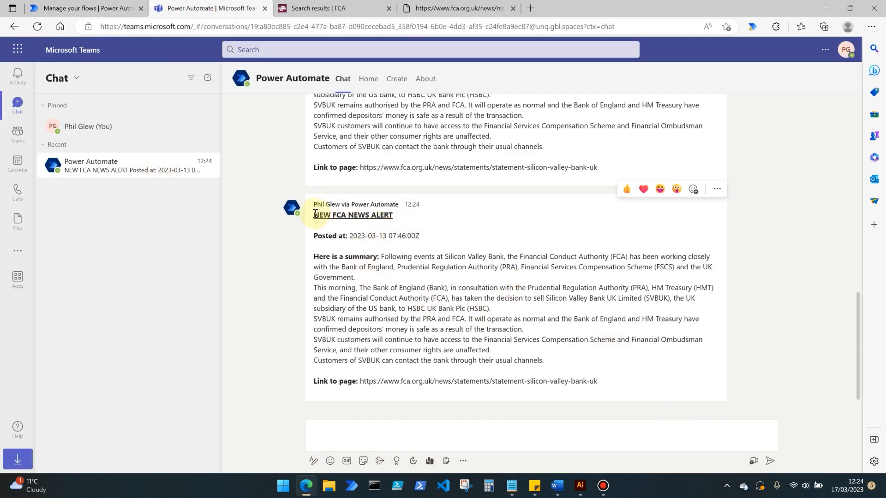
# Read the 12:24 NEW FCA NEWS ALERT in Teams, then return to the flow details
pyautogui.doubleClick(352, 215)
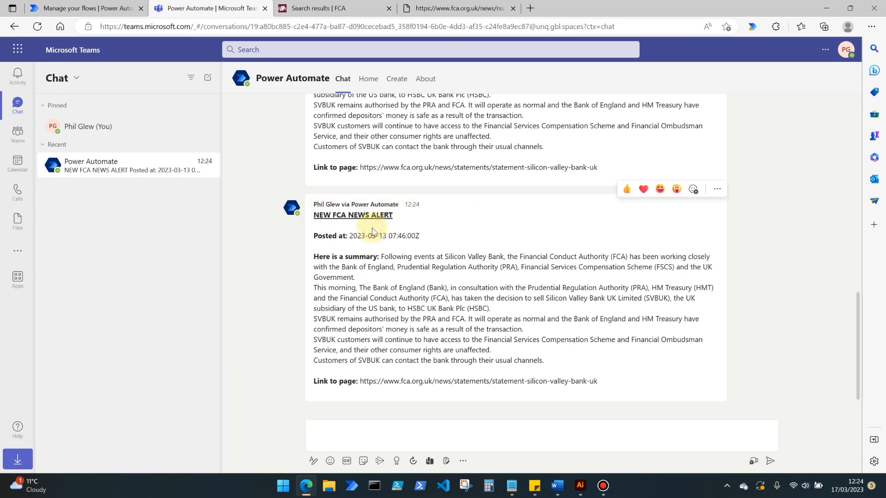
pyautogui.moveTo(382, 256); pyautogui.dragTo(522, 330)
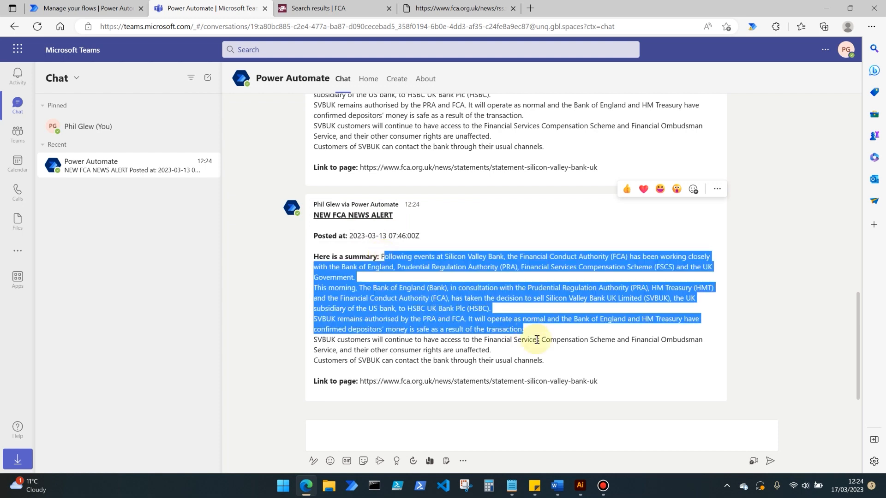
pyautogui.click(356, 235)
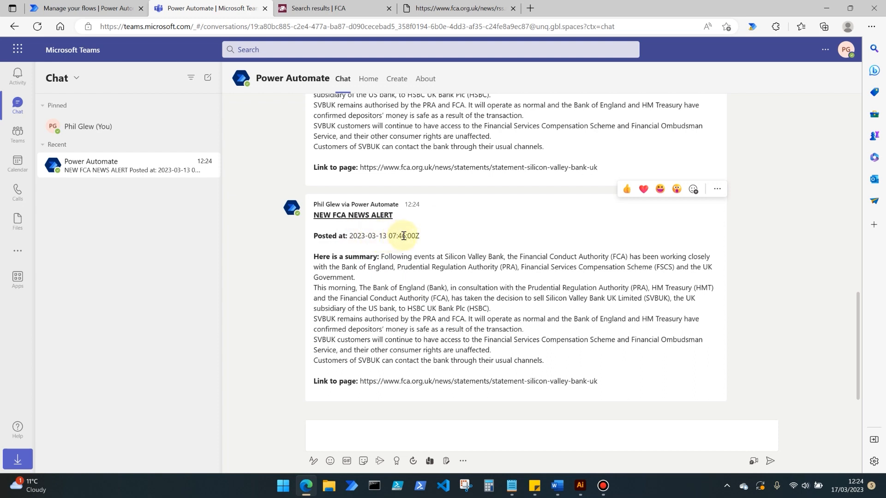
pyautogui.moveTo(492, 368)
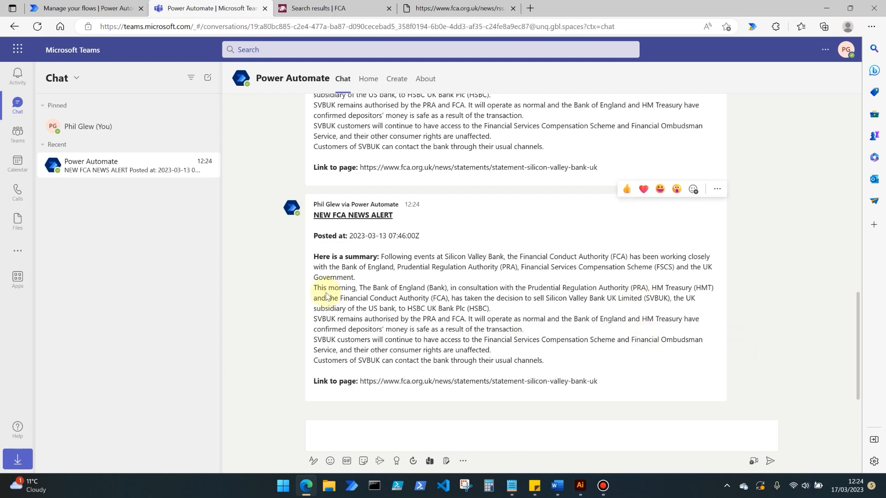
pyautogui.click(87, 9)
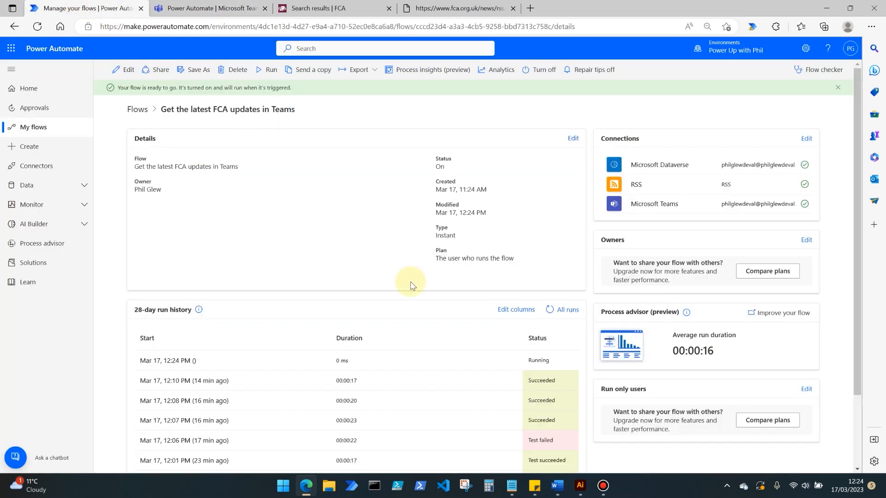
# Watch run history until the 12:24 PM run shows Succeeded in 16 seconds
pyautogui.click(550, 310)
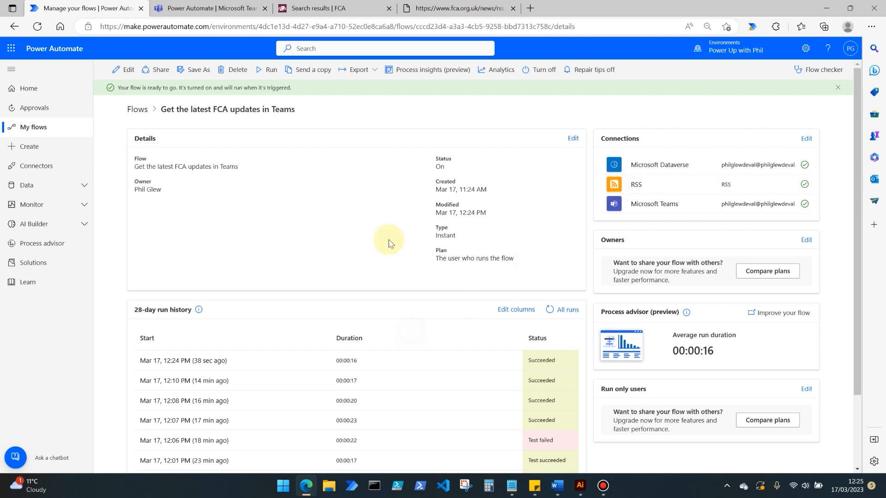
pyautogui.click(324, 8)
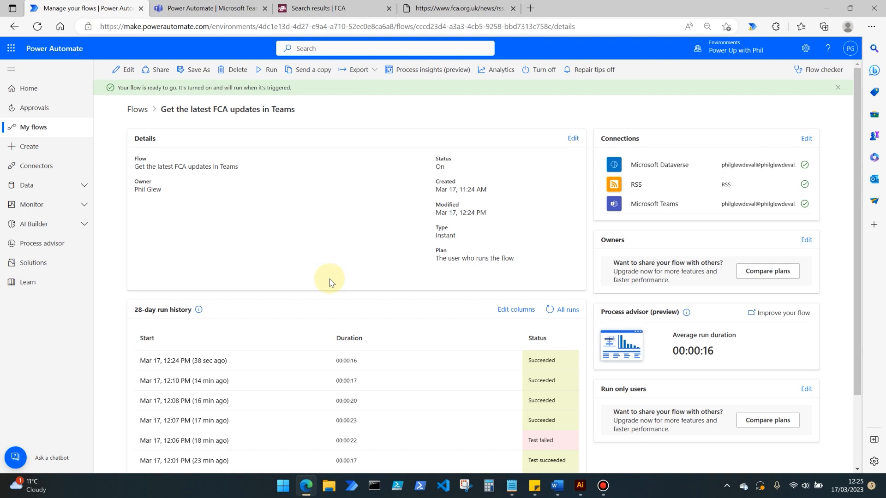
pyautogui.moveTo(349, 308)
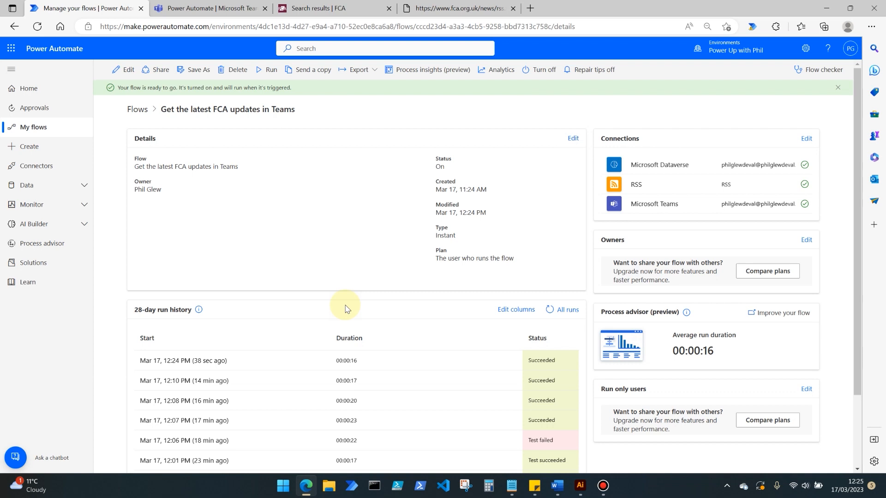
pyautogui.moveTo(326, 173)
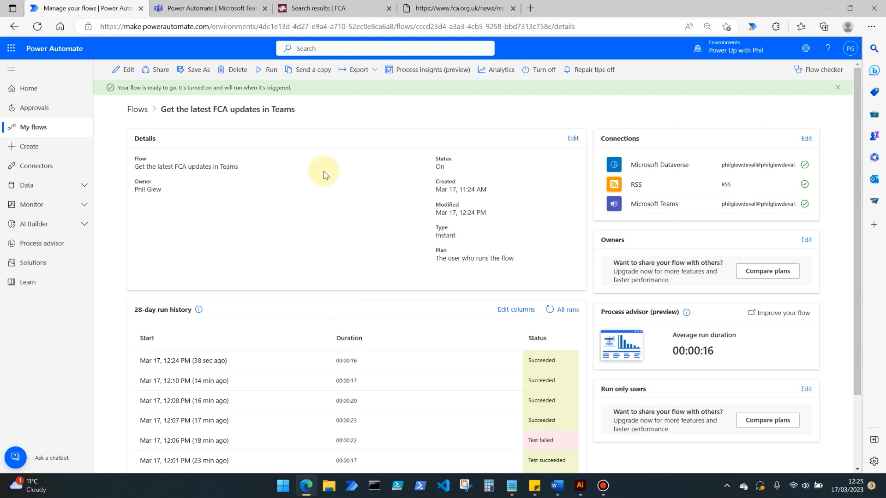